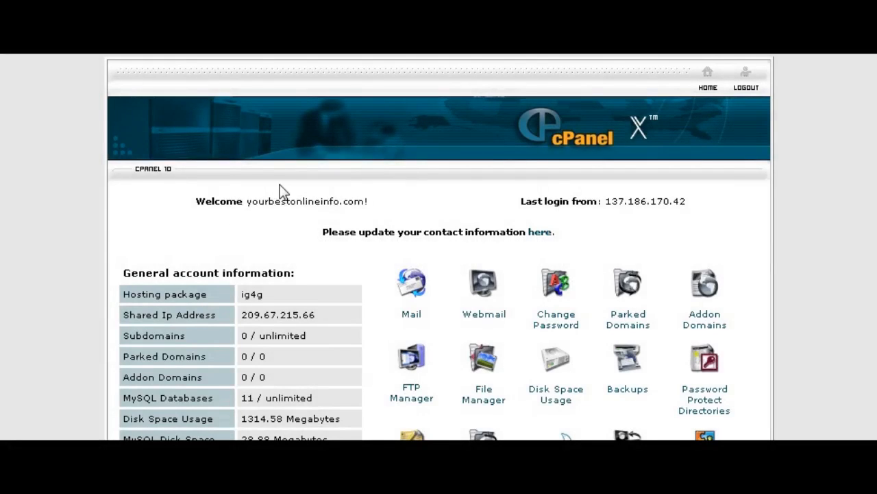
{"action": "mouse_move", "coordinate": [245, 144]}
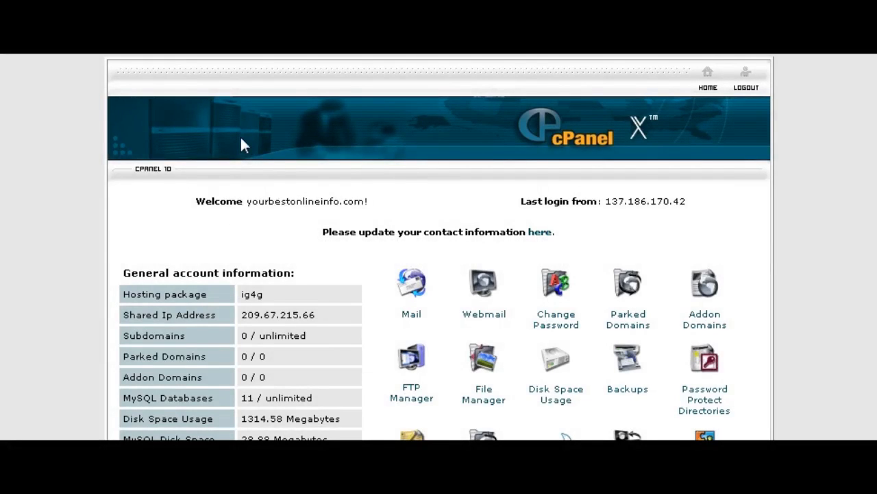
{"action": "mouse_move", "coordinate": [394, 141]}
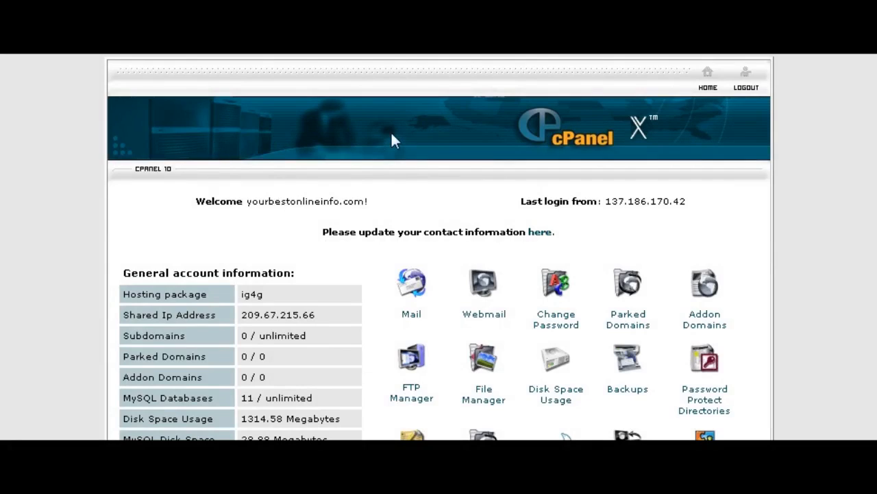
{"action": "mouse_move", "coordinate": [346, 173]}
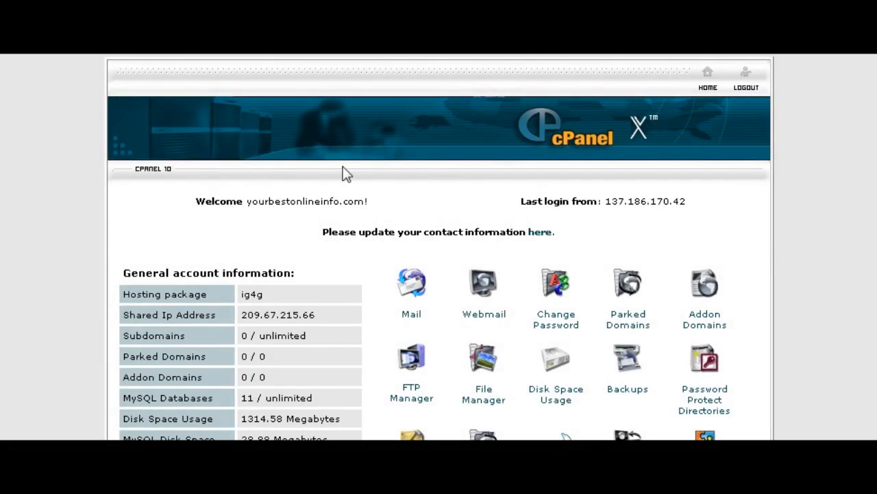
Scroll down the cPanel home page and launch the Fantastico script installer.
{"action": "scroll", "scroll_direction": "down", "scroll_amount": 3}
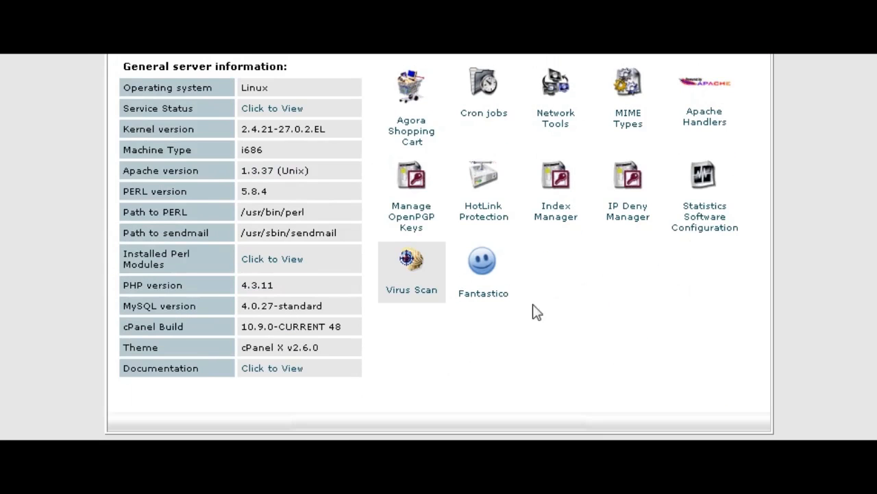
{"action": "left_click", "coordinate": [482, 263]}
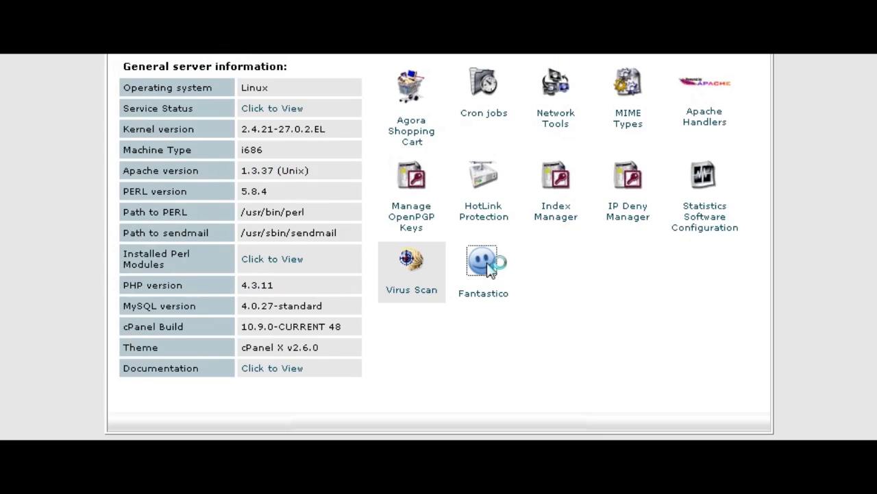
{"action": "left_click", "coordinate": [483, 264]}
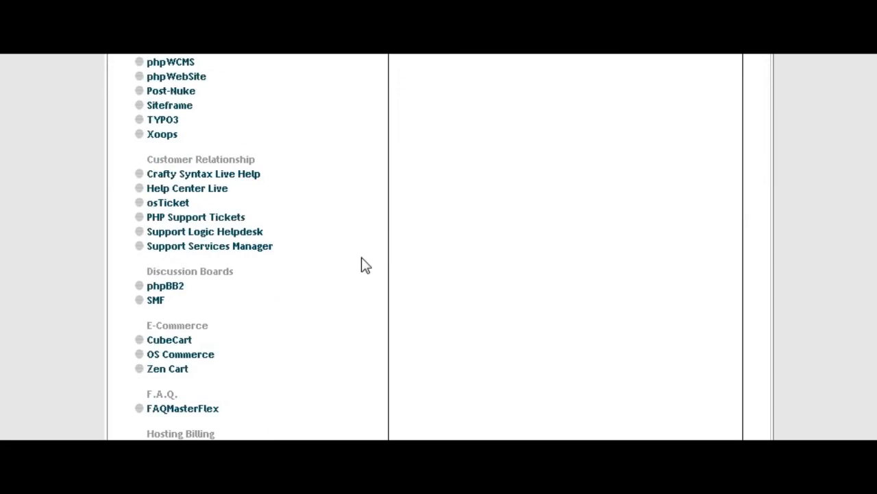
{"action": "mouse_move", "coordinate": [261, 167]}
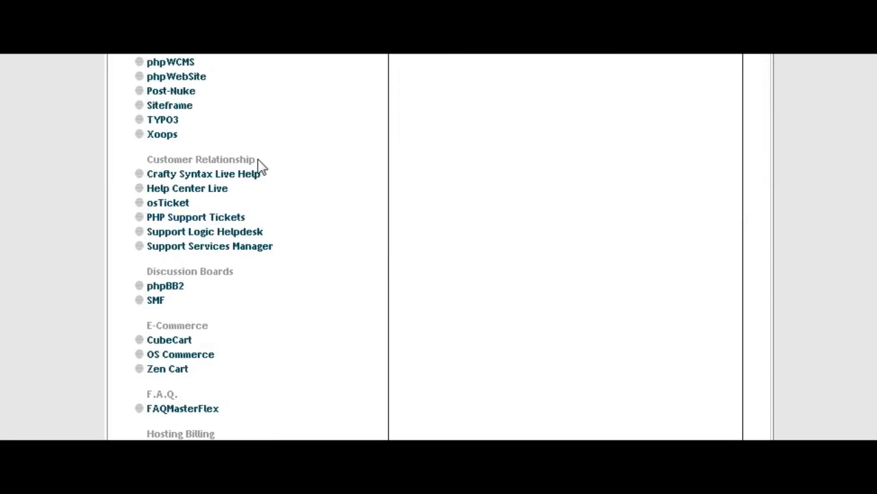
{"action": "mouse_move", "coordinate": [328, 196]}
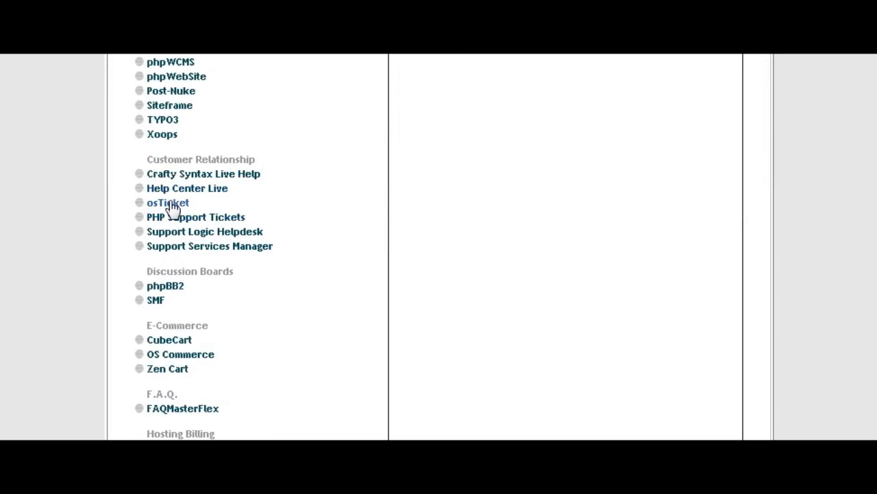
Open osTicket from Fantastico's Customer Relationship list and scroll through its overview.
{"action": "left_click", "coordinate": [168, 202]}
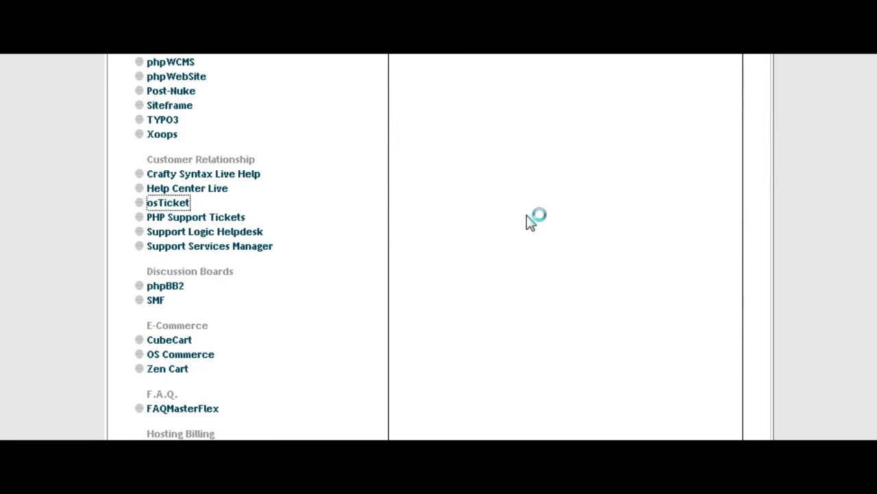
{"action": "left_click", "coordinate": [168, 202]}
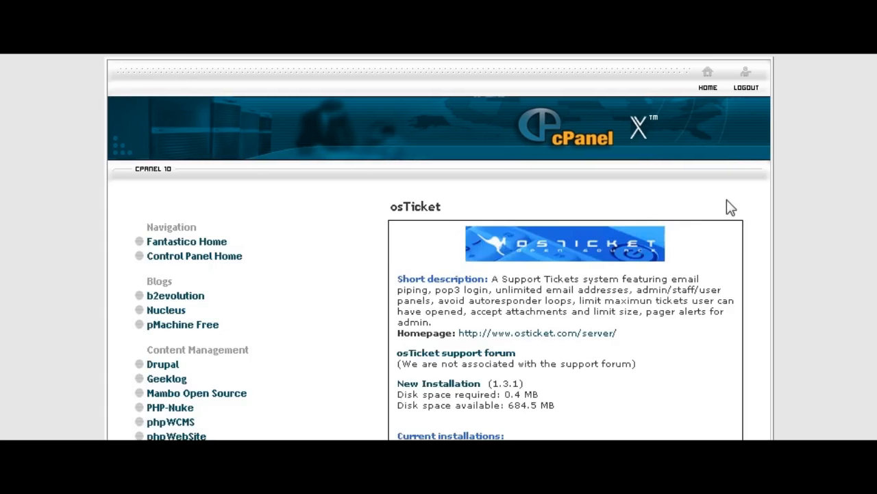
{"action": "scroll", "scroll_direction": "down", "scroll_amount": 3}
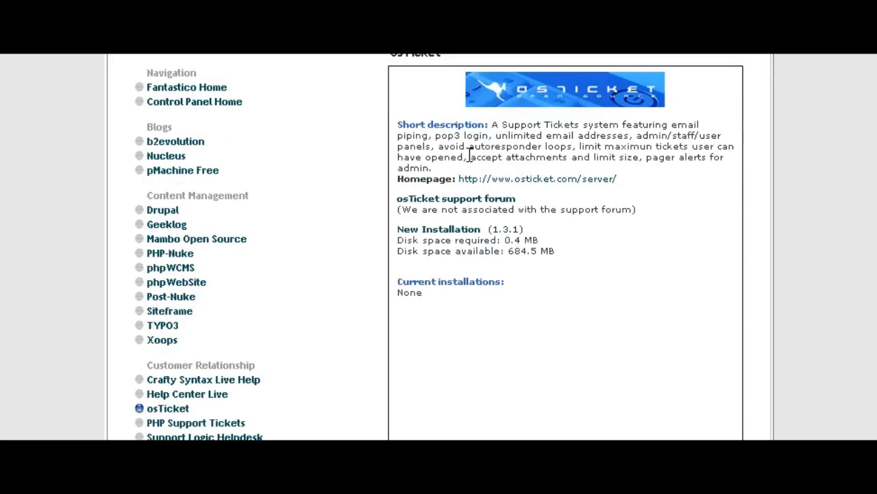
{"action": "mouse_move", "coordinate": [438, 228]}
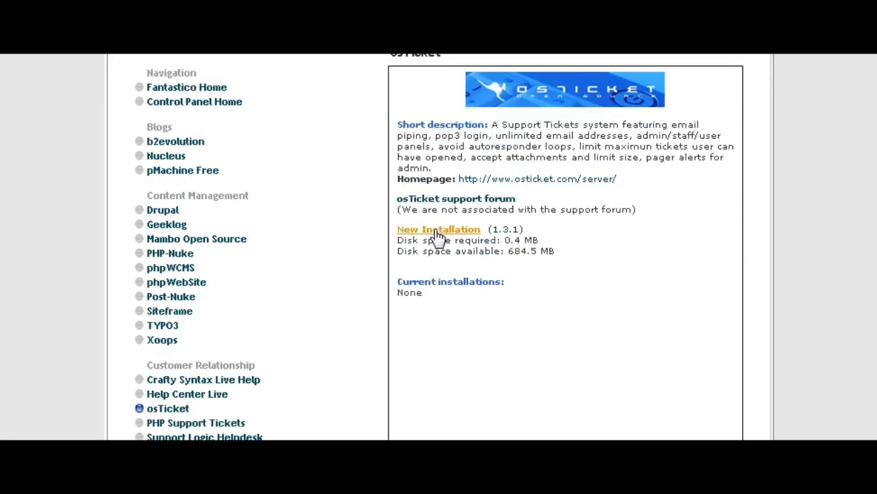
Start a new osTicket installation with install directory helpdesk.
{"action": "left_click", "coordinate": [439, 229]}
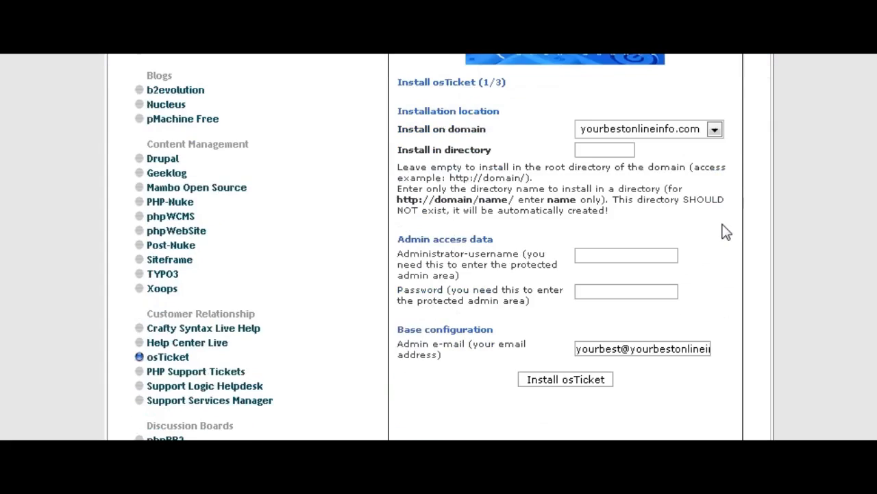
{"action": "scroll", "scroll_direction": "down", "scroll_amount": 3}
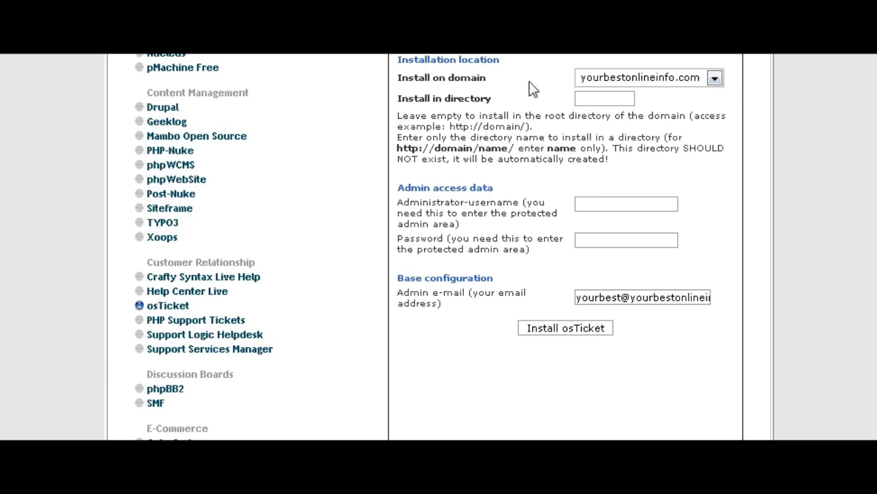
{"action": "left_click", "coordinate": [605, 98]}
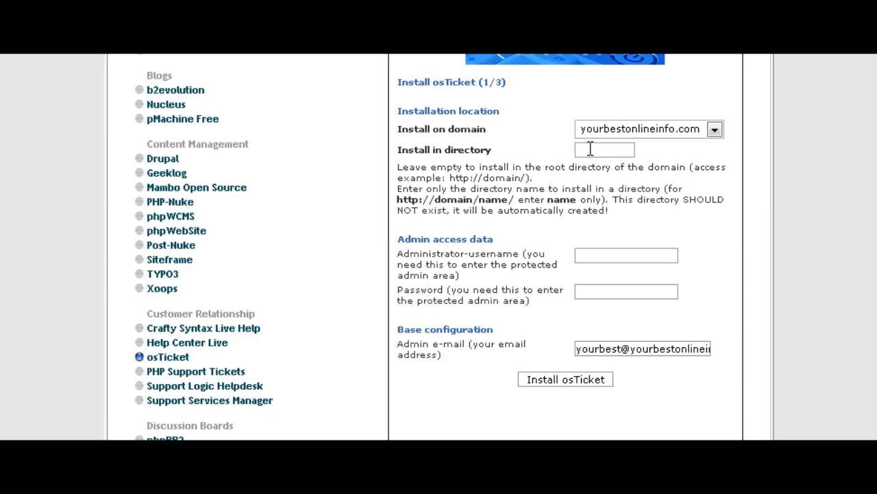
{"action": "mouse_move", "coordinate": [831, 238]}
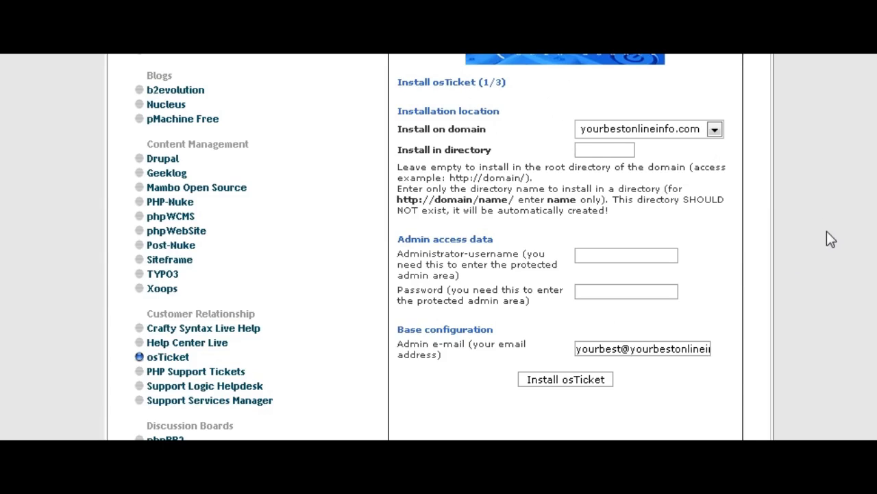
{"action": "type", "text": "help"}
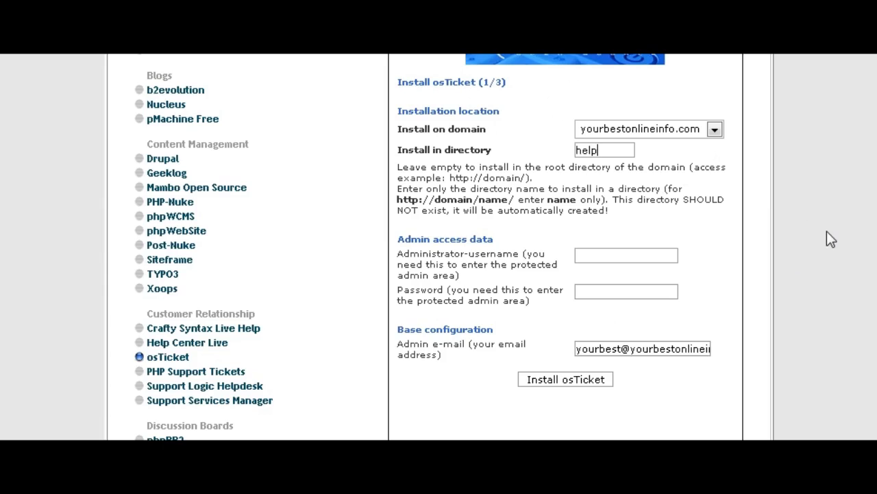
{"action": "type", "text": "desk"}
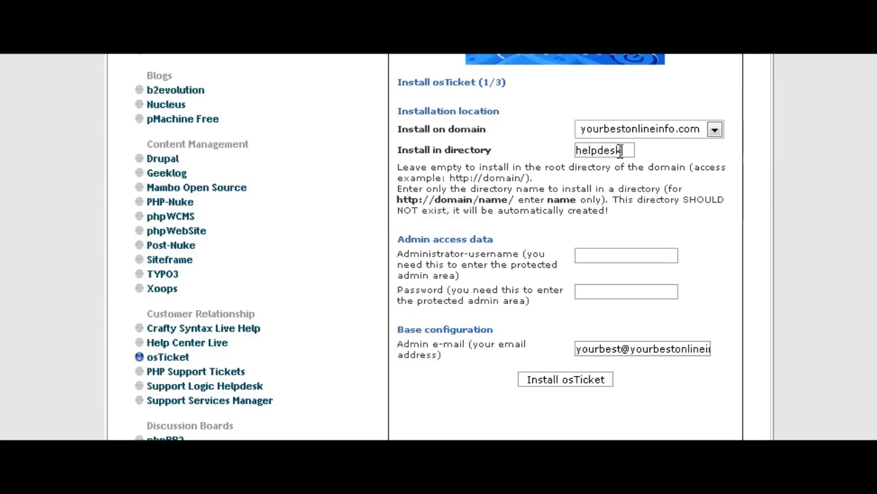
Enter admin as administrator username and password as the password.
{"action": "scroll", "scroll_direction": "down", "scroll_amount": 3}
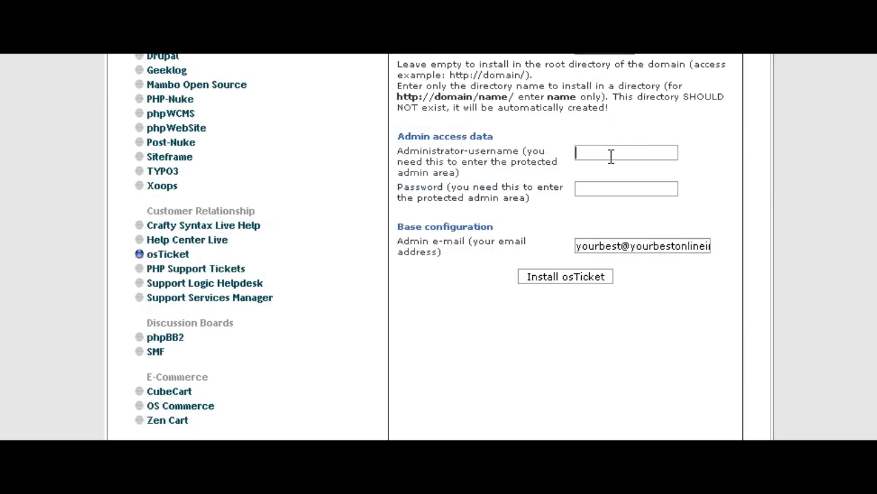
{"action": "type", "text": "admin"}
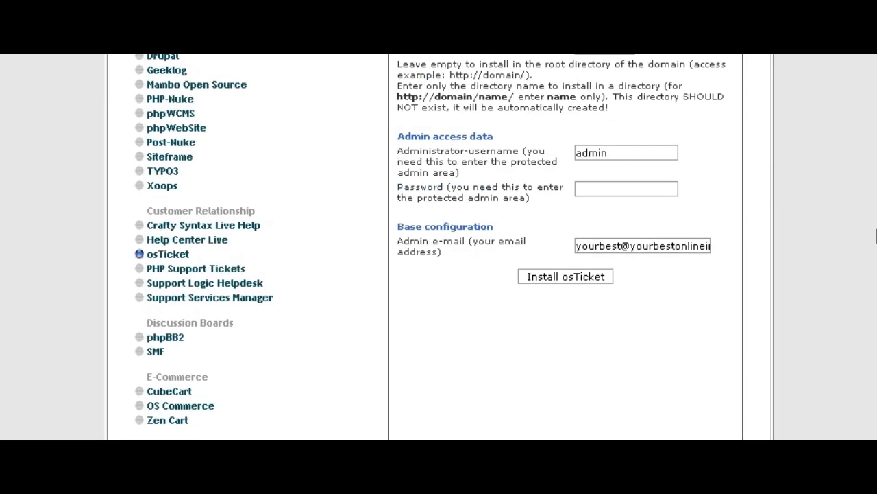
{"action": "type", "text": "password"}
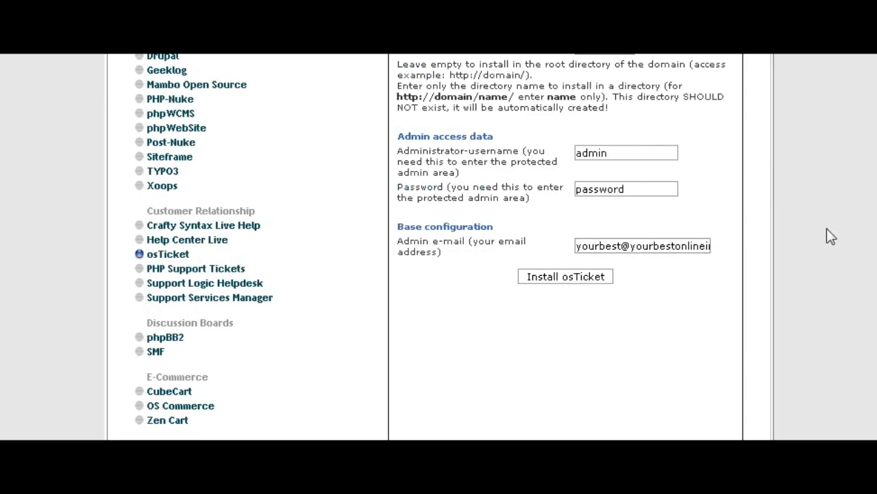
{"action": "scroll", "scroll_direction": "down", "scroll_amount": 3}
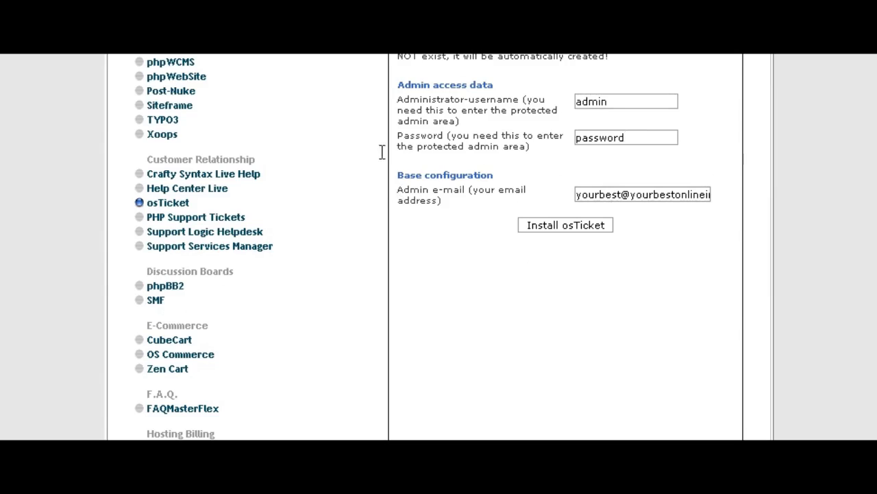
{"action": "scroll", "scroll_direction": "down", "scroll_amount": 3}
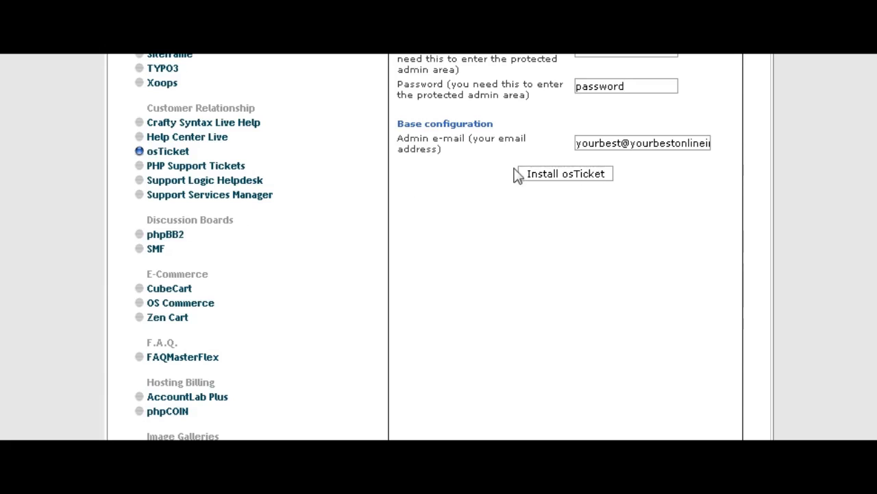
{"action": "mouse_move", "coordinate": [637, 173]}
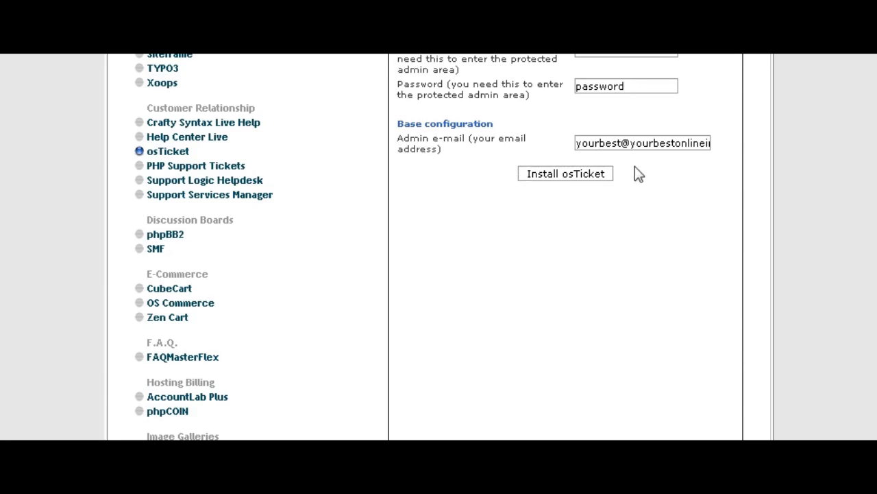
Submit the install settings and finish installing osTicket into helpdesk.
{"action": "left_click", "coordinate": [565, 173]}
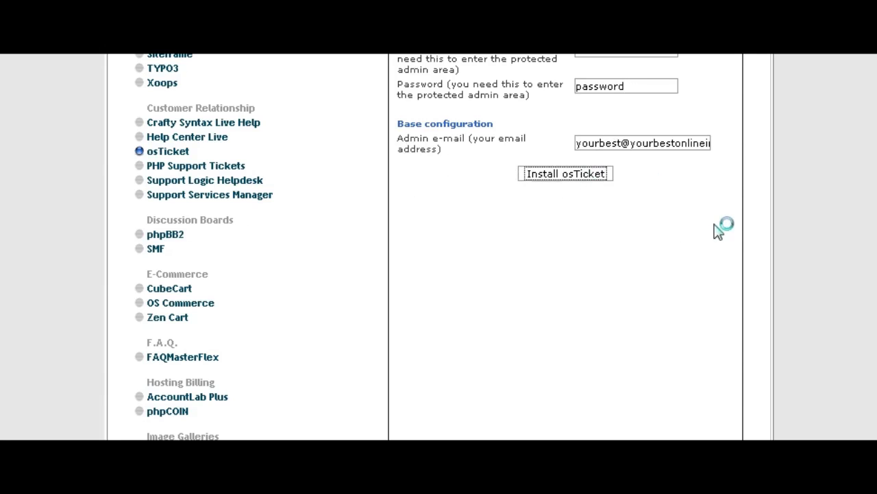
{"action": "left_click", "coordinate": [565, 173]}
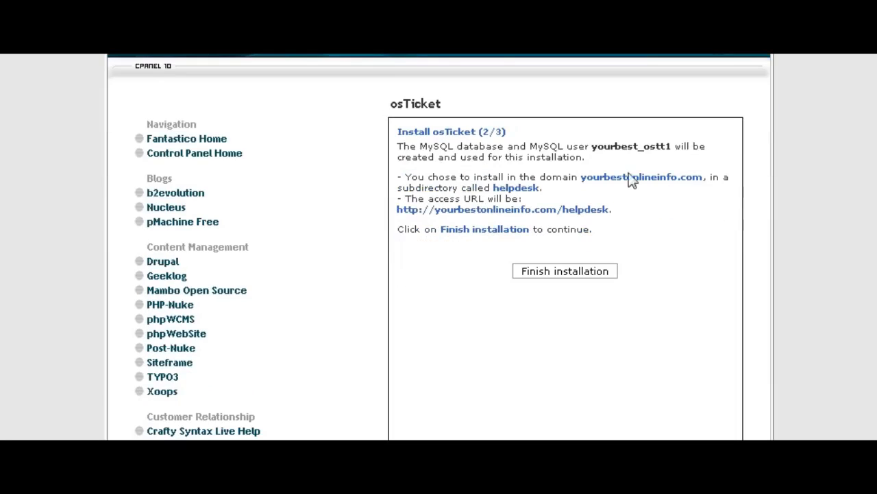
{"action": "mouse_move", "coordinate": [710, 240]}
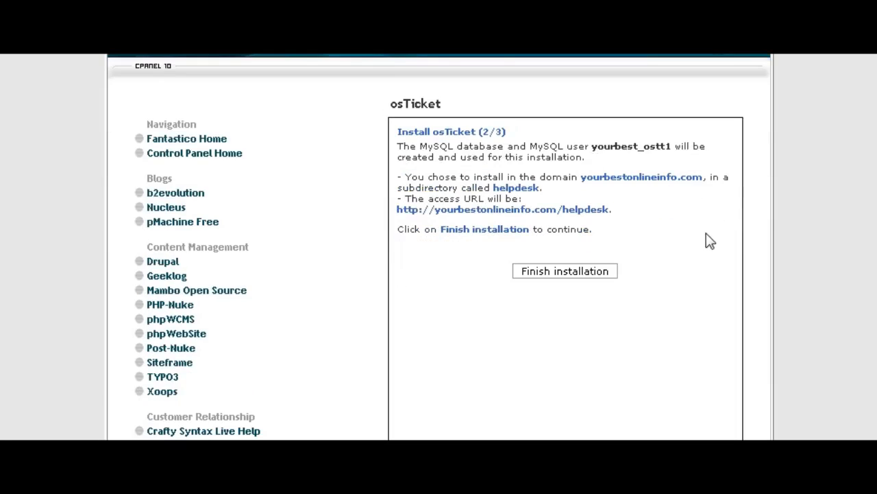
{"action": "mouse_move", "coordinate": [621, 236]}
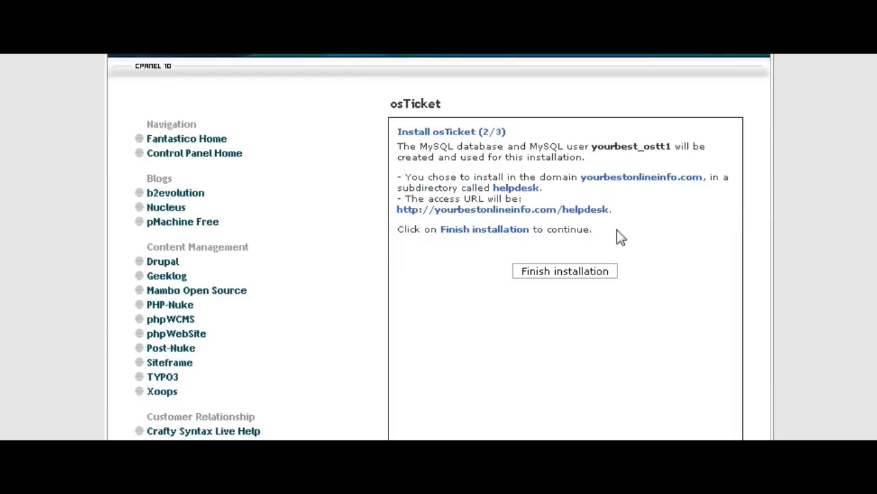
{"action": "left_click", "coordinate": [564, 271]}
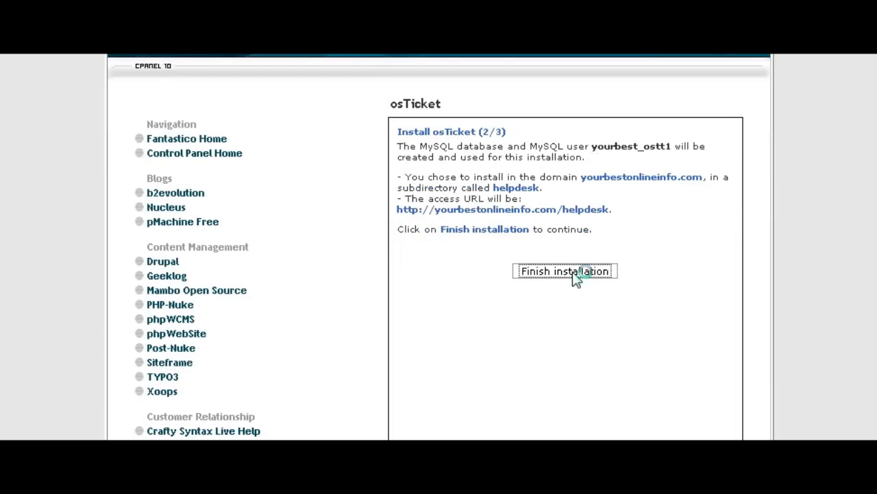
{"action": "left_click", "coordinate": [565, 271]}
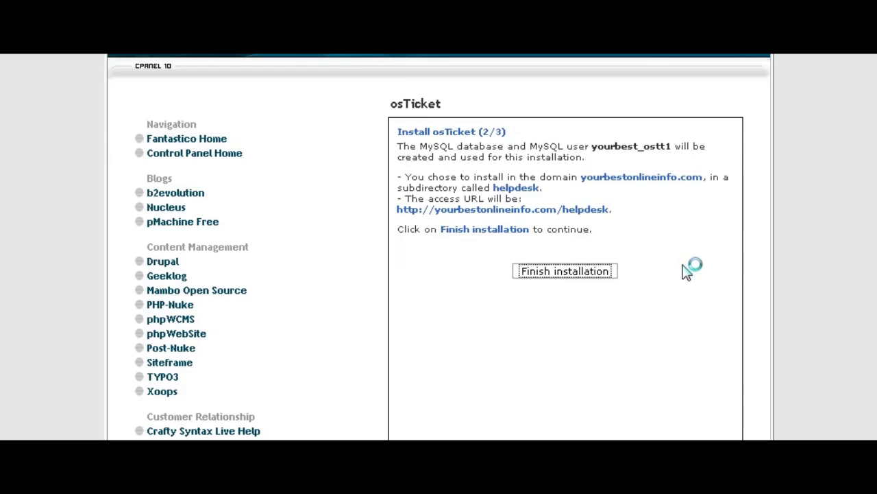
Review install step 3/3: admin credentials and the admin.php and view.php URLs.
{"action": "left_click", "coordinate": [564, 270]}
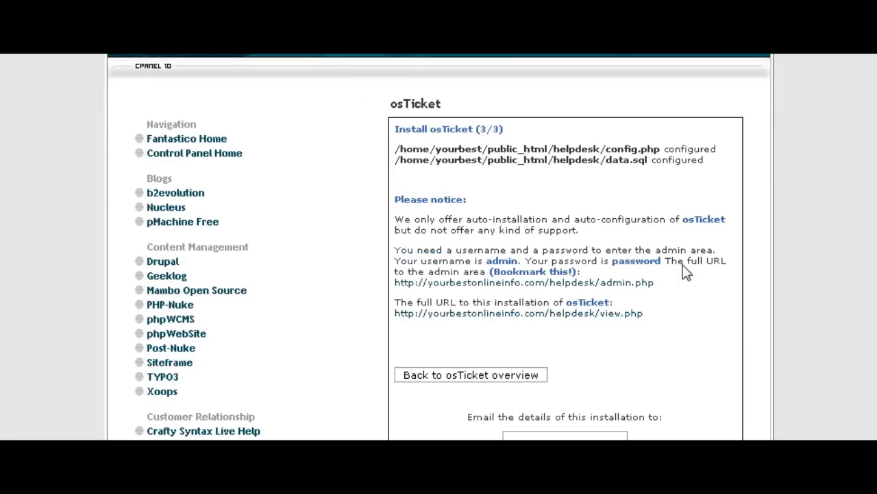
{"action": "mouse_move", "coordinate": [602, 180]}
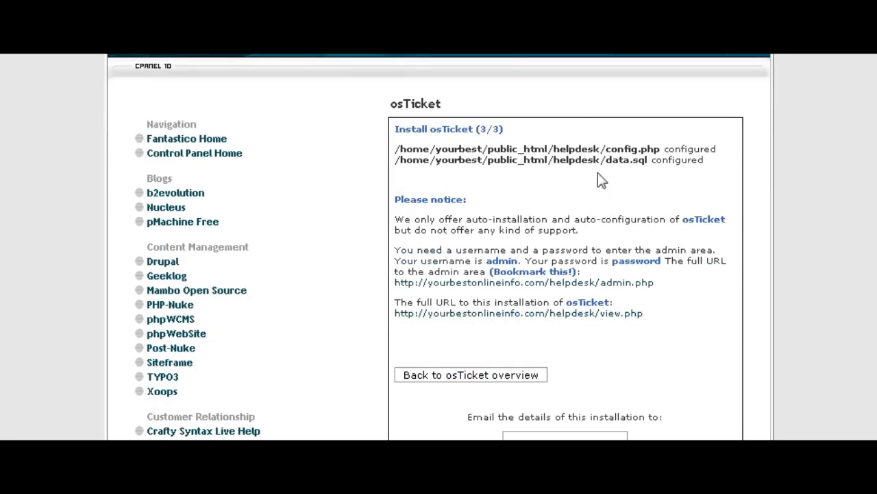
{"action": "scroll", "scroll_direction": "down", "scroll_amount": 3}
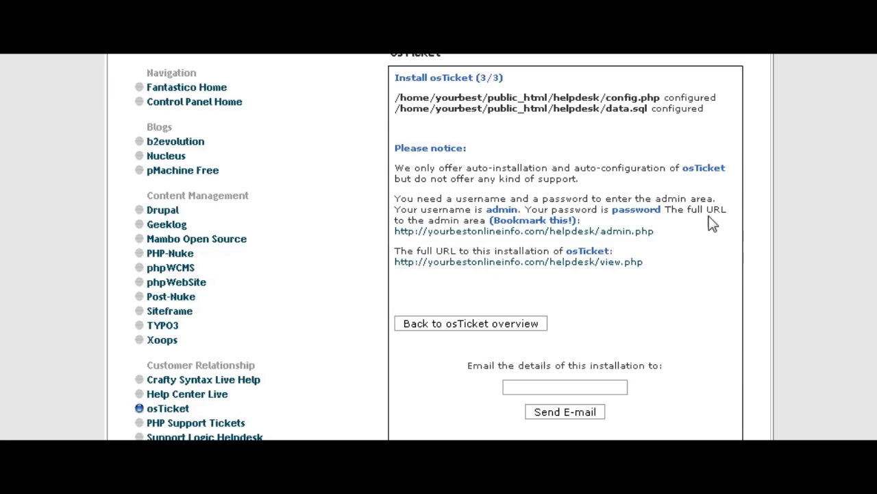
{"action": "scroll", "scroll_direction": "down", "scroll_amount": 3}
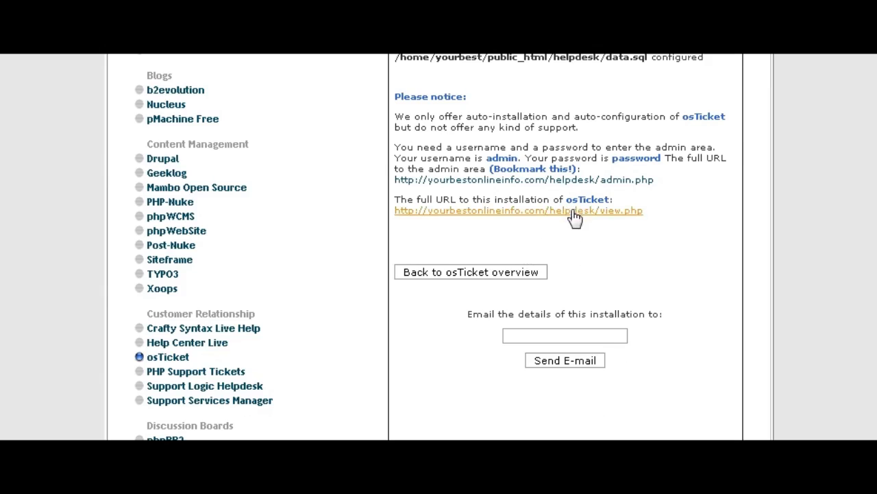
{"action": "mouse_move", "coordinate": [578, 232]}
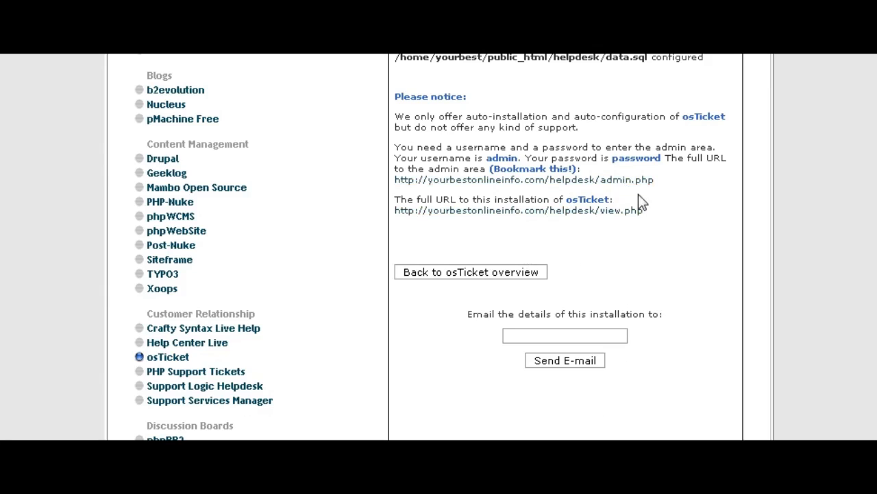
{"action": "scroll", "scroll_direction": "down", "scroll_amount": 3}
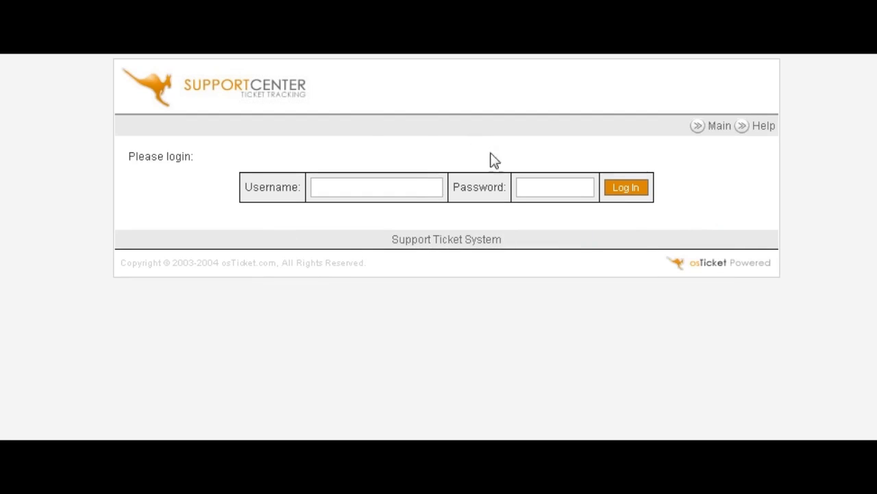
{"action": "mouse_move", "coordinate": [486, 309]}
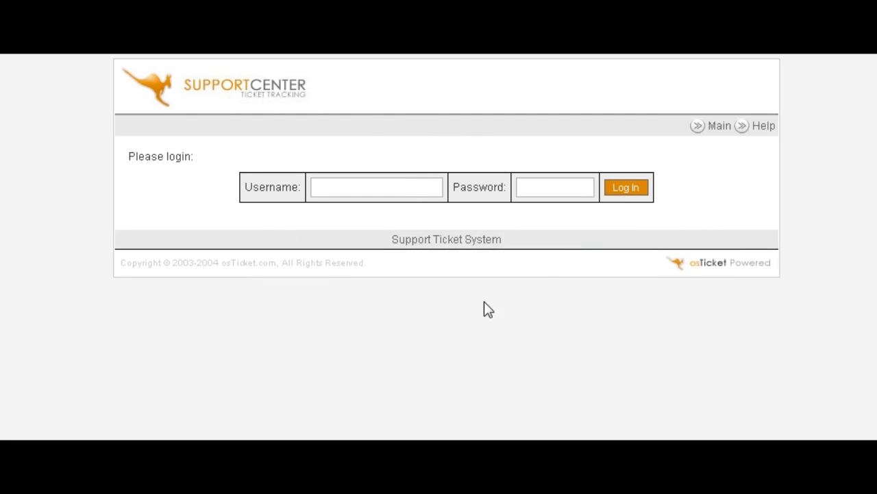
{"action": "mouse_move", "coordinate": [479, 301]}
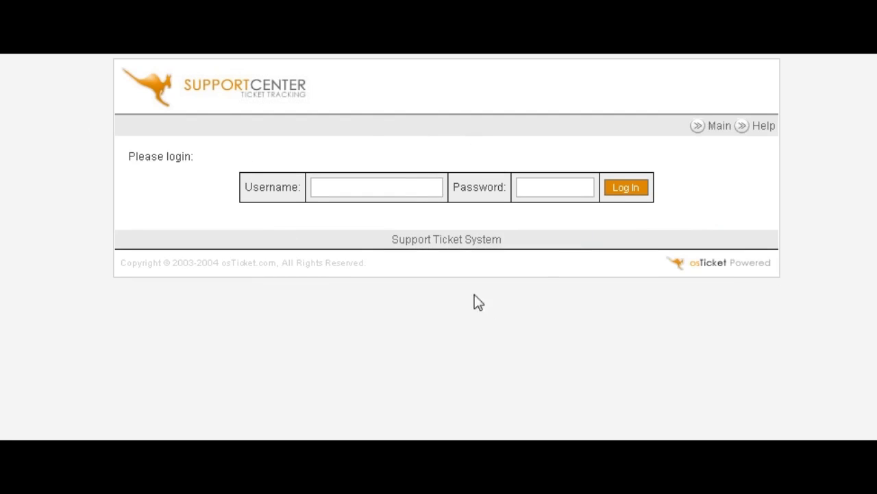
Log in to the osTicket staff panel with the admin username and password.
{"action": "left_click", "coordinate": [375, 187]}
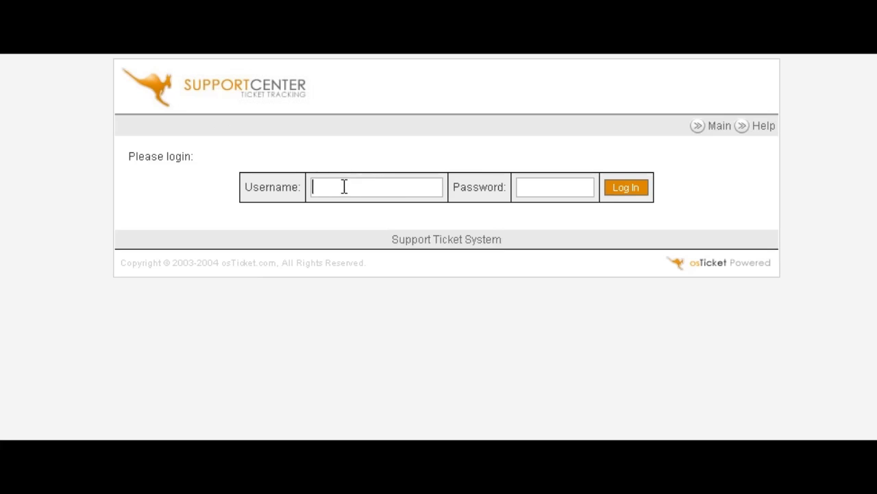
{"action": "mouse_move", "coordinate": [358, 139]}
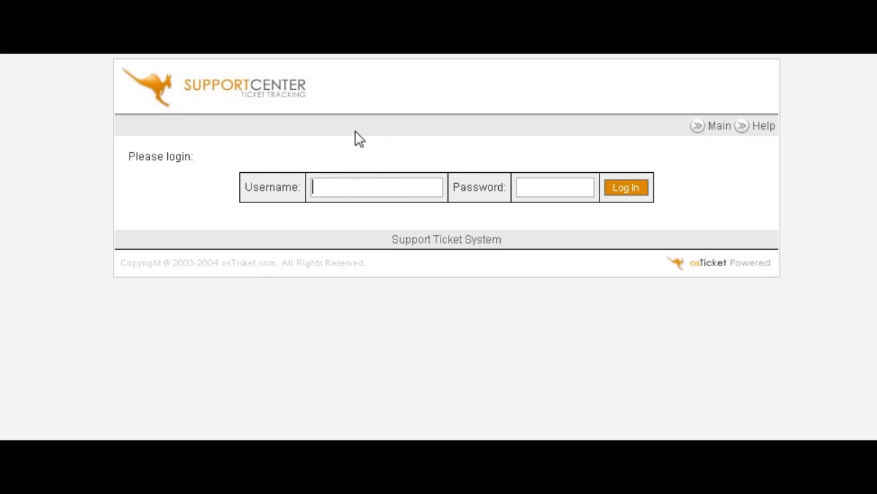
{"action": "type", "text": "admin"}
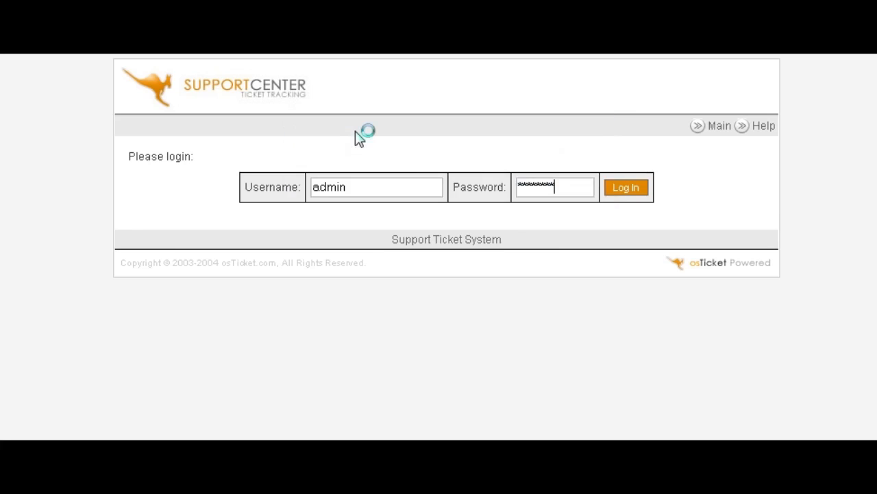
{"action": "left_click", "coordinate": [624, 187]}
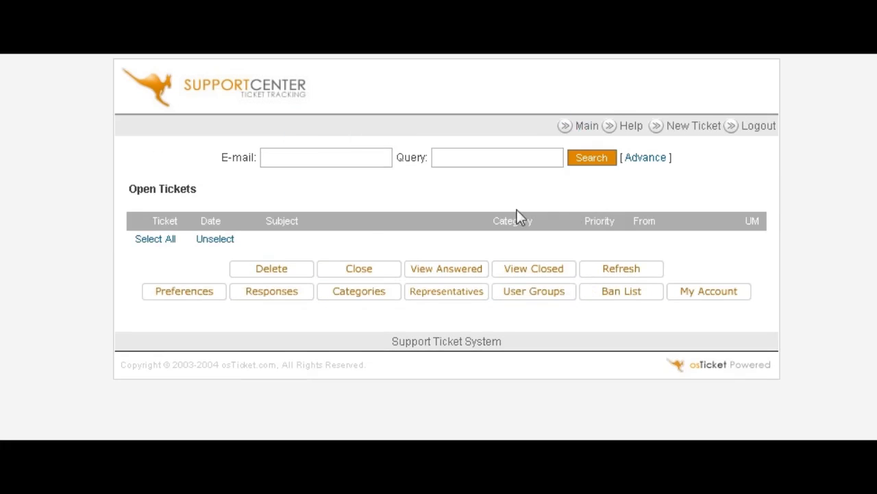
{"action": "mouse_move", "coordinate": [246, 333]}
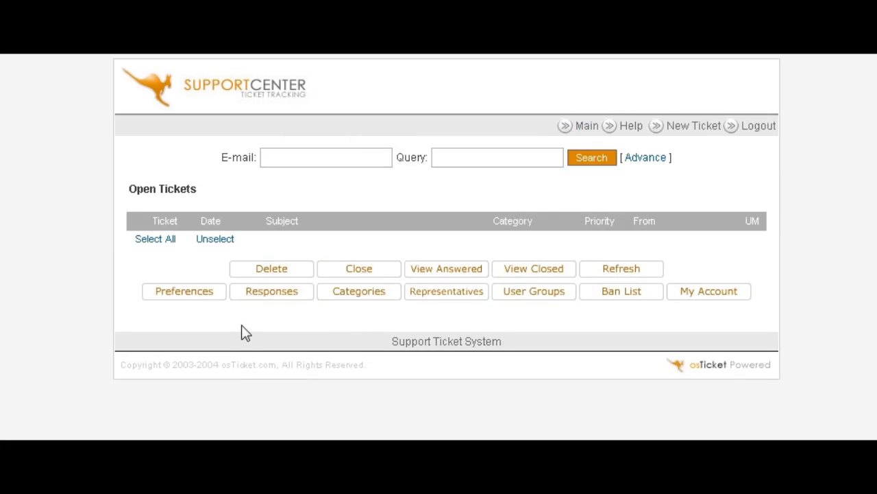
{"action": "left_click", "coordinate": [358, 291]}
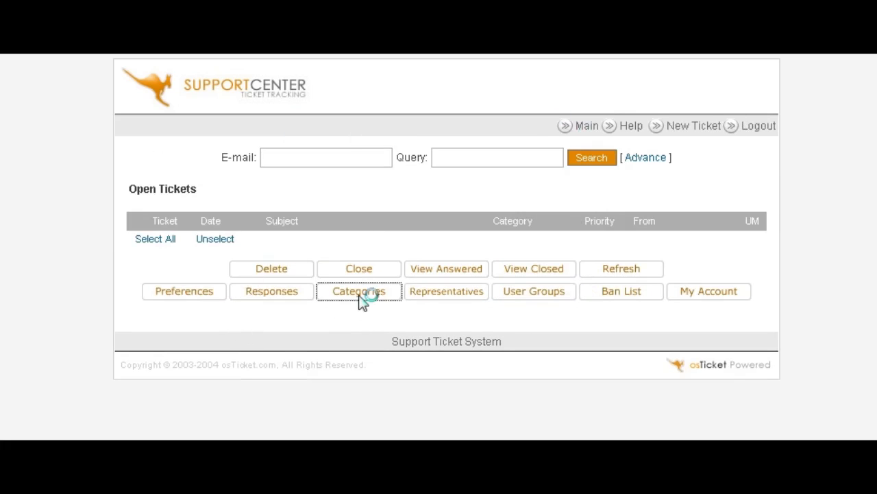
Begin a new category named General Question.
{"action": "left_click", "coordinate": [358, 291]}
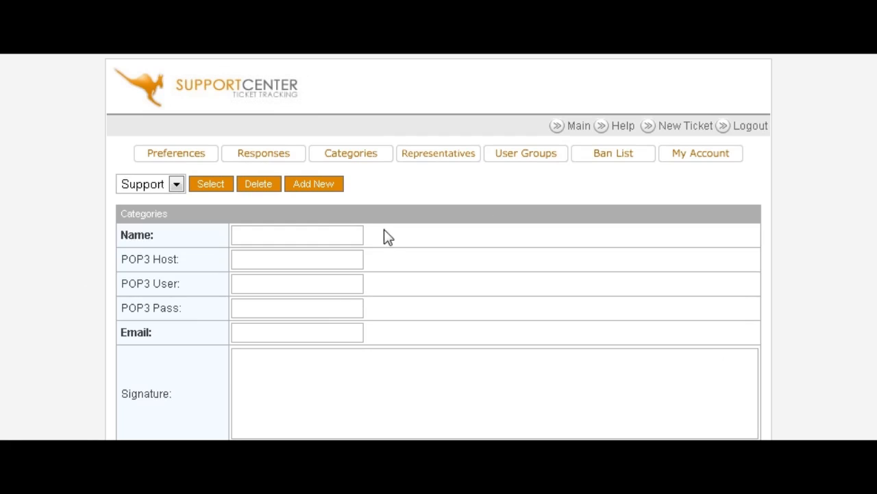
{"action": "scroll", "scroll_direction": "down", "scroll_amount": 3}
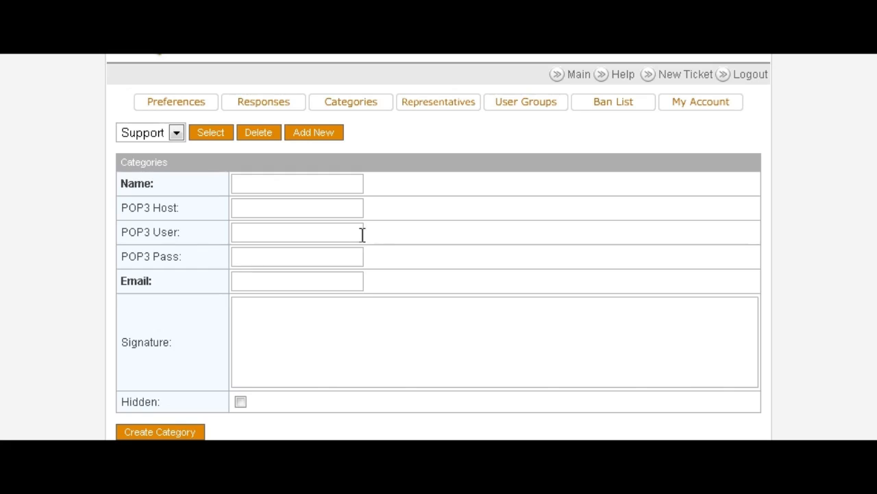
{"action": "mouse_move", "coordinate": [173, 156]}
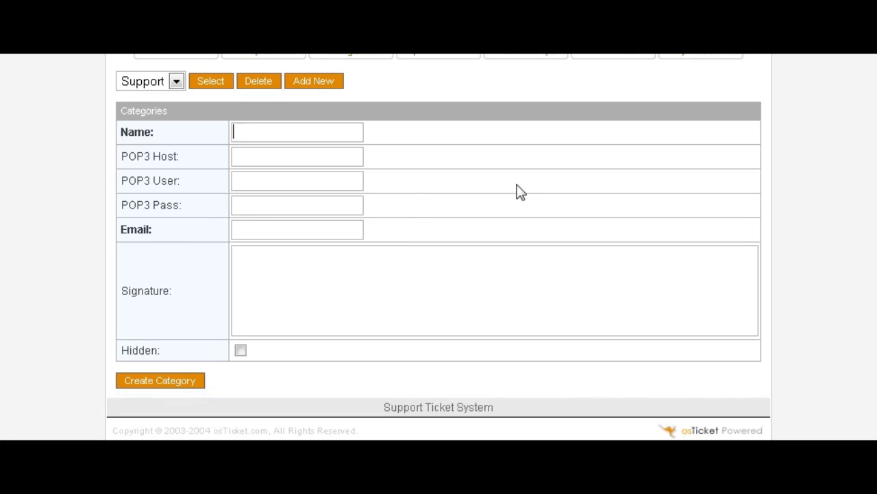
{"action": "type", "text": "General Qu"}
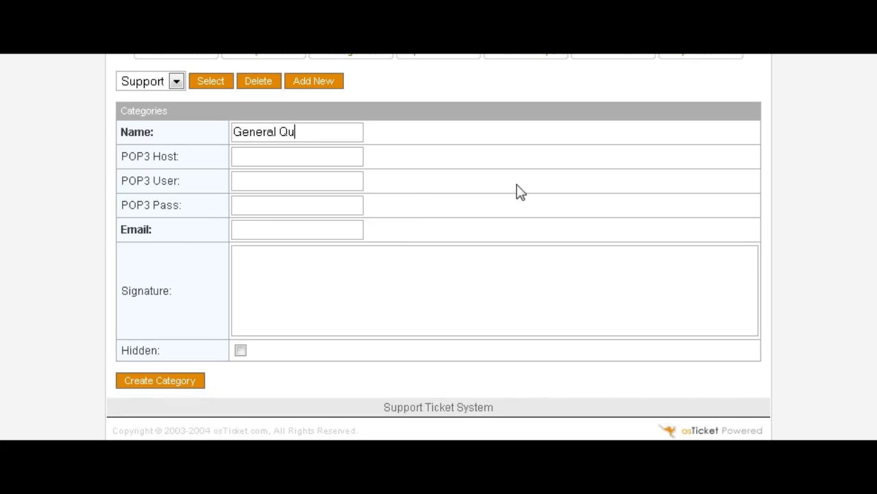
{"action": "type", "text": "estion"}
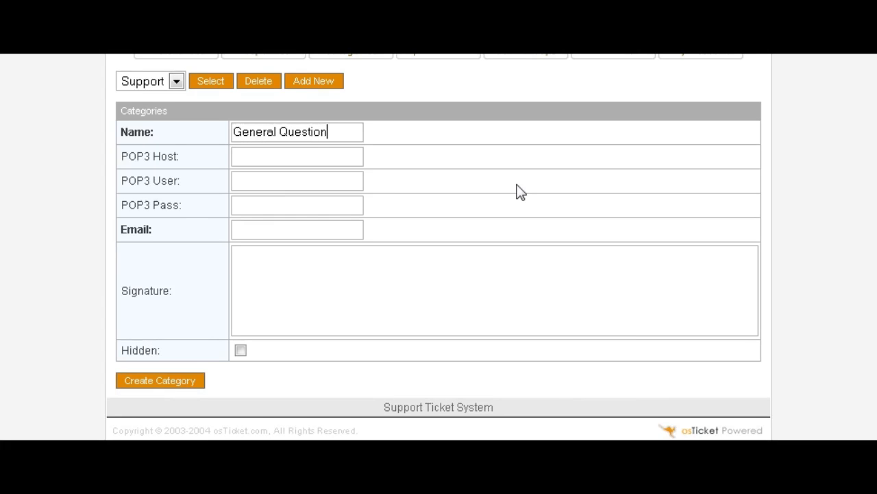
{"action": "mouse_move", "coordinate": [320, 228]}
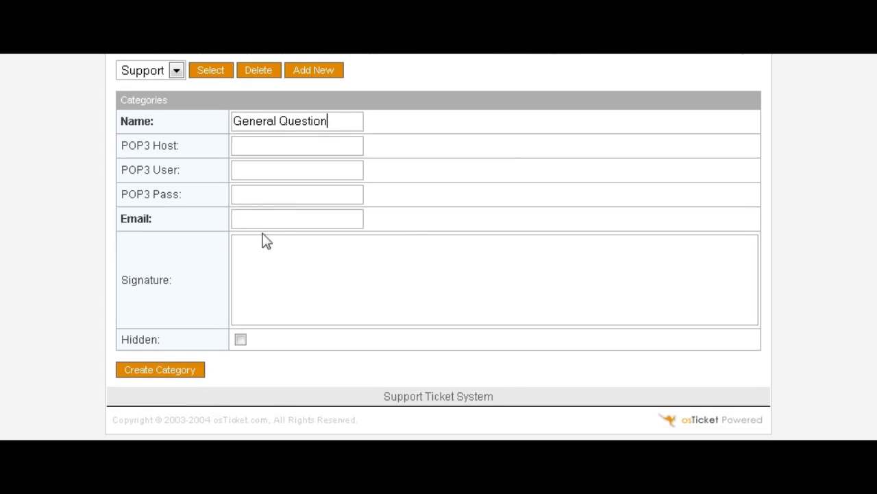
{"action": "mouse_move", "coordinate": [203, 264]}
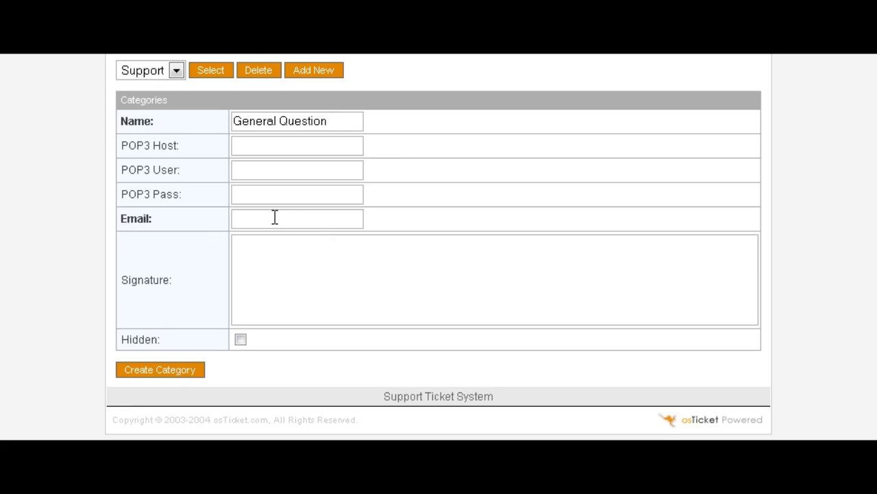
{"action": "left_click", "coordinate": [297, 218]}
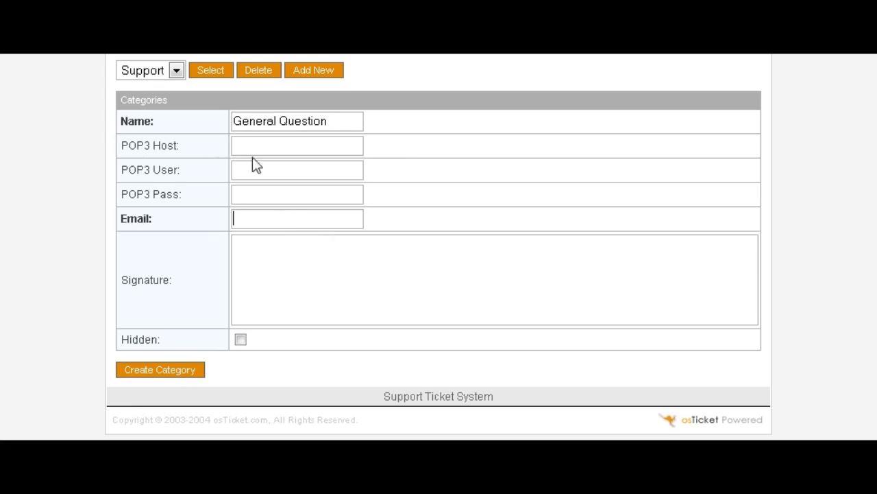
{"action": "mouse_move", "coordinate": [157, 170]}
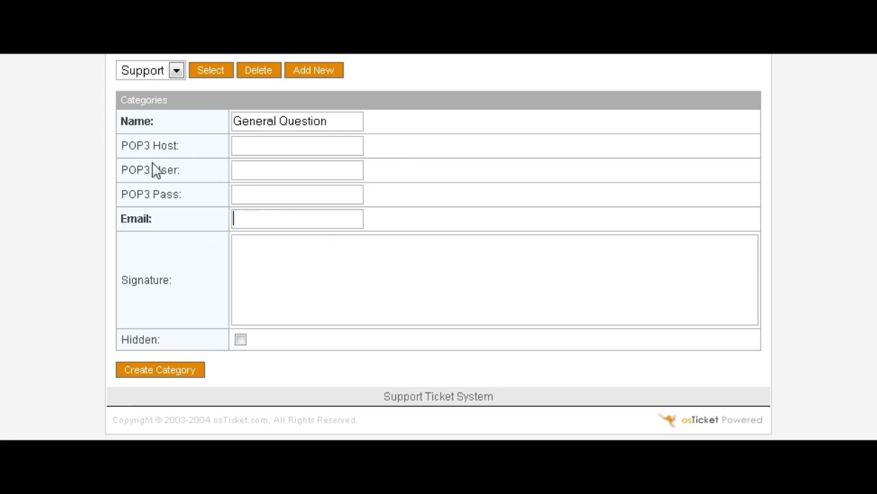
{"action": "mouse_move", "coordinate": [135, 189]}
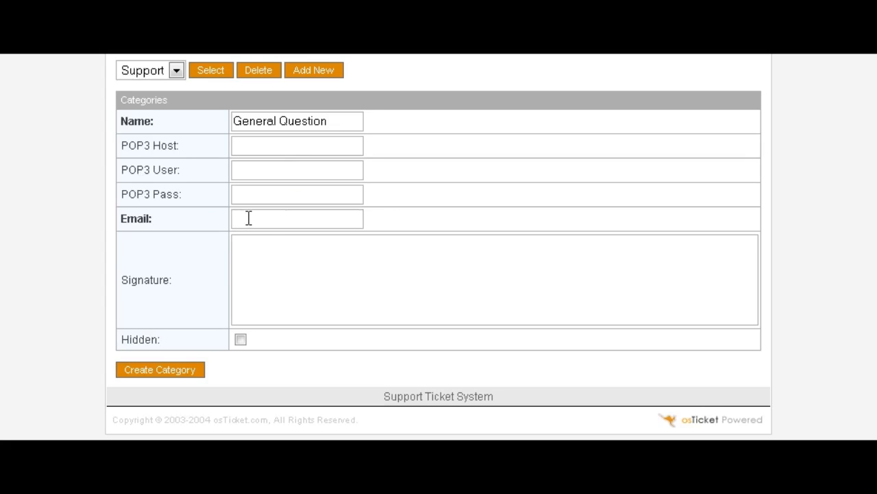
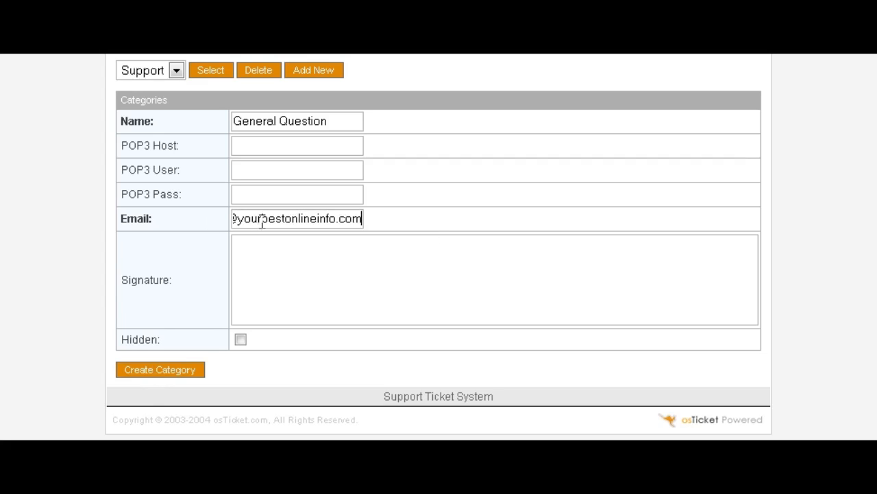
{"action": "left_click", "coordinate": [240, 339]}
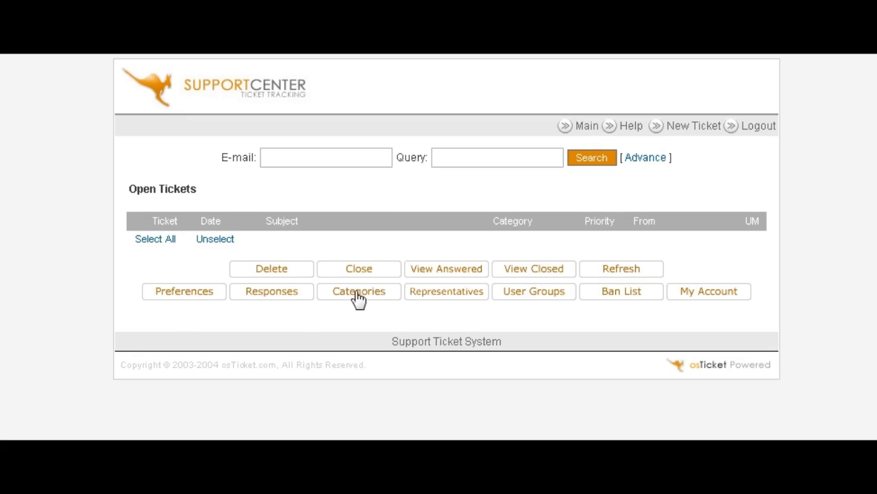
{"action": "mouse_move", "coordinate": [275, 320]}
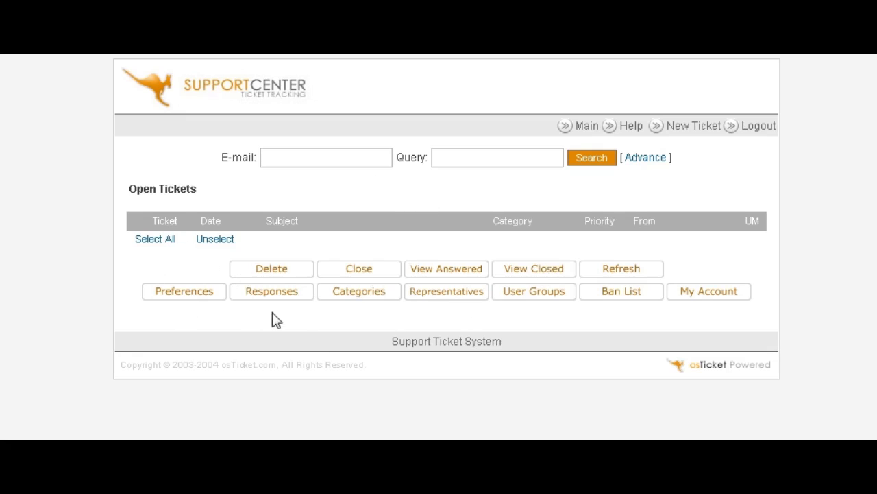
Load the General Question category's details from the category list.
{"action": "left_click", "coordinate": [358, 291]}
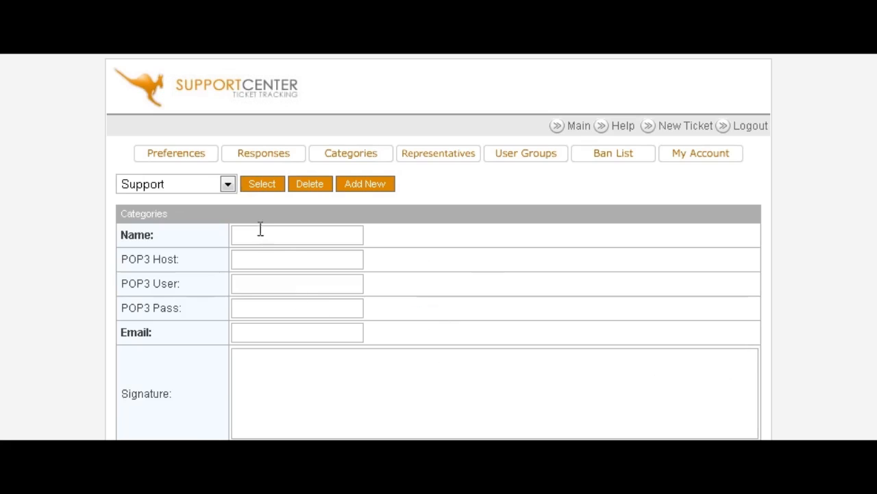
{"action": "left_click", "coordinate": [227, 184]}
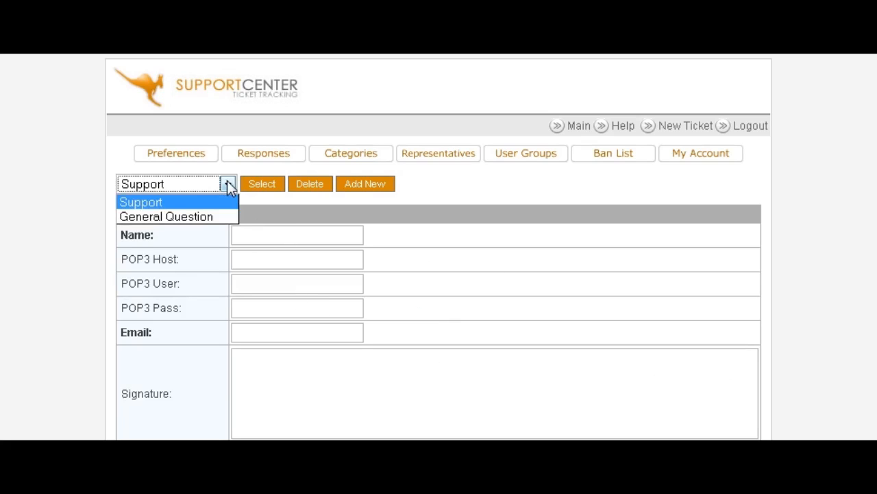
{"action": "left_click", "coordinate": [166, 216]}
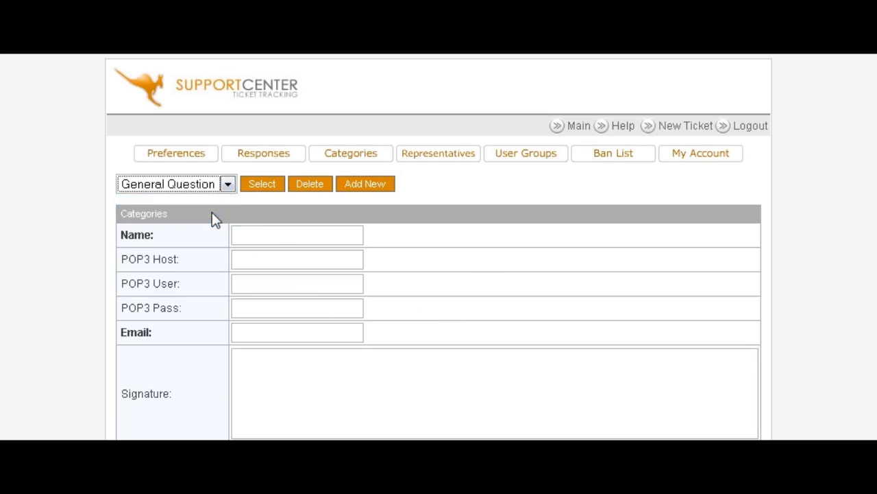
{"action": "left_click", "coordinate": [261, 184]}
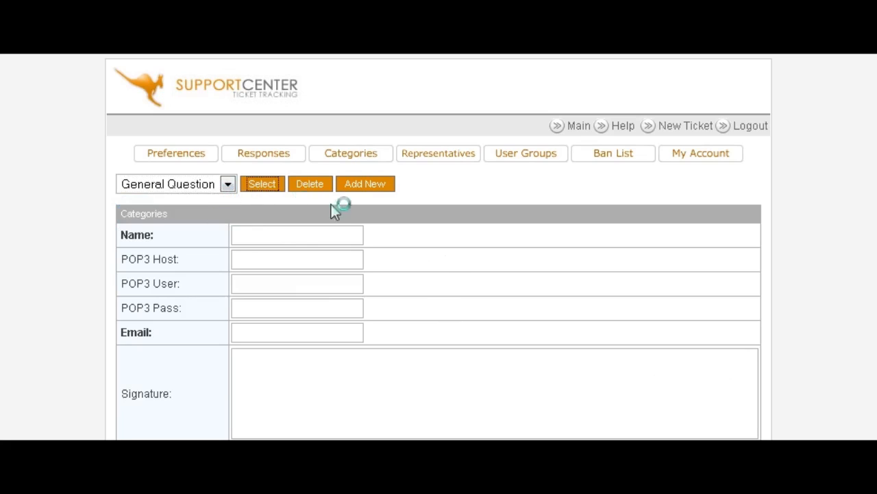
{"action": "left_click", "coordinate": [262, 183]}
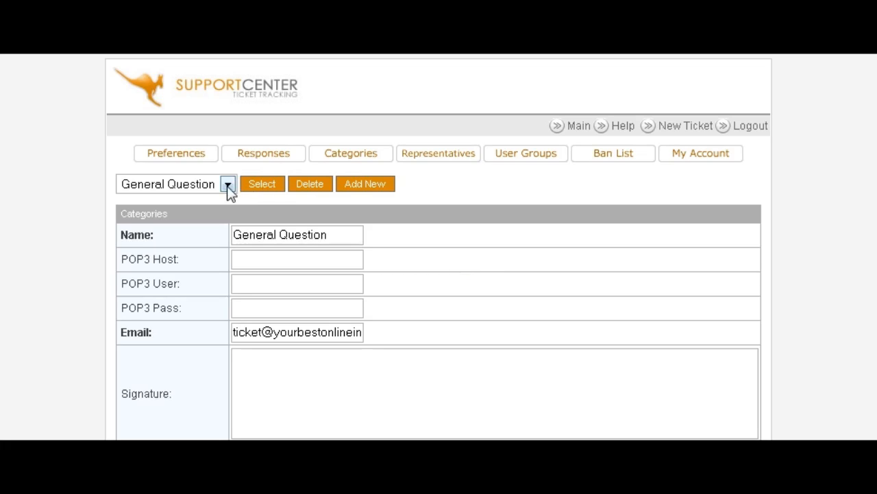
Load the Support category and select the word Support in its signature.
{"action": "left_click", "coordinate": [226, 184]}
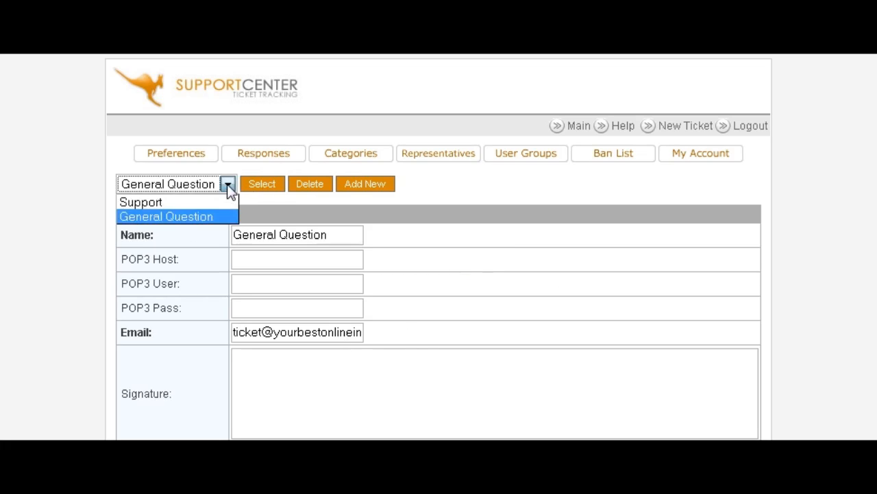
{"action": "left_click", "coordinate": [140, 201]}
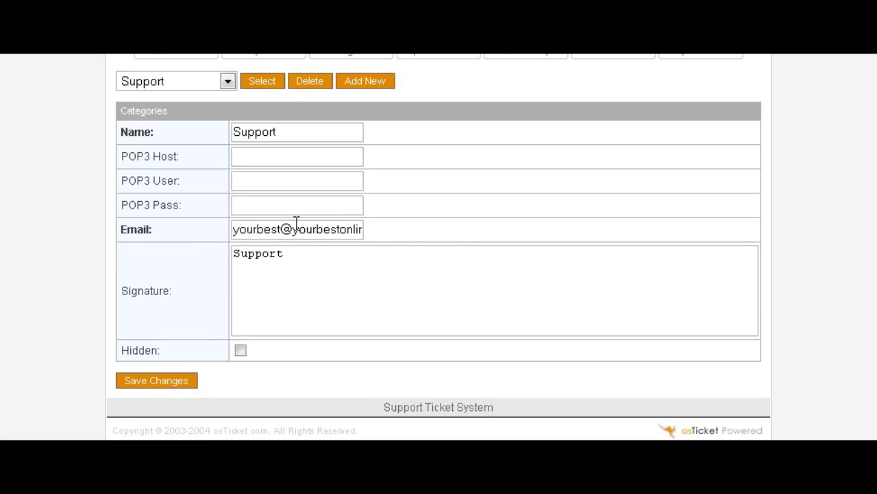
{"action": "mouse_move", "coordinate": [375, 235]}
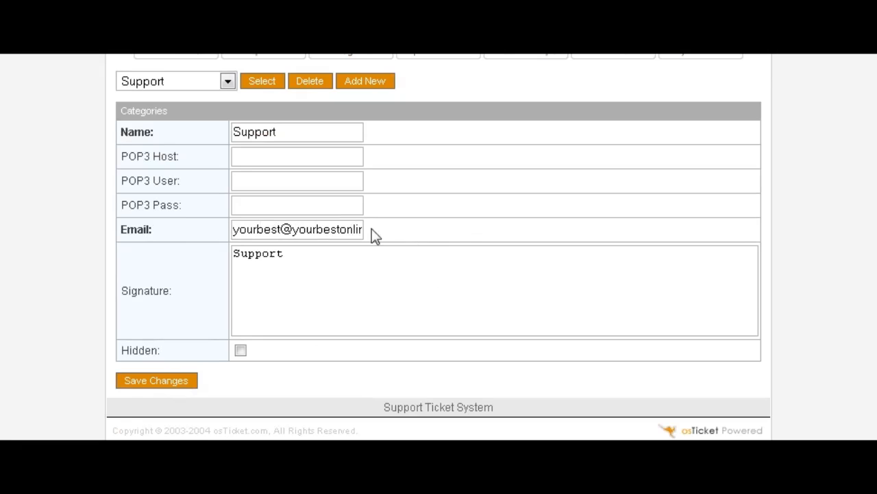
{"action": "left_click", "coordinate": [284, 229]}
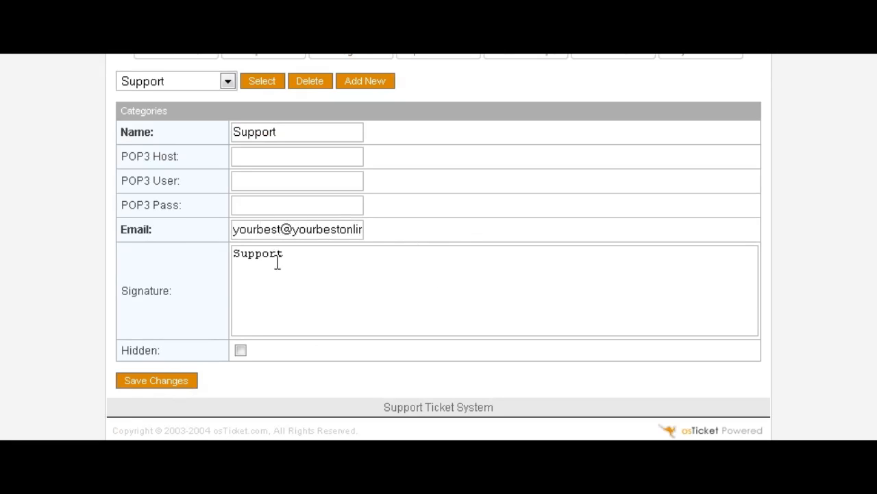
{"action": "double_click", "coordinate": [257, 253]}
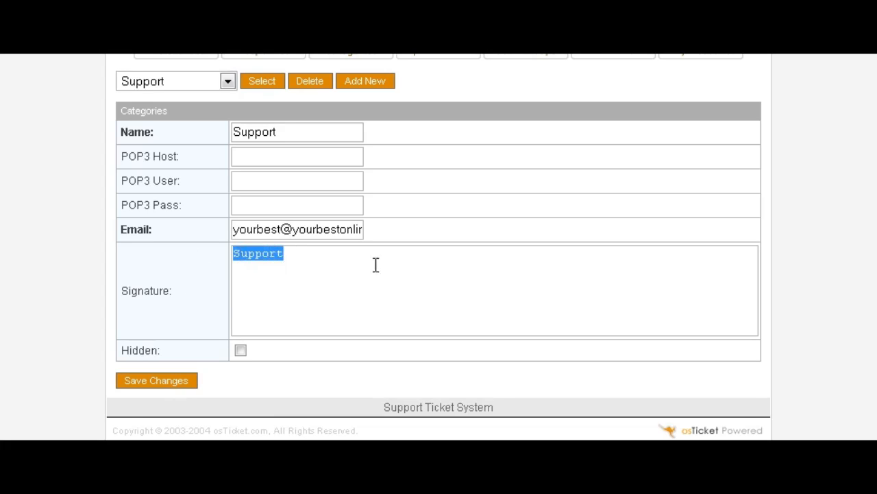
{"action": "mouse_move", "coordinate": [333, 287]}
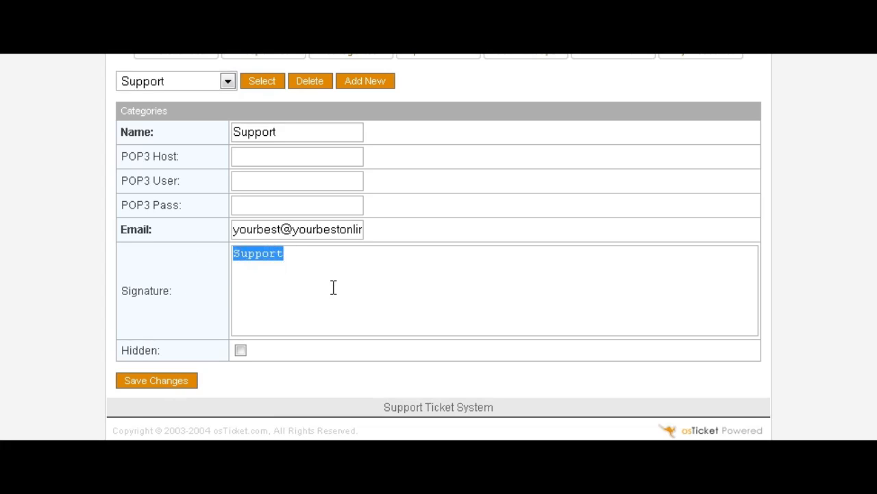
{"action": "mouse_move", "coordinate": [152, 265]}
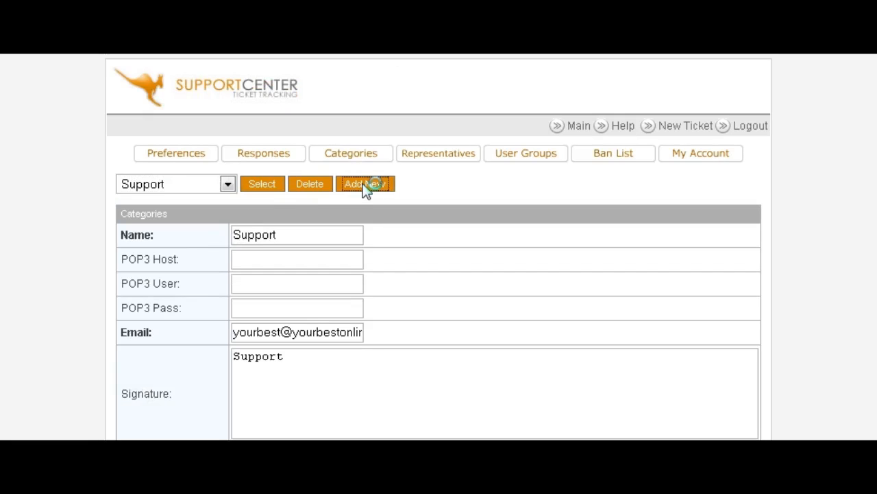
{"action": "left_click", "coordinate": [366, 184]}
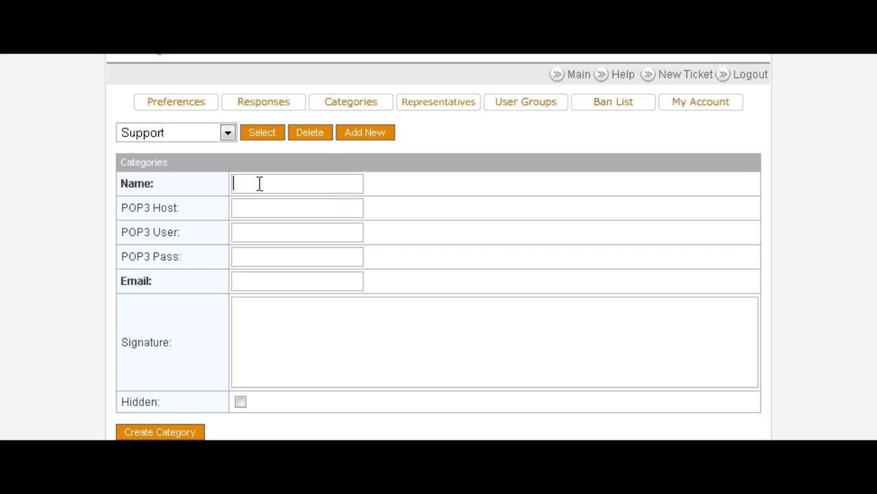
{"action": "type", "text": "J"}
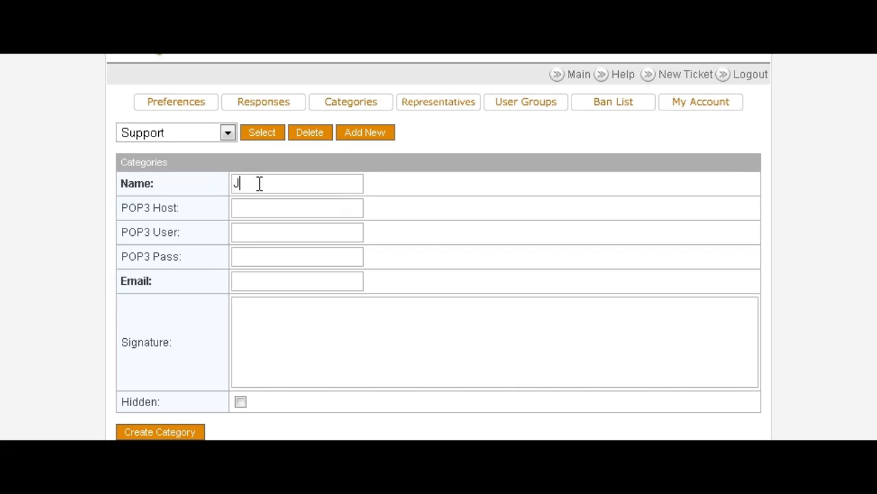
{"action": "type", "text": "V Re"}
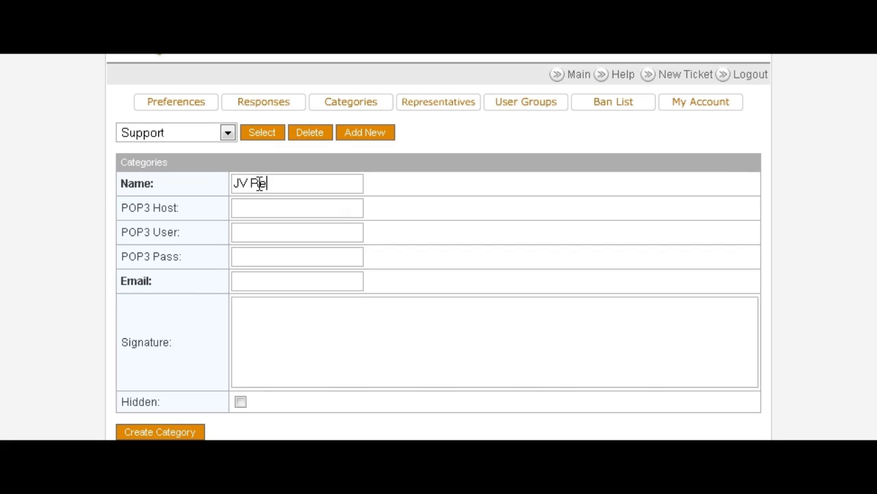
{"action": "type", "text": "quest"}
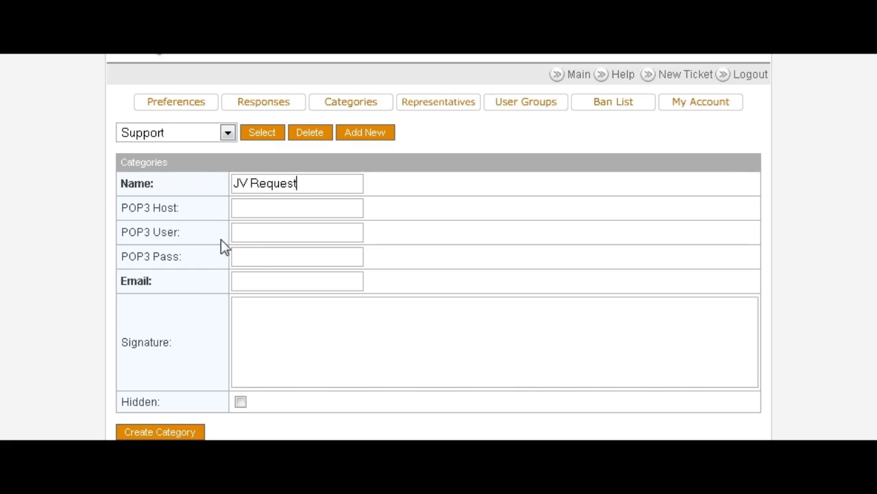
{"action": "left_click", "coordinate": [297, 280]}
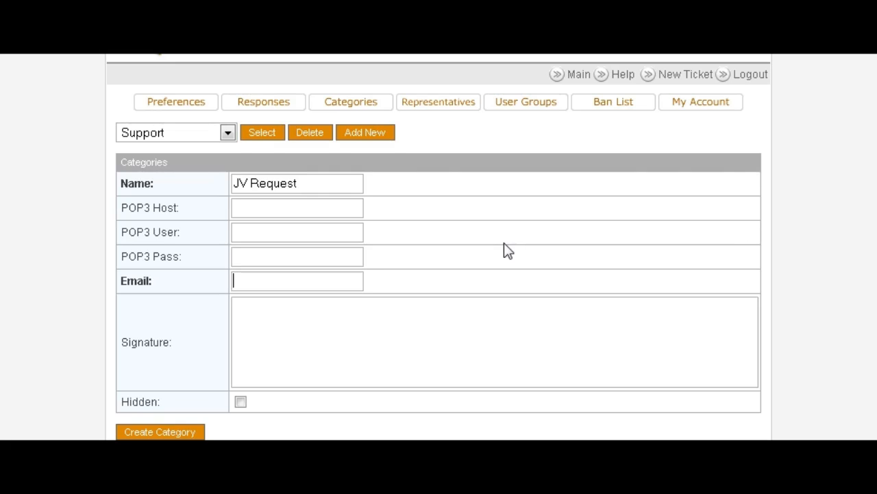
{"action": "left_click", "coordinate": [296, 280]}
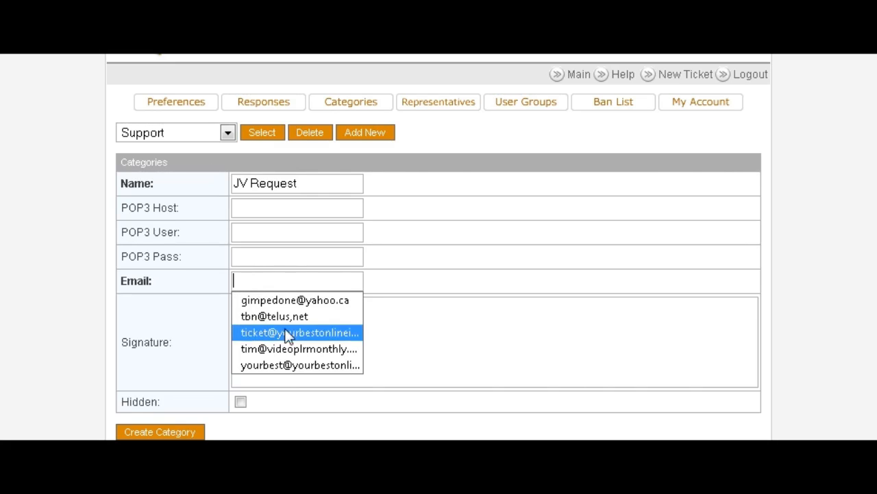
{"action": "left_click", "coordinate": [298, 332]}
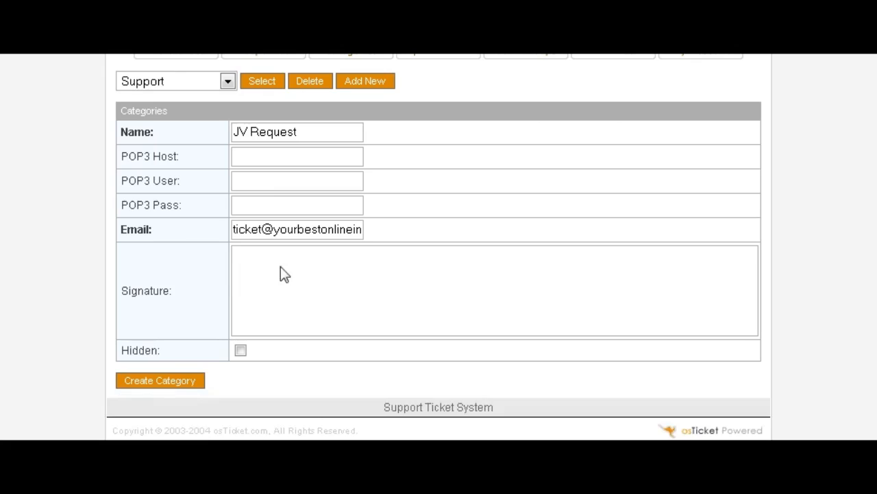
{"action": "mouse_move", "coordinate": [231, 261]}
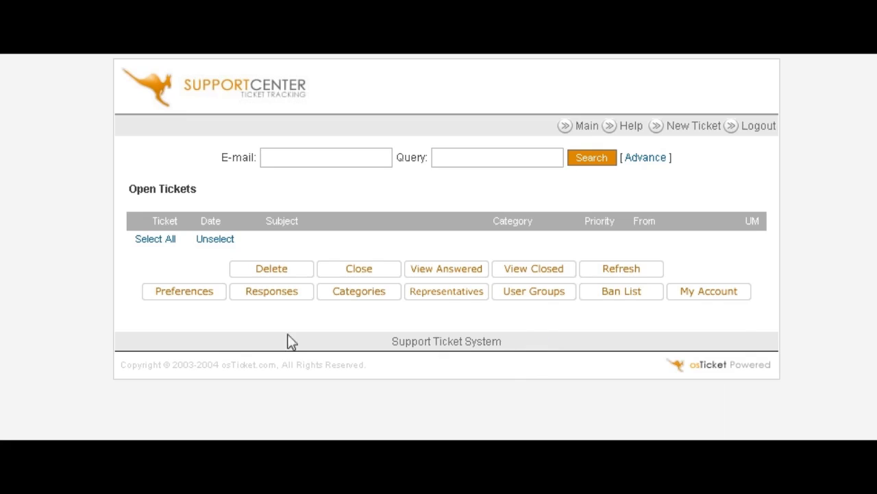
{"action": "mouse_move", "coordinate": [357, 322]}
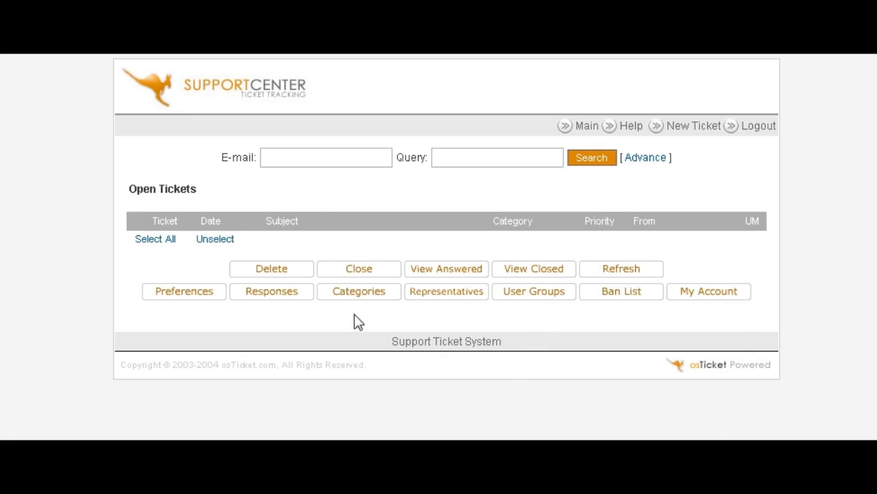
Return to the Categories settings page from the admin main page.
{"action": "left_click", "coordinate": [359, 290]}
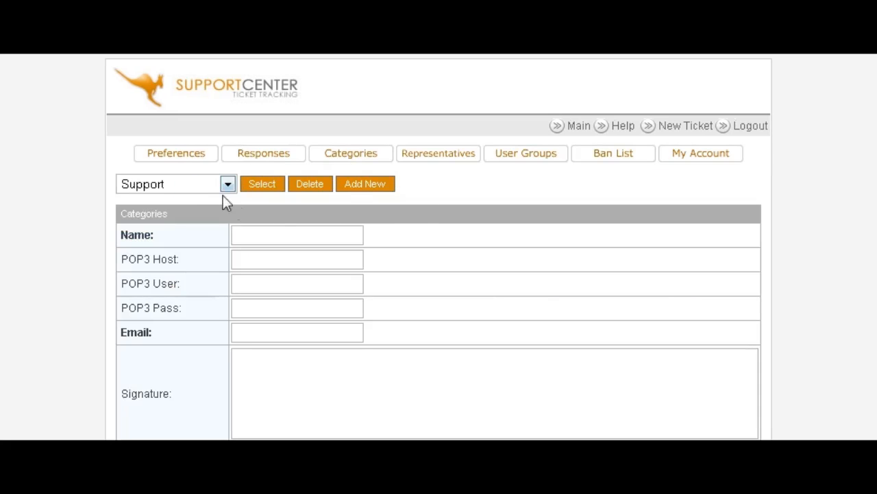
{"action": "left_click", "coordinate": [227, 183]}
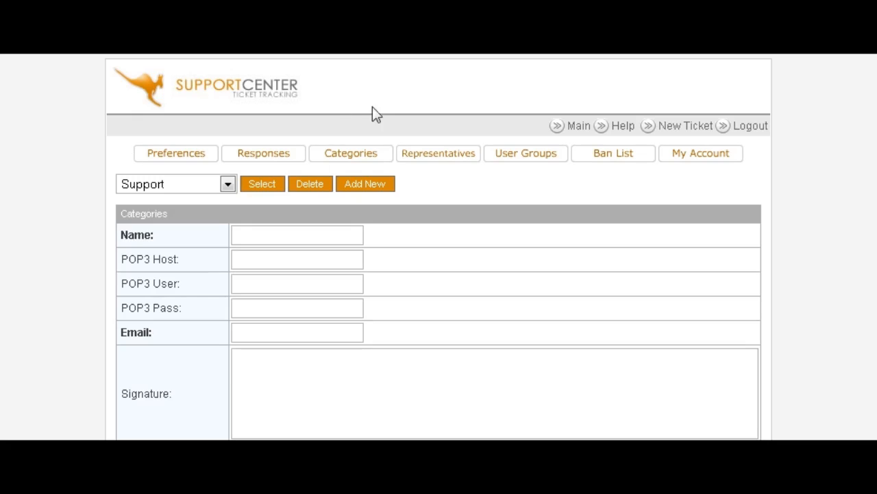
{"action": "mouse_move", "coordinate": [484, 178]}
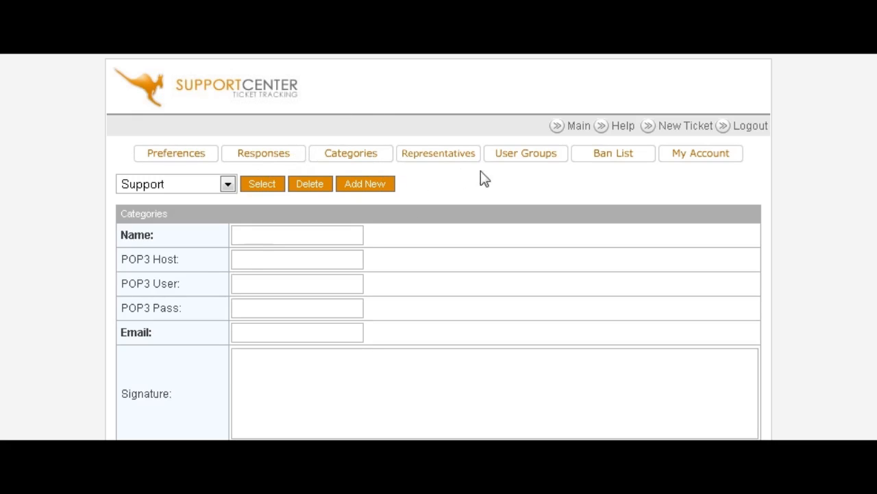
{"action": "mouse_move", "coordinate": [460, 197]}
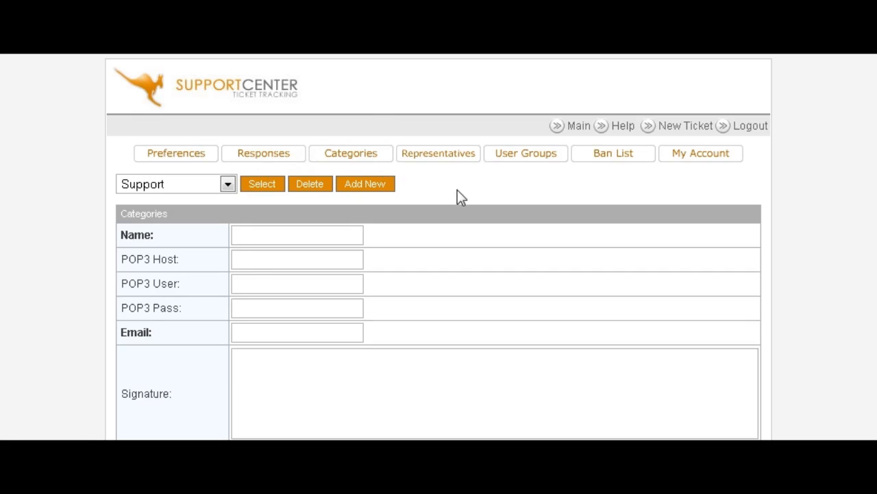
{"action": "mouse_move", "coordinate": [176, 154]}
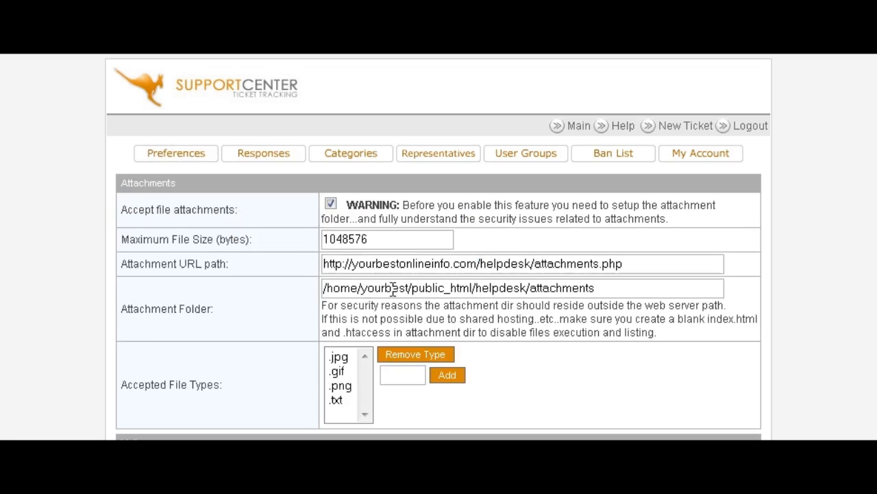
Review the Attachments settings, adding .txt to accepted file types, then the Mail and Miscellaneous sections.
{"action": "scroll", "scroll_direction": "down", "scroll_amount": 3}
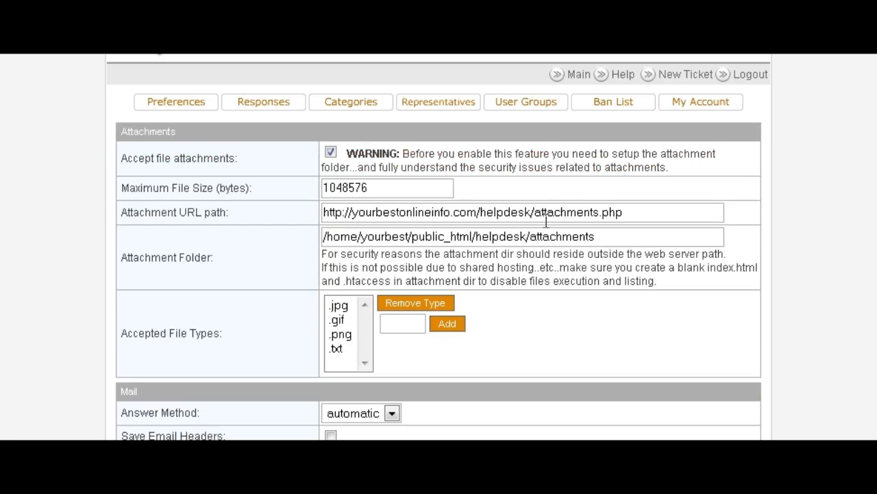
{"action": "mouse_move", "coordinate": [466, 255]}
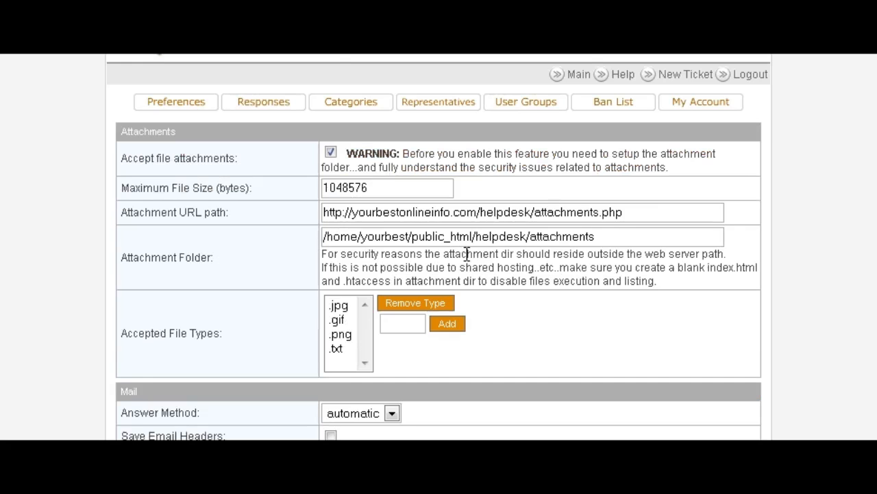
{"action": "scroll", "scroll_direction": "down", "scroll_amount": 3}
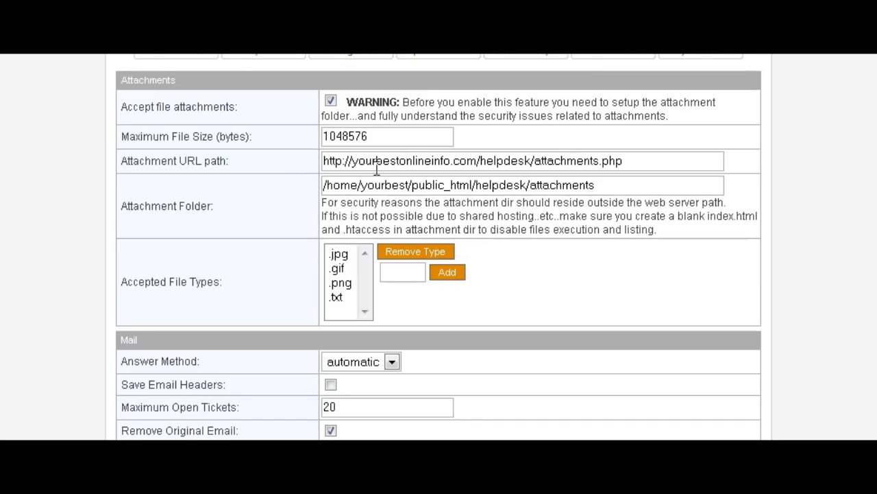
{"action": "mouse_move", "coordinate": [519, 202]}
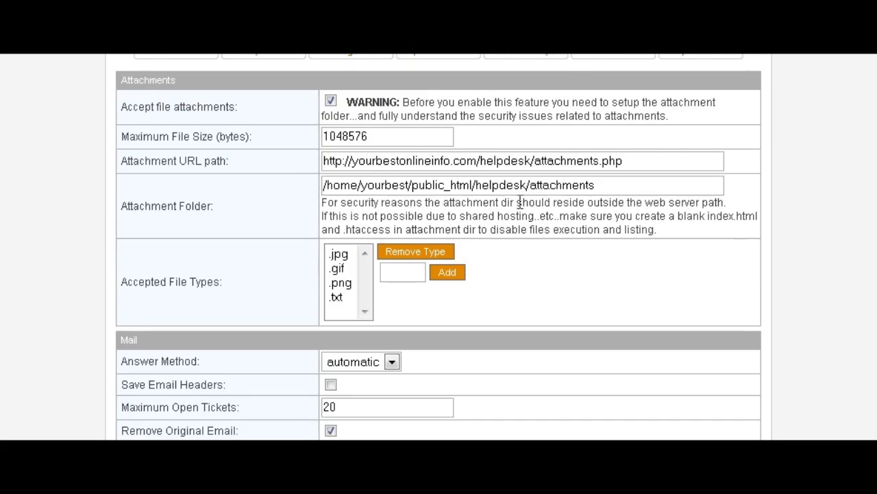
{"action": "scroll", "scroll_direction": "down", "scroll_amount": 3}
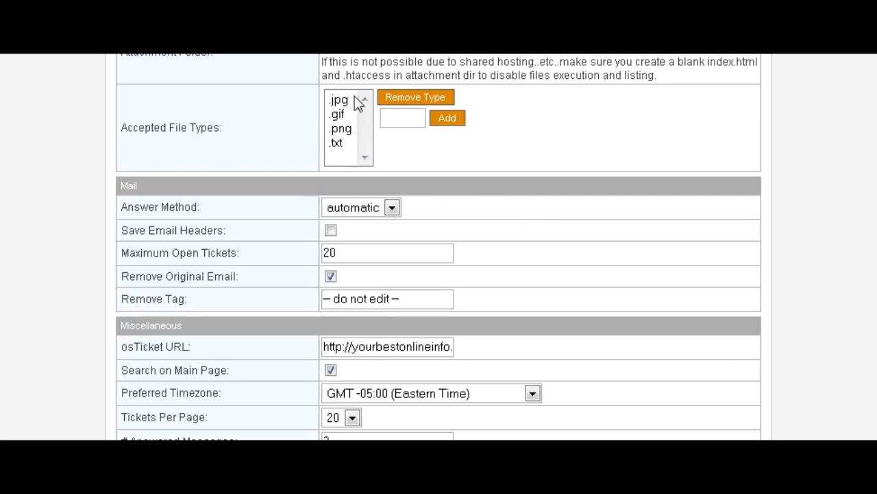
{"action": "mouse_move", "coordinate": [357, 118]}
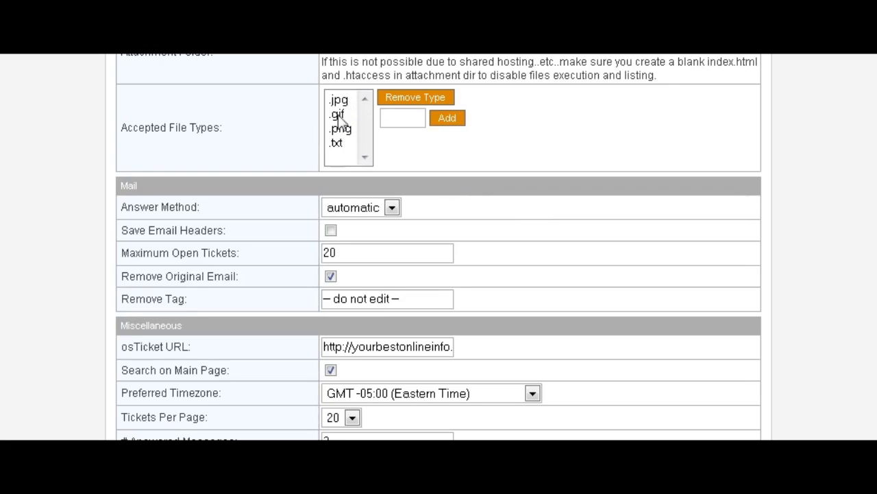
{"action": "left_click", "coordinate": [336, 142]}
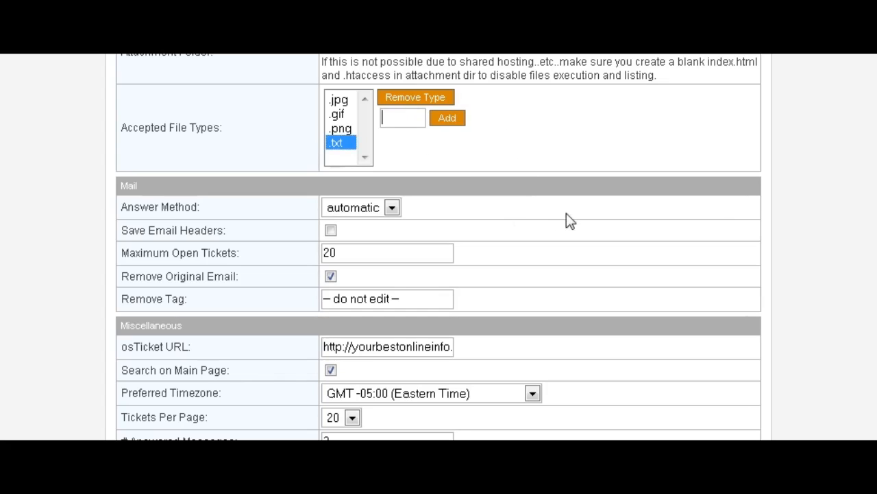
{"action": "scroll", "scroll_direction": "down", "scroll_amount": 3}
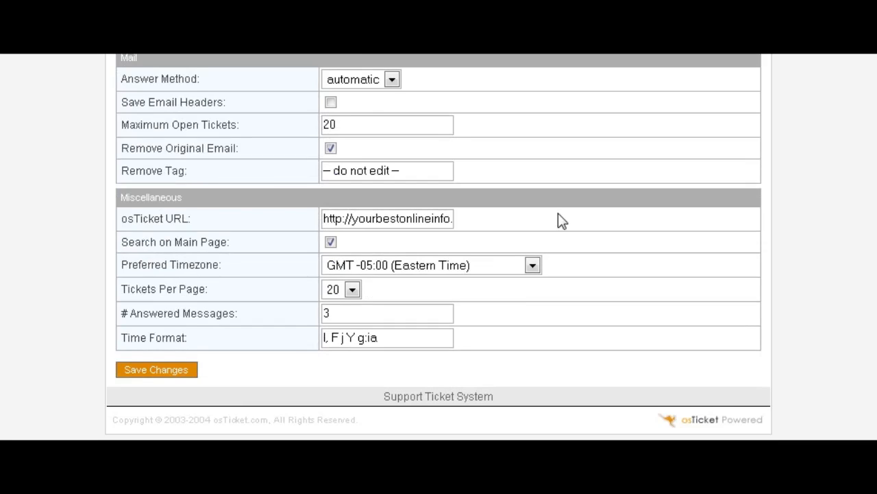
{"action": "mouse_move", "coordinate": [285, 297]}
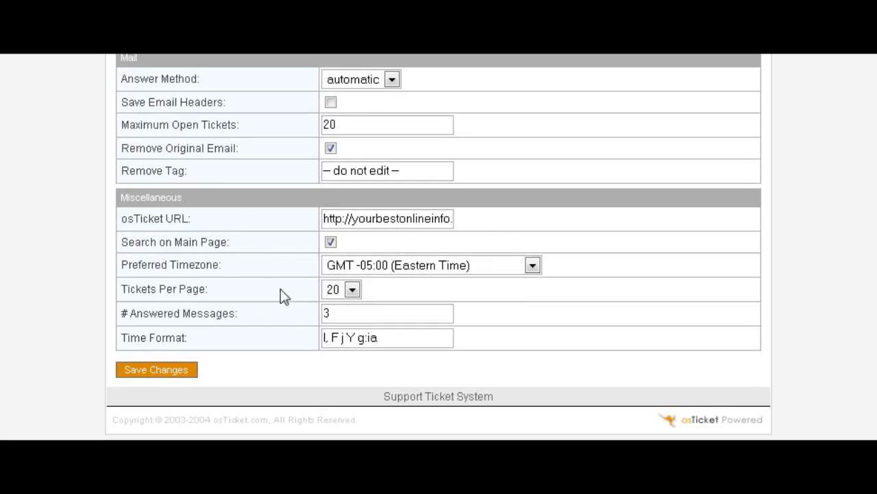
{"action": "mouse_move", "coordinate": [532, 265]}
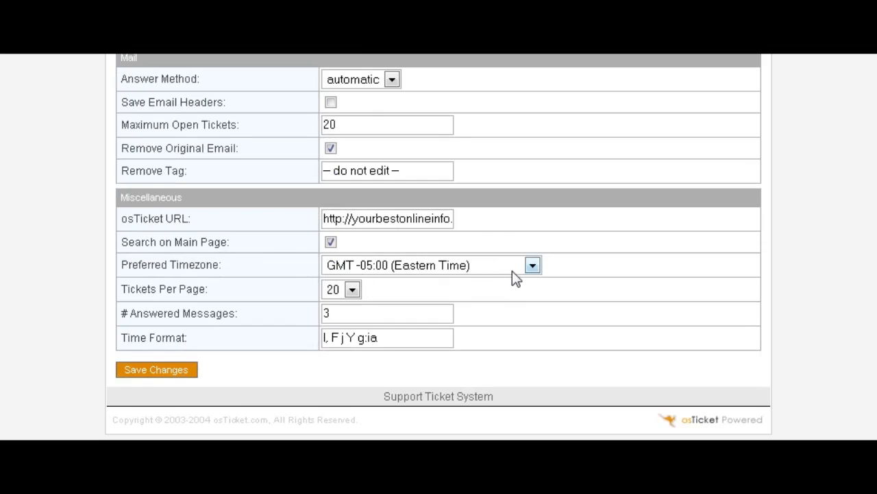
{"action": "mouse_move", "coordinate": [361, 289]}
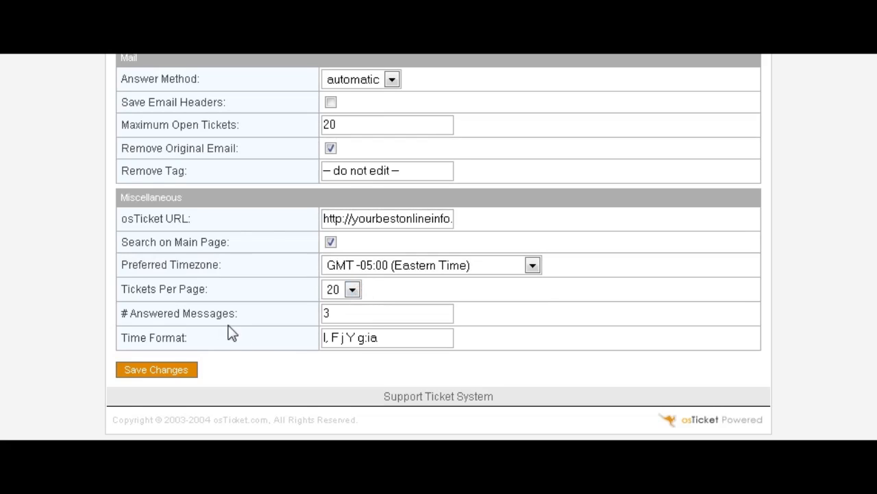
Save the preference changes, landing back on the empty Open Tickets page.
{"action": "left_click", "coordinate": [156, 369]}
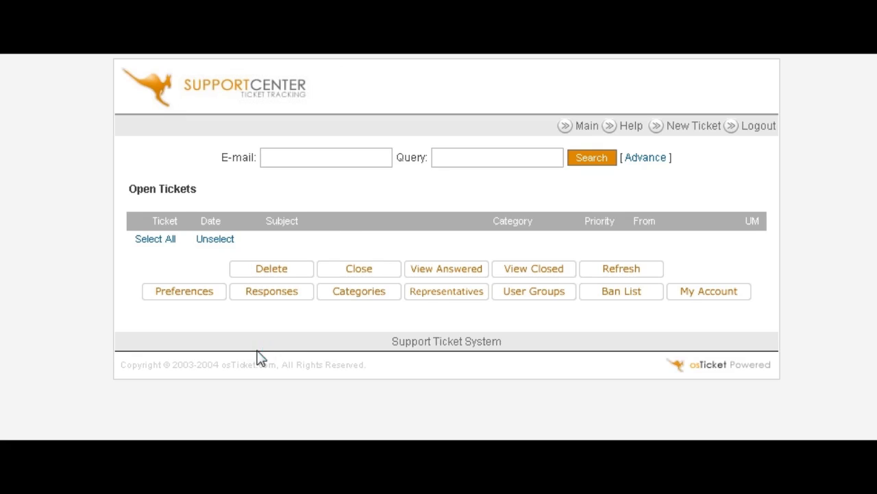
{"action": "mouse_move", "coordinate": [711, 322]}
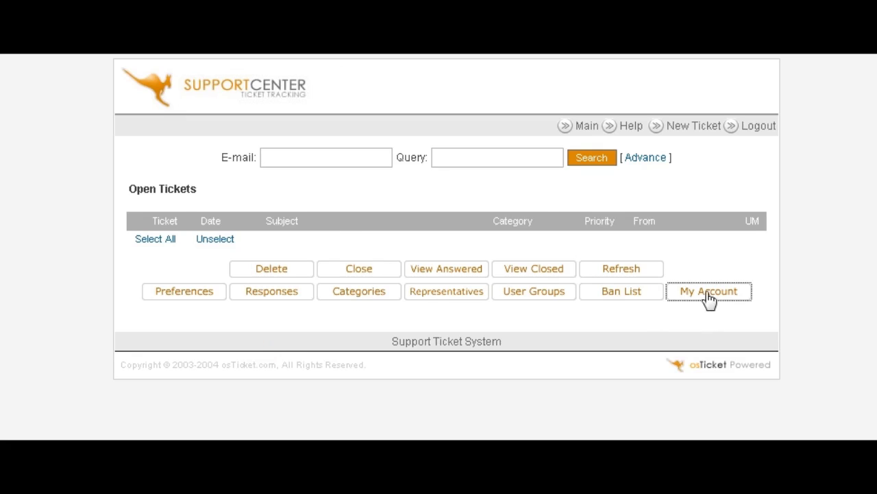
{"action": "left_click", "coordinate": [708, 290]}
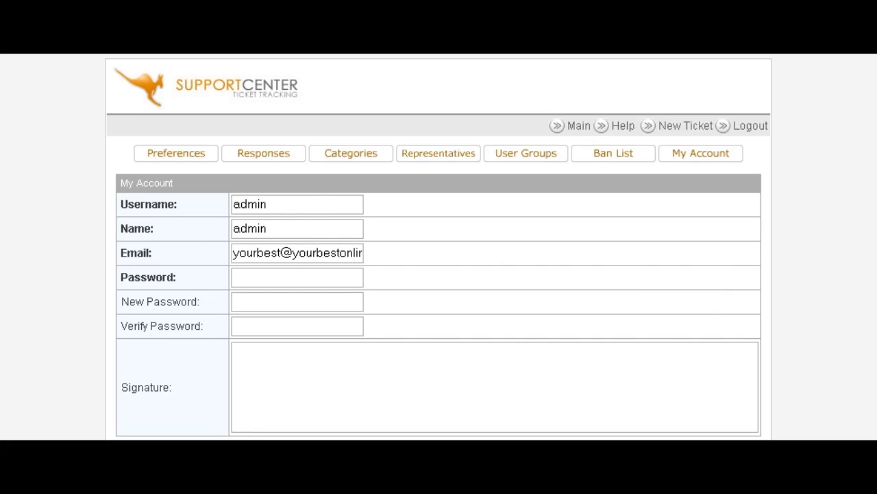
{"action": "left_click", "coordinate": [579, 125]}
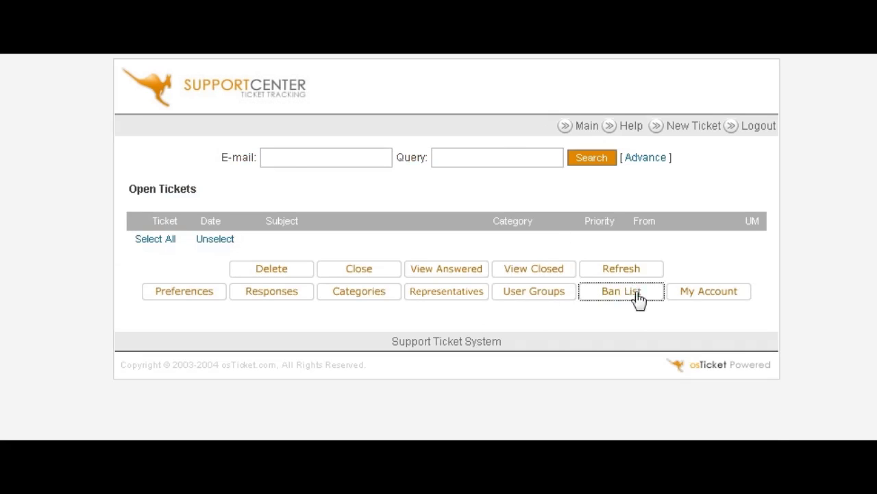
{"action": "left_click", "coordinate": [620, 291]}
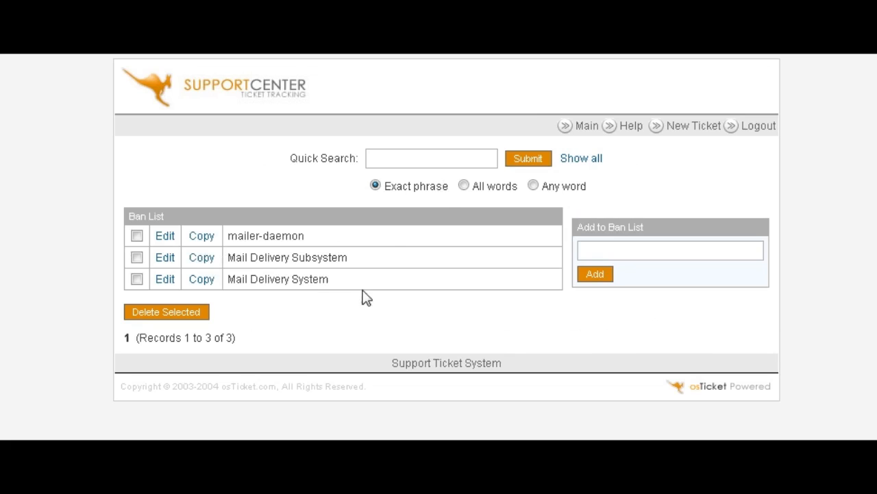
{"action": "mouse_move", "coordinate": [505, 306]}
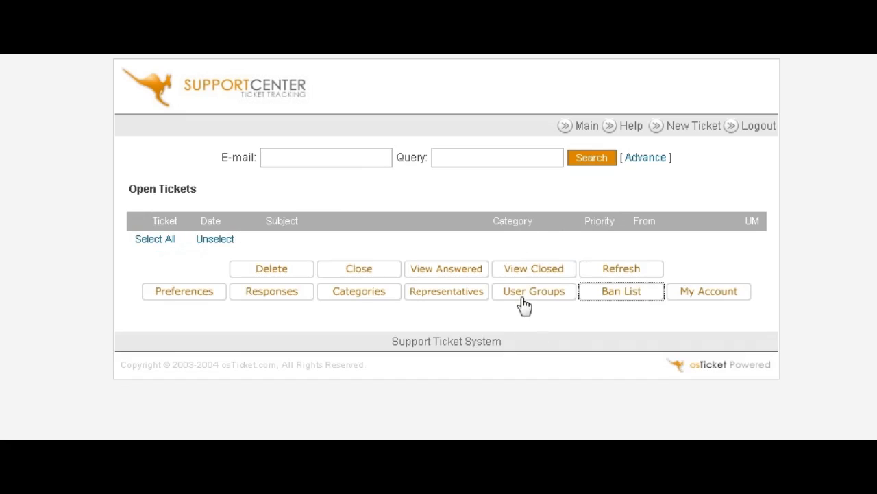
Open the user groups and load the Administrator group's full-access permissions.
{"action": "left_click", "coordinate": [534, 291]}
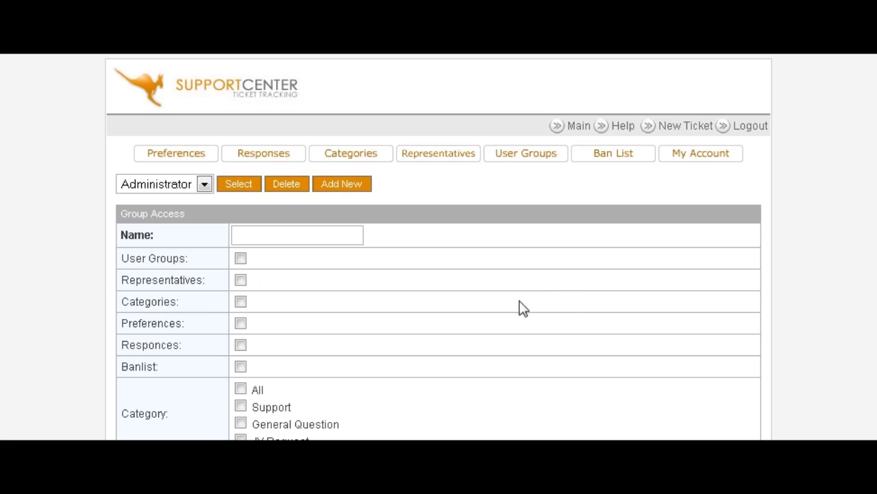
{"action": "scroll", "scroll_direction": "down", "scroll_amount": 3}
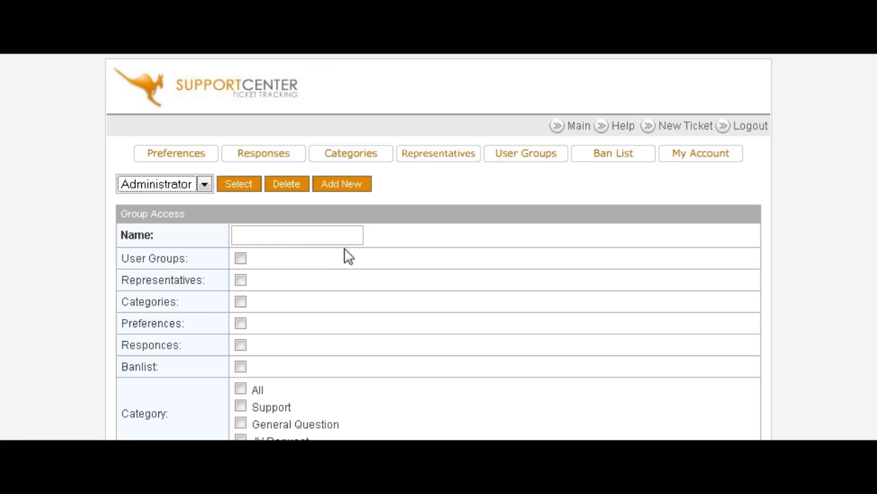
{"action": "mouse_move", "coordinate": [216, 208]}
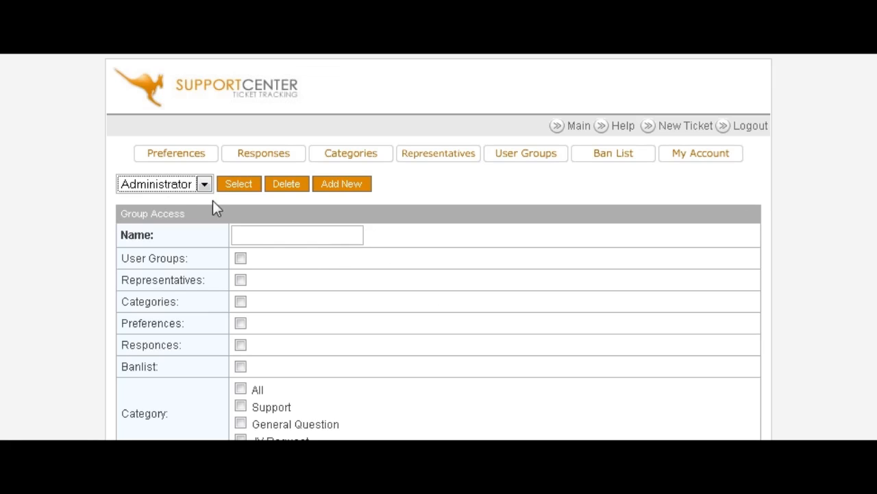
{"action": "mouse_move", "coordinate": [295, 204]}
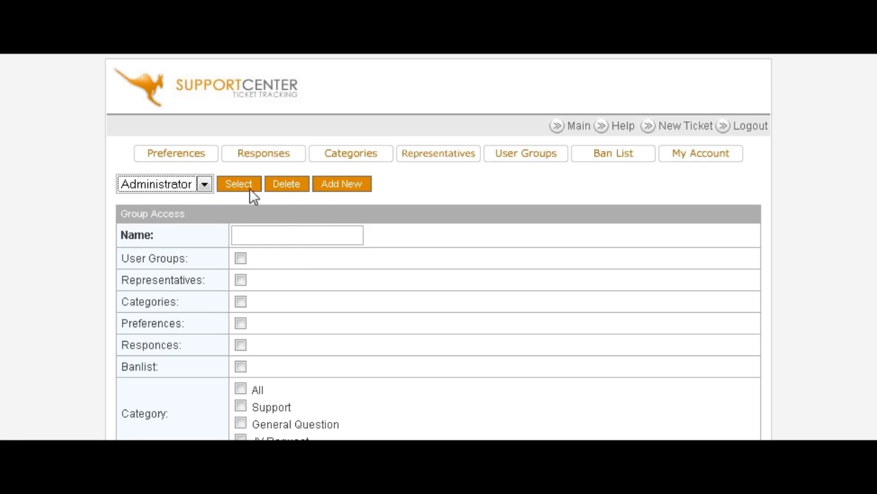
{"action": "left_click", "coordinate": [238, 183]}
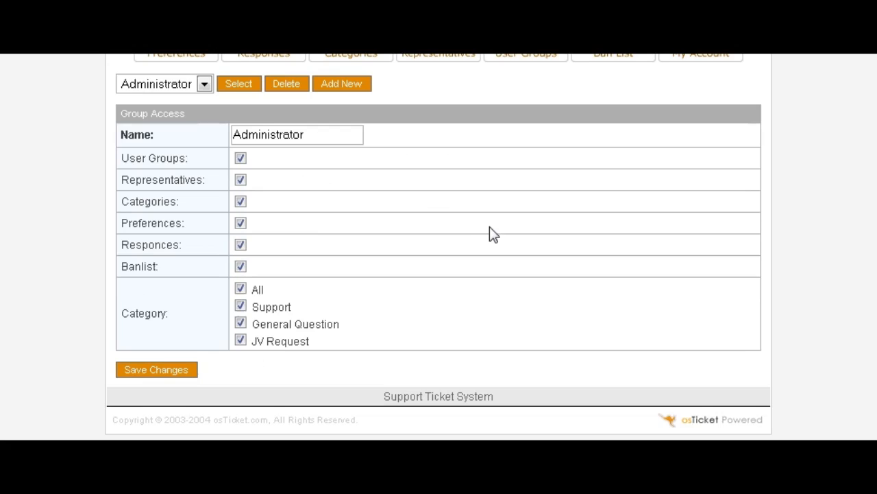
{"action": "mouse_move", "coordinate": [199, 176]}
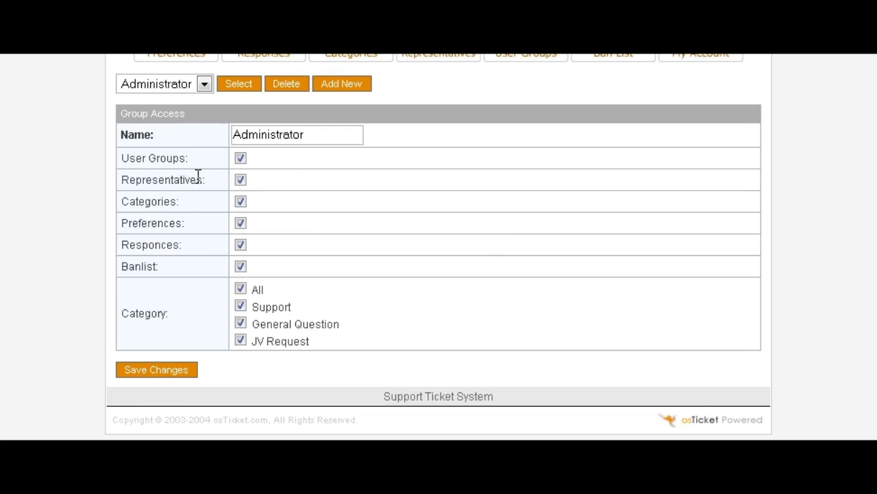
{"action": "mouse_move", "coordinate": [202, 206]}
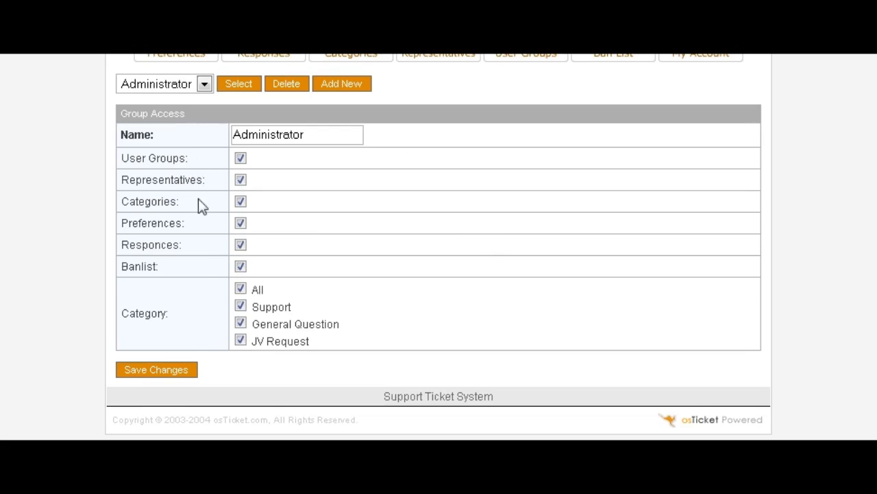
{"action": "mouse_move", "coordinate": [425, 302]}
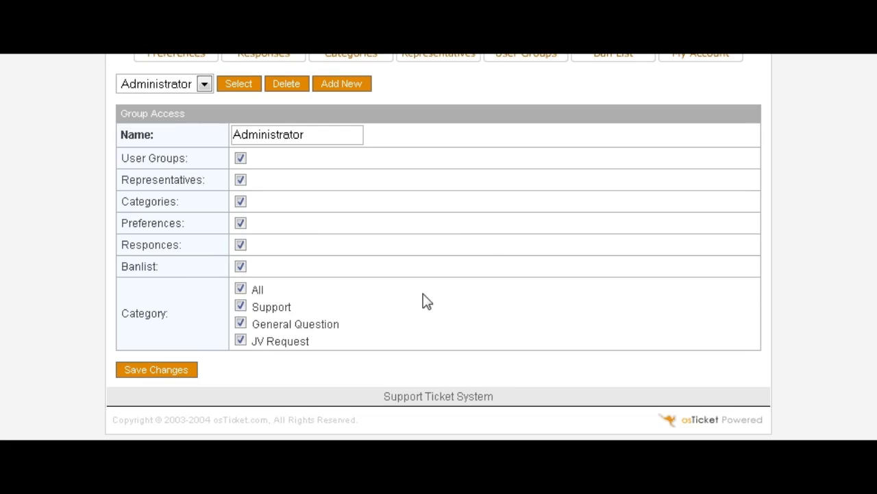
{"action": "mouse_move", "coordinate": [444, 298]}
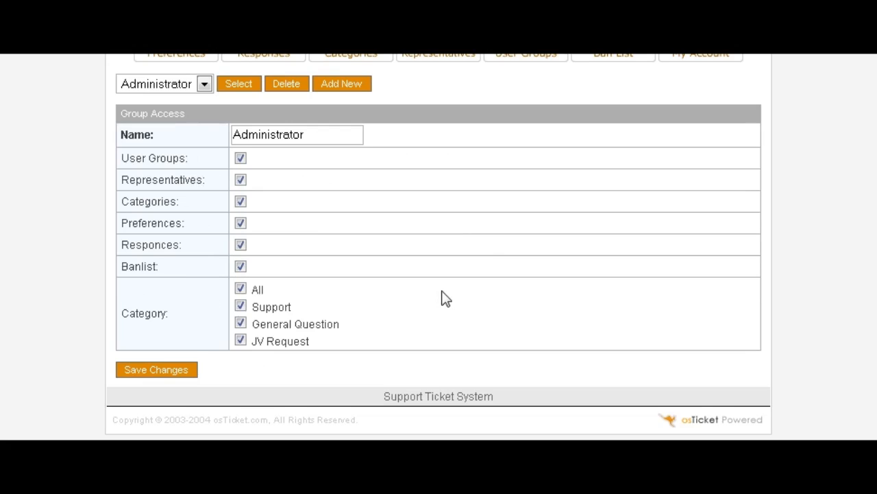
{"action": "mouse_move", "coordinate": [355, 240]}
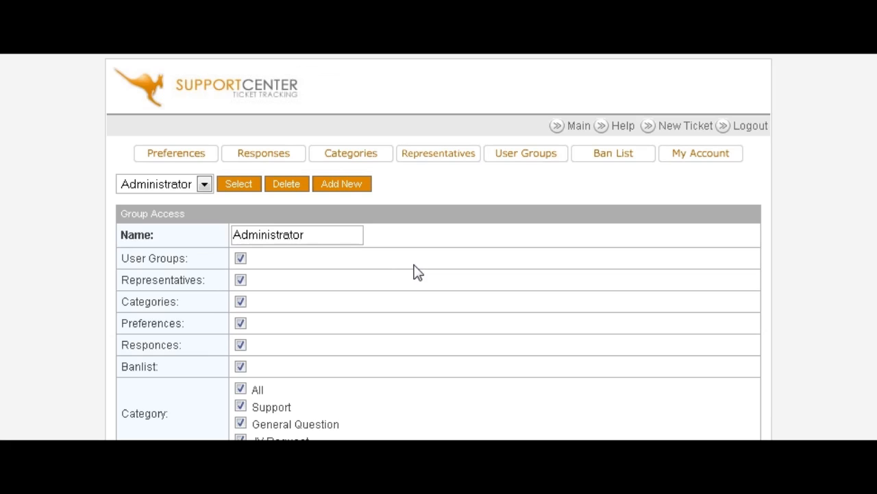
{"action": "mouse_move", "coordinate": [403, 211]}
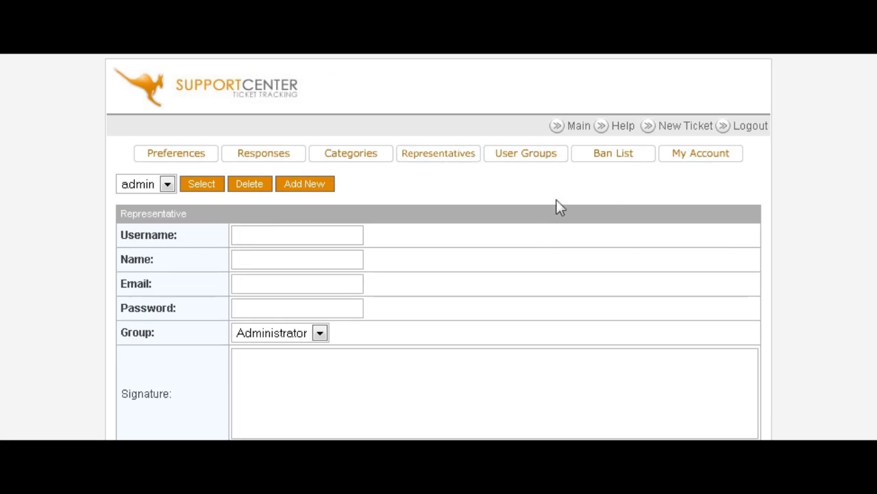
{"action": "scroll", "scroll_direction": "down", "scroll_amount": 3}
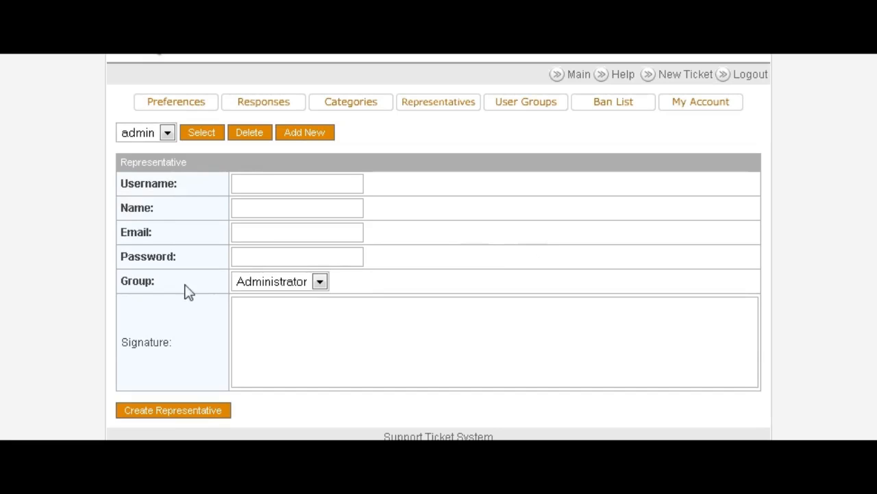
{"action": "mouse_move", "coordinate": [432, 257]}
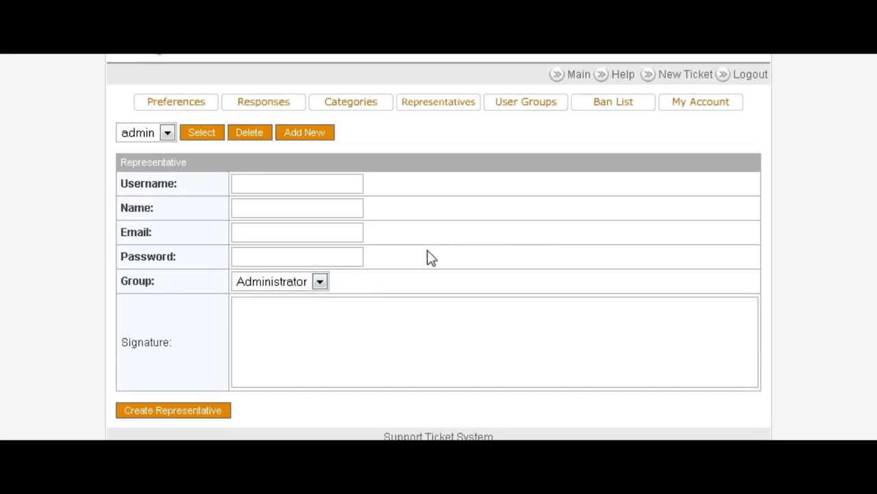
{"action": "scroll", "scroll_direction": "down", "scroll_amount": 3}
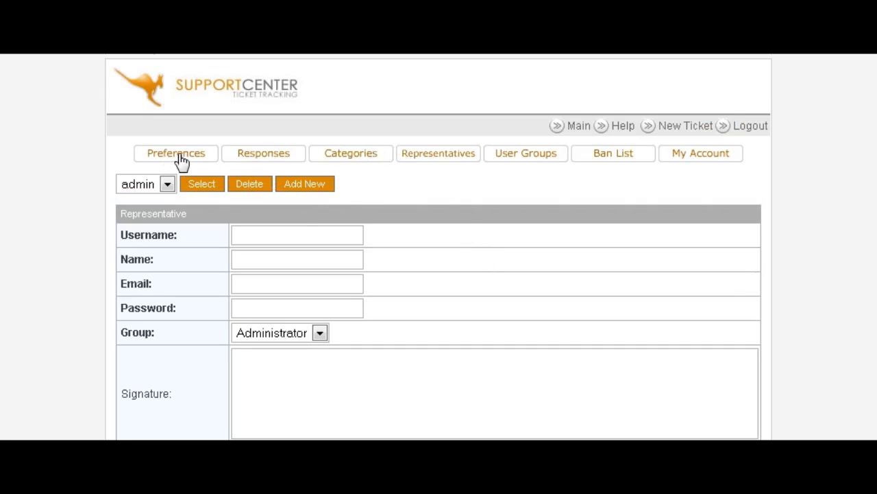
{"action": "mouse_move", "coordinate": [582, 266]}
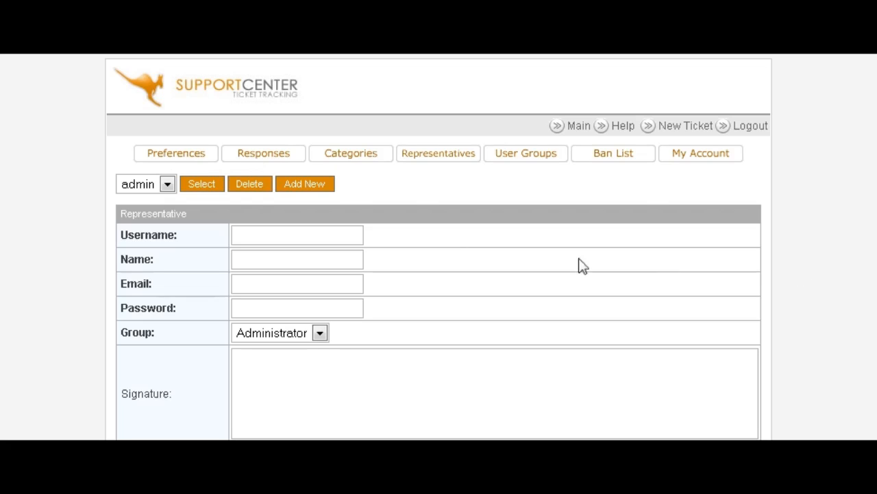
{"action": "mouse_move", "coordinate": [842, 226]}
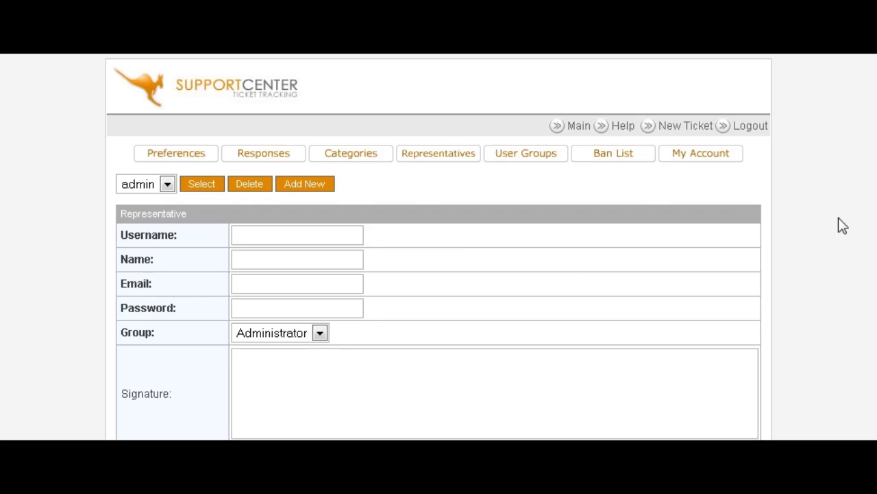
{"action": "mouse_move", "coordinate": [820, 240]}
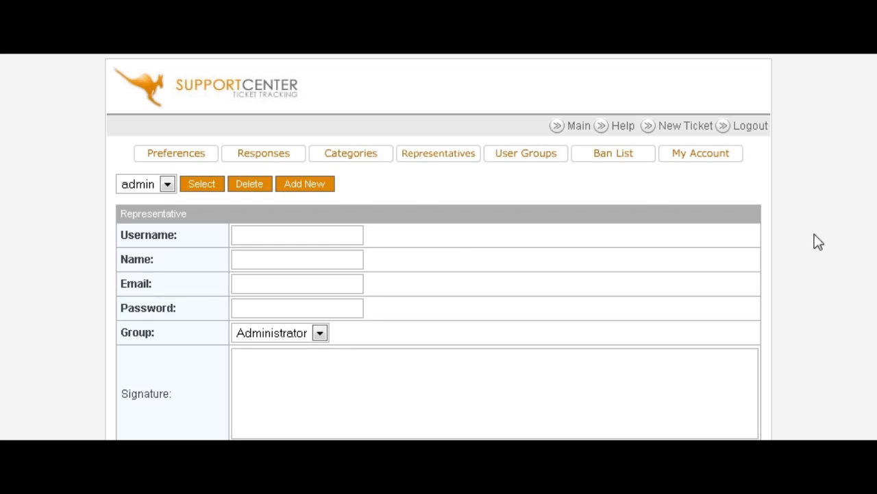
{"action": "mouse_move", "coordinate": [769, 198]}
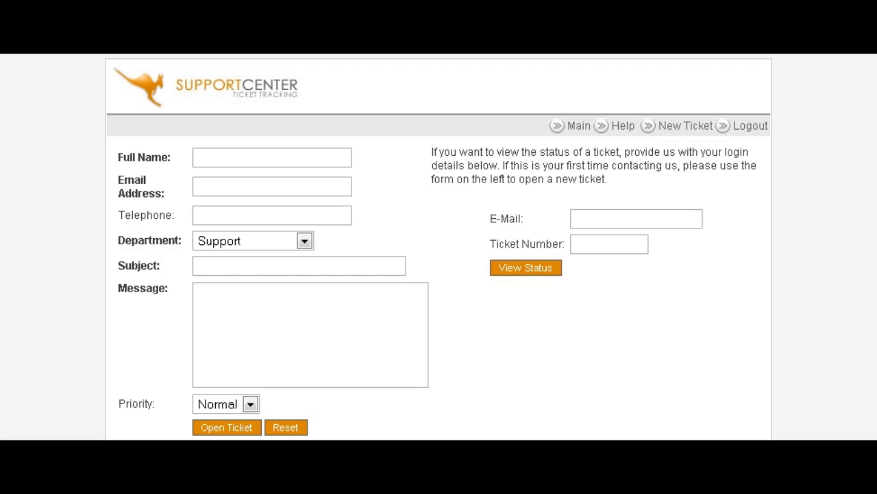
{"action": "left_click", "coordinate": [271, 157]}
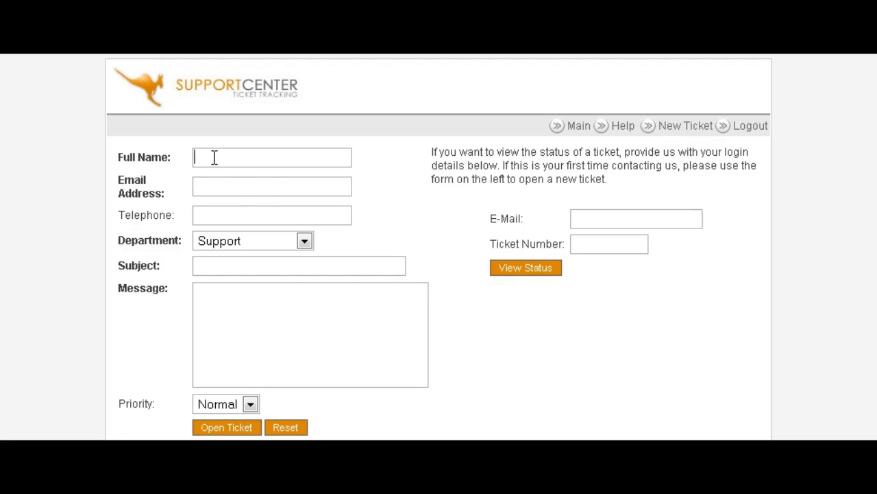
{"action": "type", "text": "Joe"}
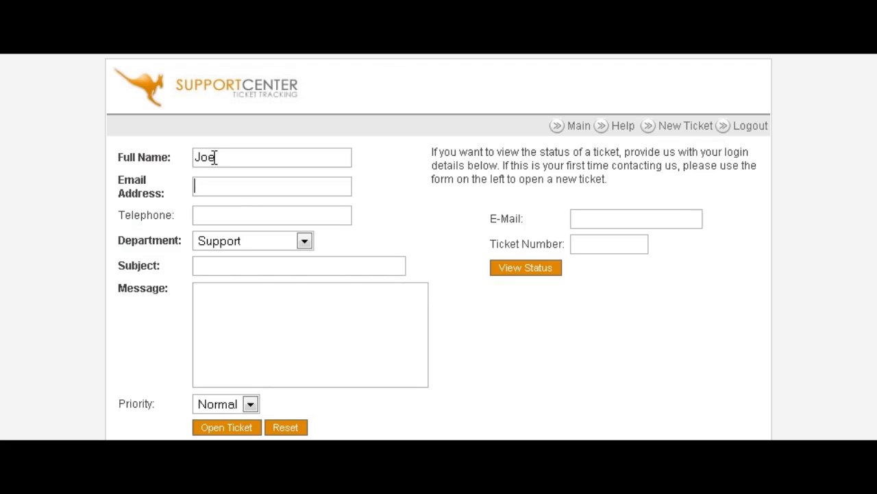
{"action": "type", "text": "joe@"}
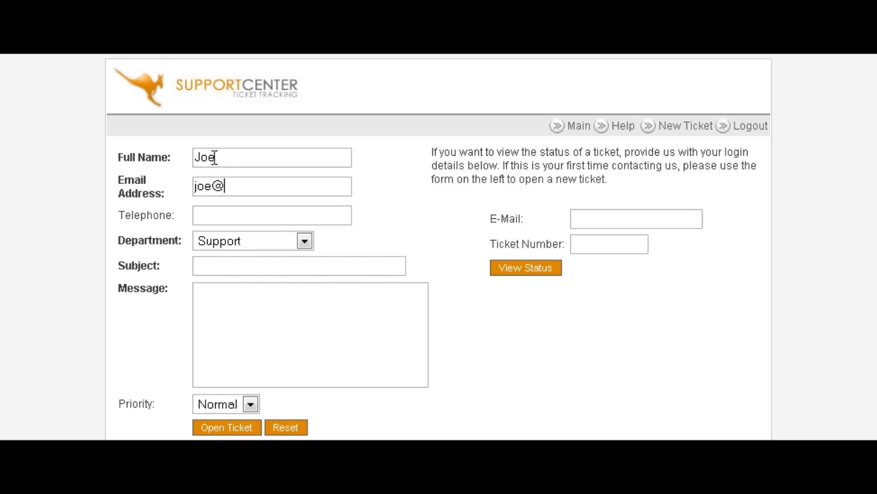
{"action": "type", "text": "j"}
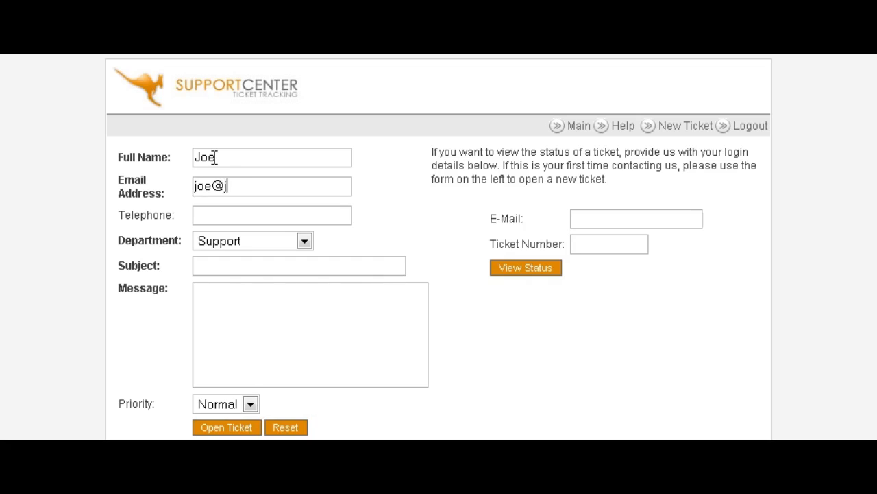
{"action": "type", "text": "oe.com"}
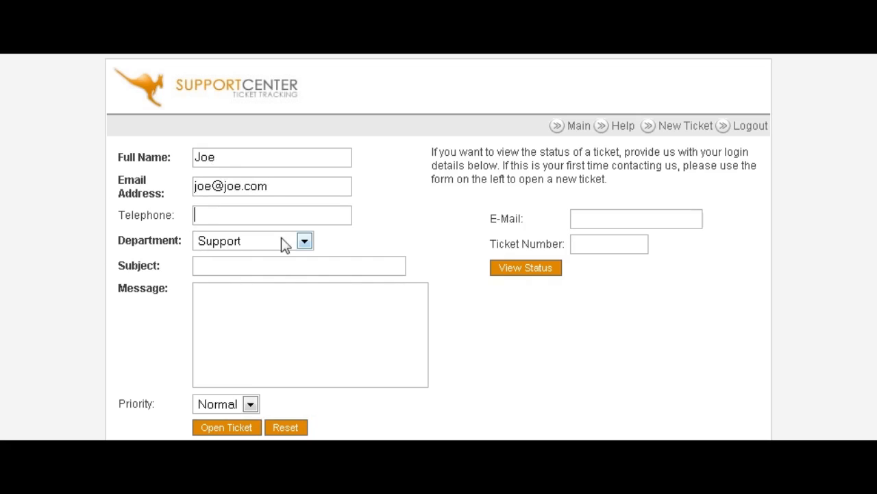
Set the department to General Question and type the ticket's subject and message.
{"action": "left_click", "coordinate": [304, 241]}
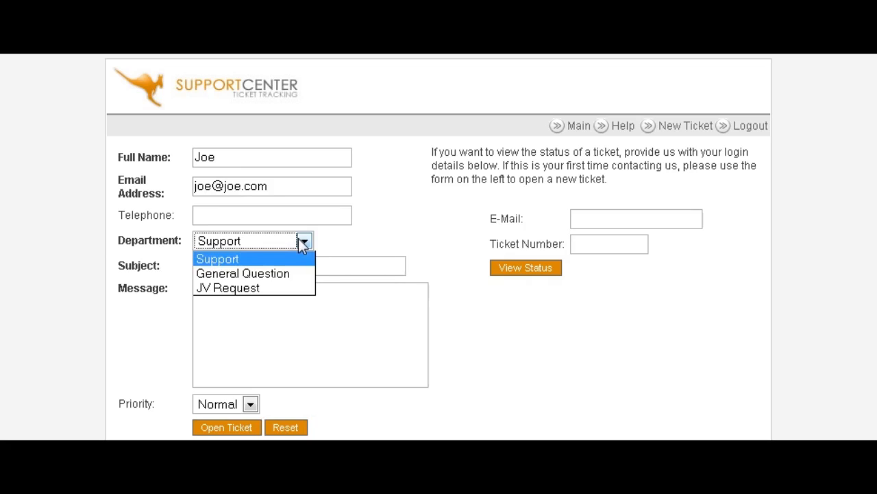
{"action": "mouse_move", "coordinate": [243, 273]}
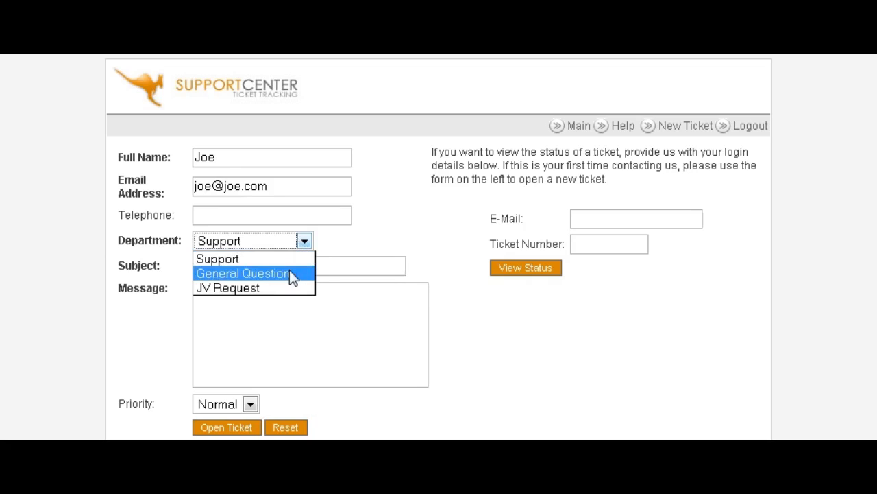
{"action": "left_click", "coordinate": [242, 272]}
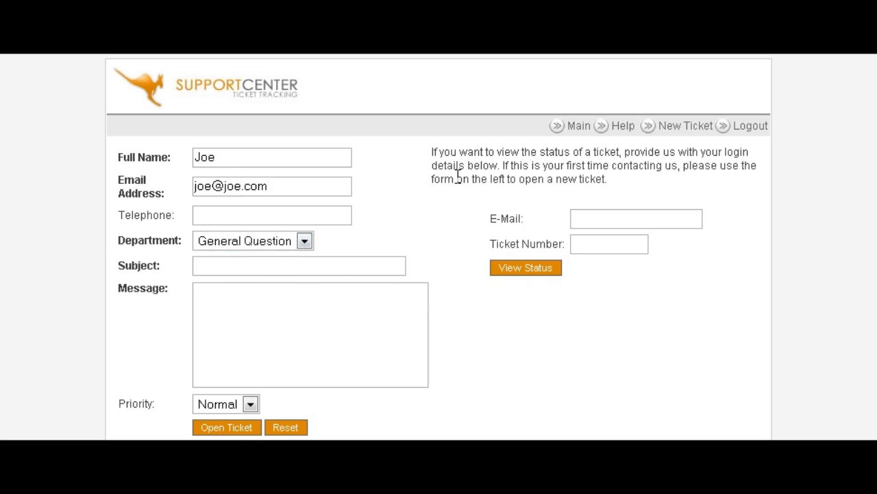
{"action": "type", "text": "Sub"}
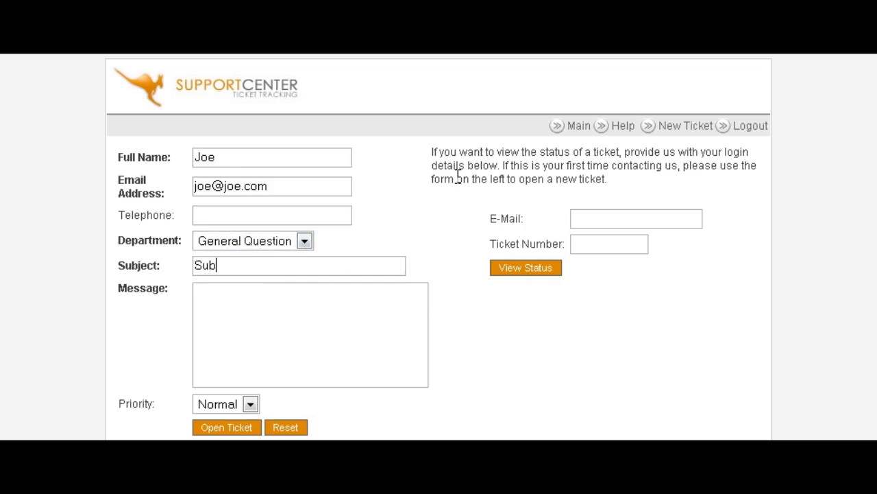
{"action": "type", "text": "ject"}
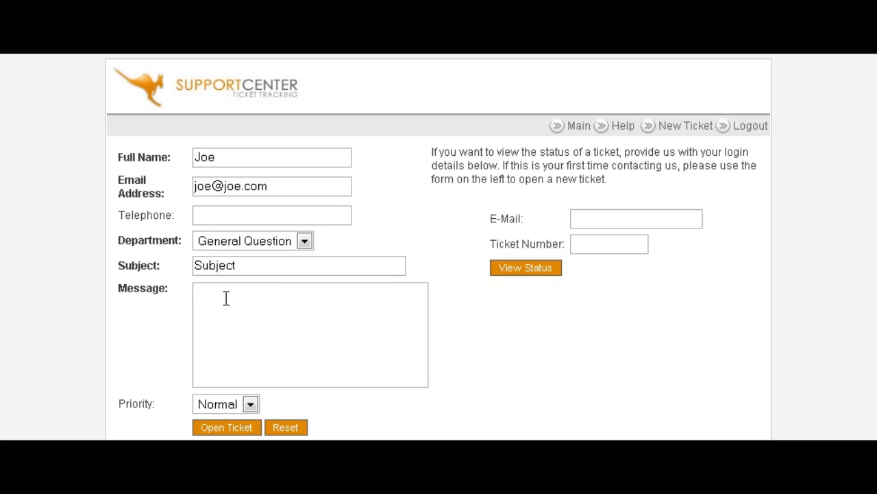
{"action": "type", "text": "message"}
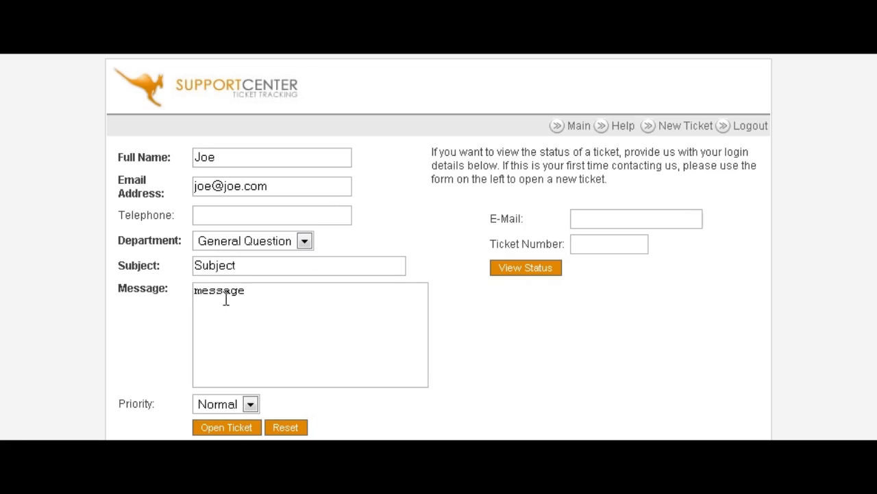
{"action": "scroll", "scroll_direction": "down", "scroll_amount": 3}
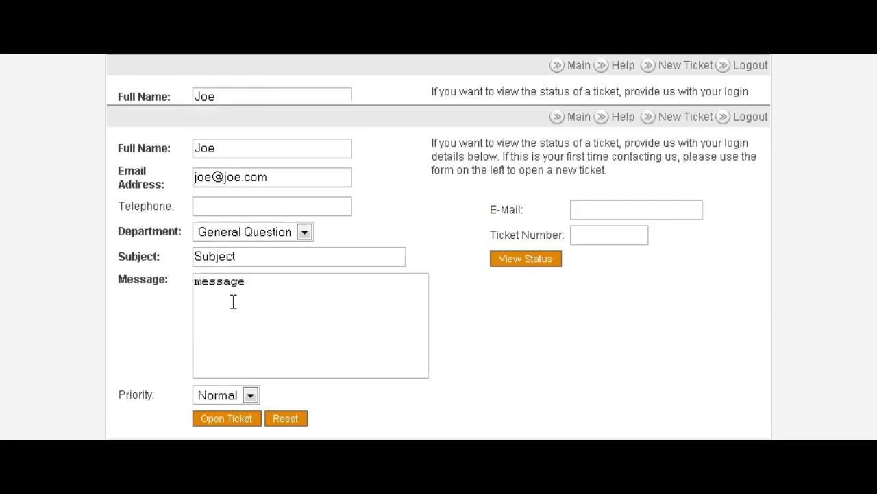
{"action": "scroll", "scroll_direction": "up", "scroll_amount": 3}
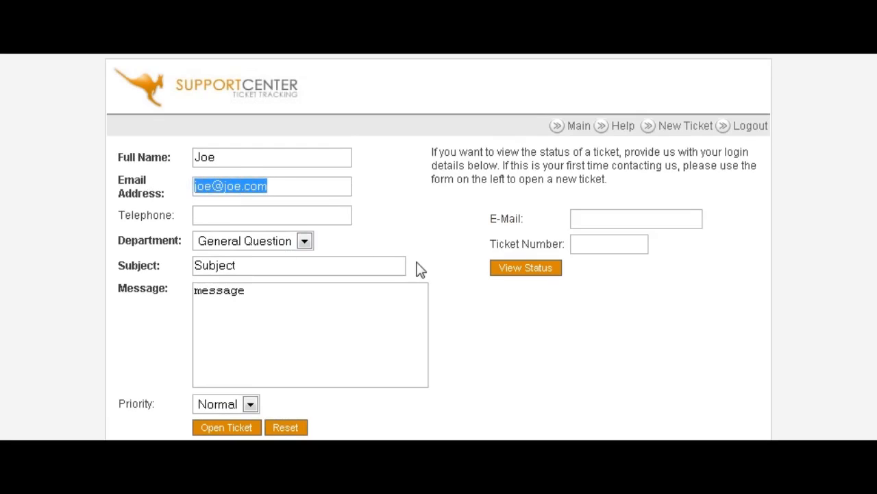
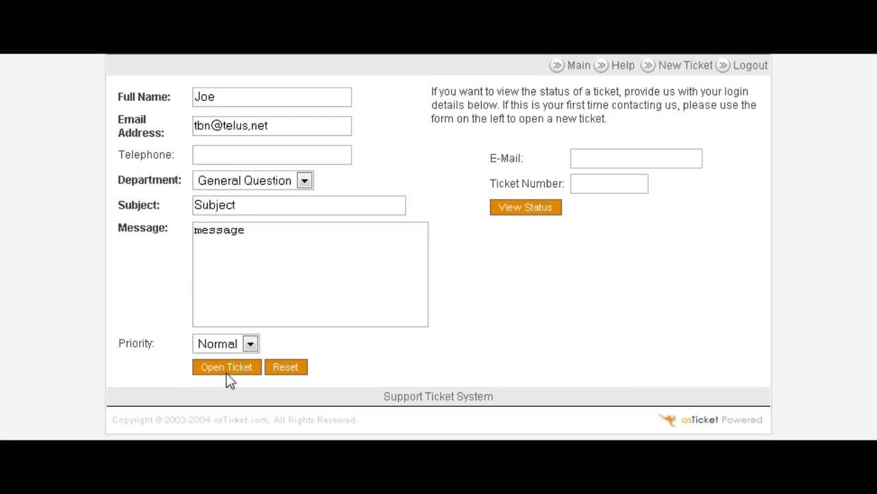
Submit Joe's ticket, resubmitting once the invalid email error is fixed.
{"action": "left_click", "coordinate": [251, 344]}
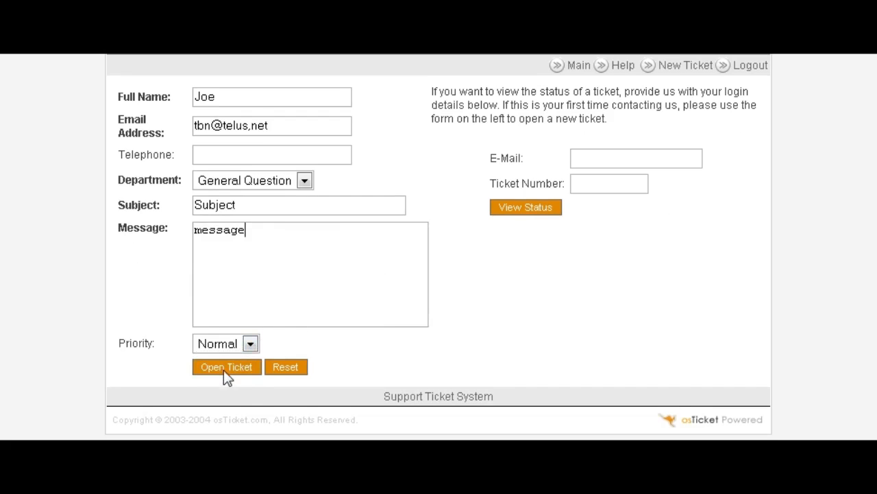
{"action": "left_click", "coordinate": [226, 367]}
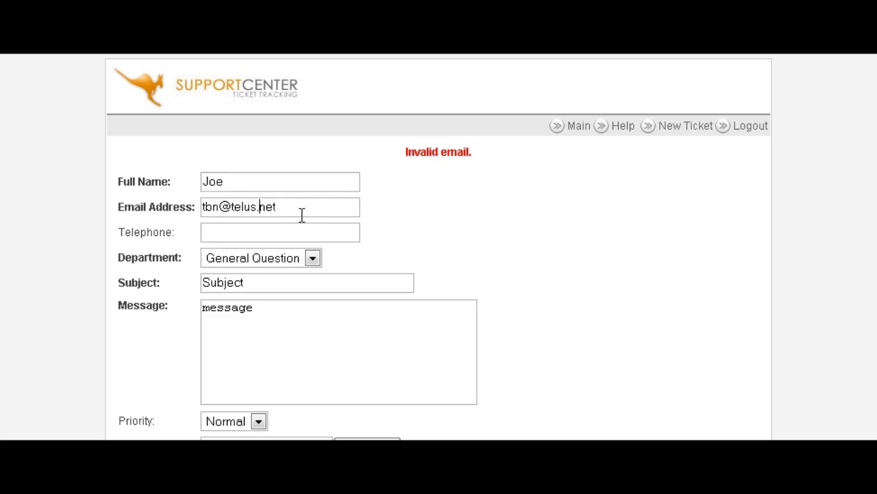
{"action": "scroll", "scroll_direction": "down", "scroll_amount": 3}
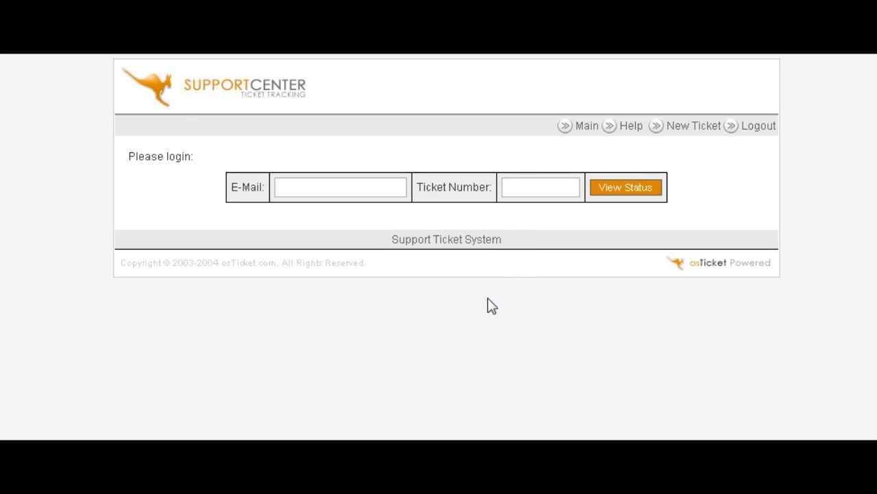
{"action": "mouse_move", "coordinate": [411, 269]}
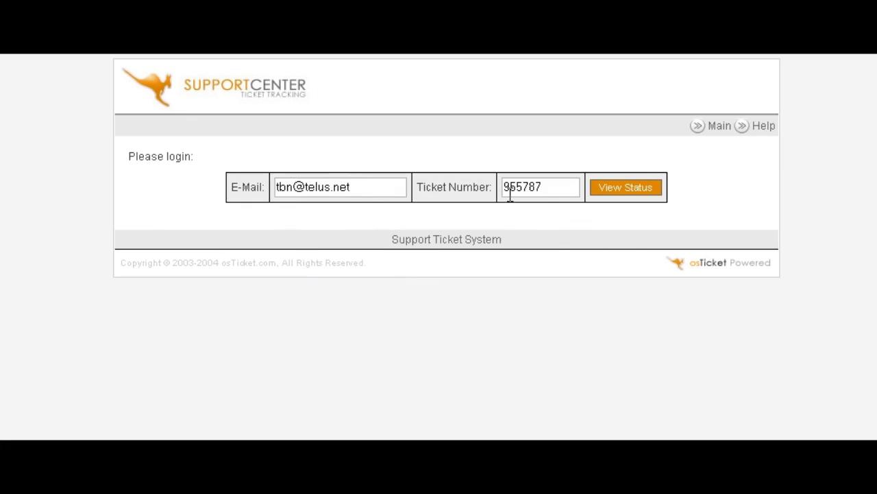
View ticket 955787 listed as open, then log out of the customer view.
{"action": "left_click", "coordinate": [624, 187]}
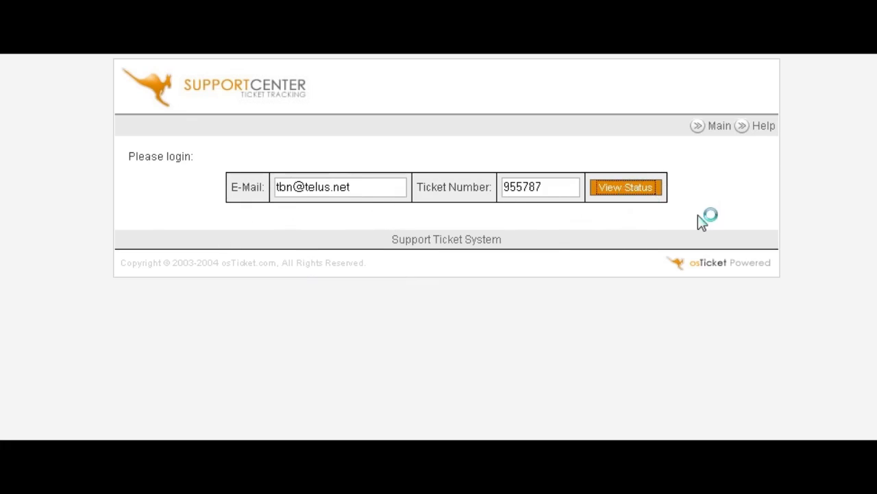
{"action": "left_click", "coordinate": [625, 187]}
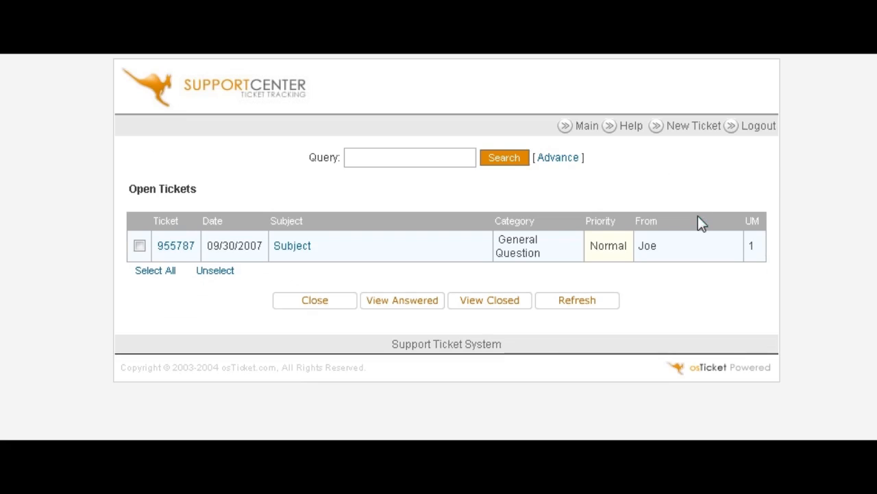
{"action": "left_click", "coordinate": [758, 126]}
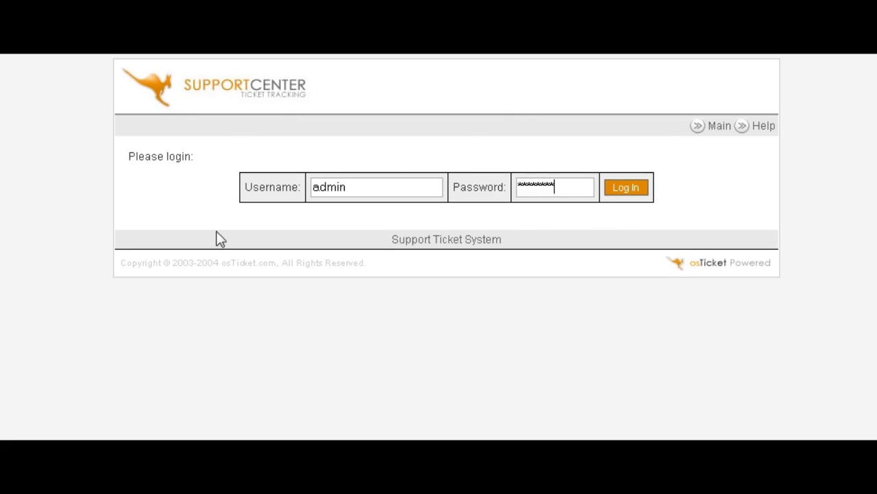
Log in as admin, decline saving the password, and open ticket 955787's details.
{"action": "left_click", "coordinate": [625, 187]}
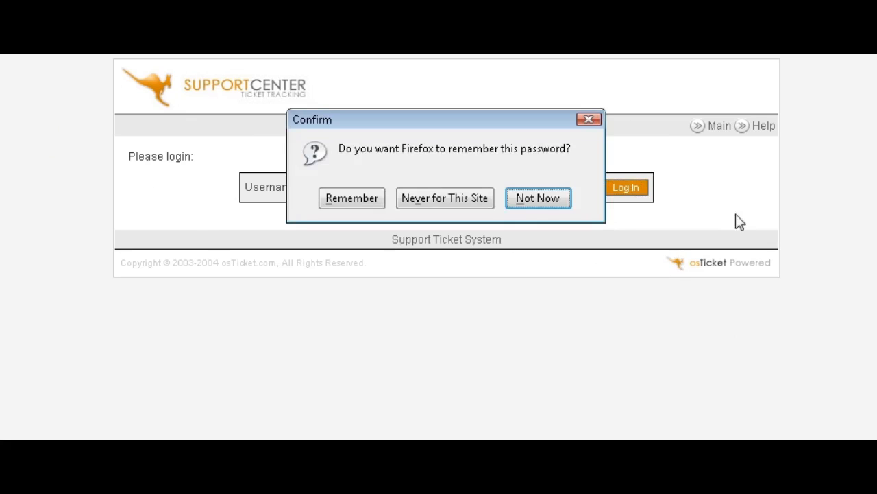
{"action": "left_click", "coordinate": [538, 198]}
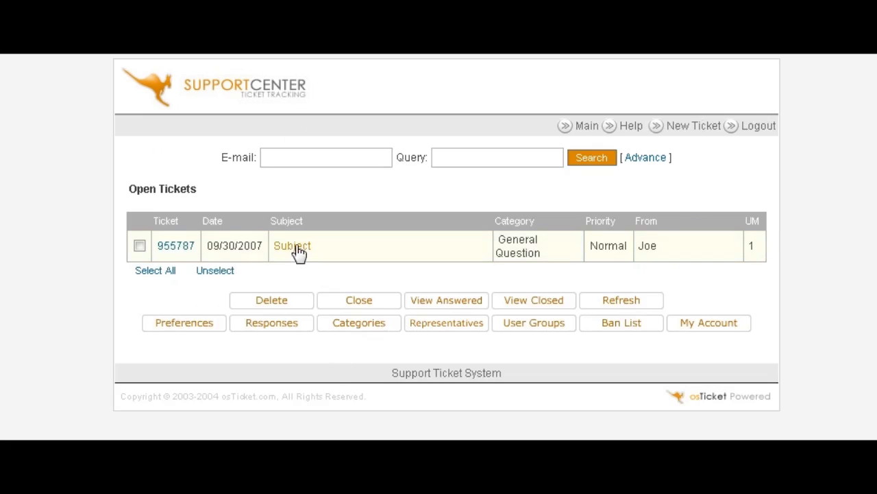
{"action": "left_click", "coordinate": [291, 245]}
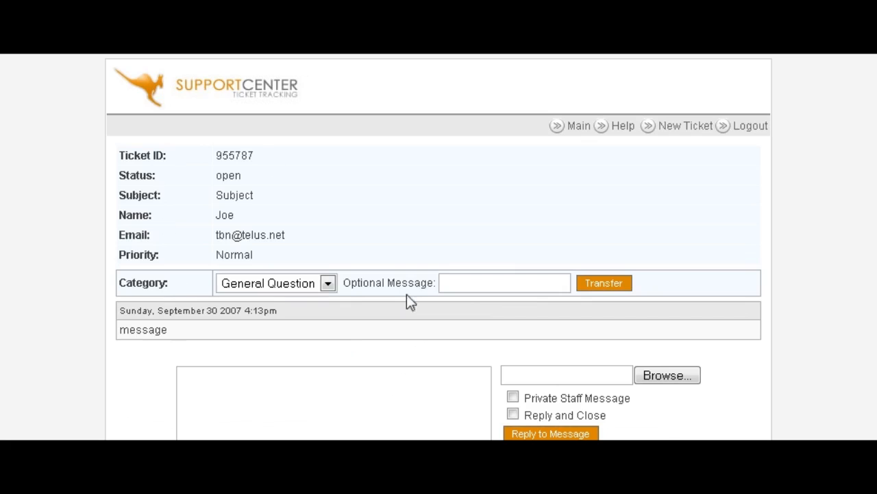
{"action": "scroll", "scroll_direction": "down", "scroll_amount": 3}
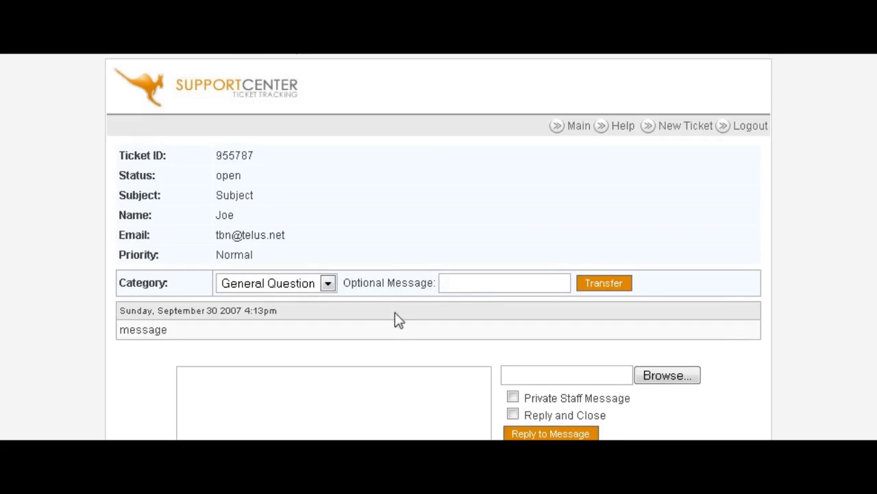
{"action": "scroll", "scroll_direction": "down", "scroll_amount": 3}
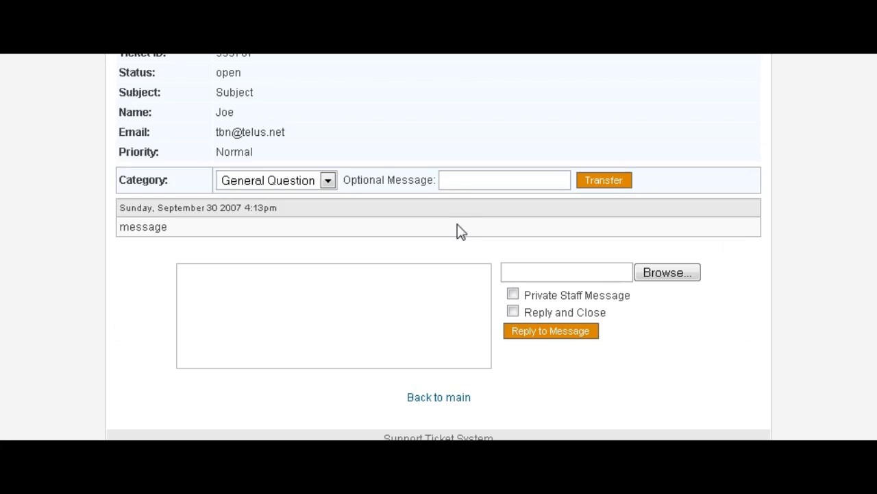
{"action": "mouse_move", "coordinate": [306, 200]}
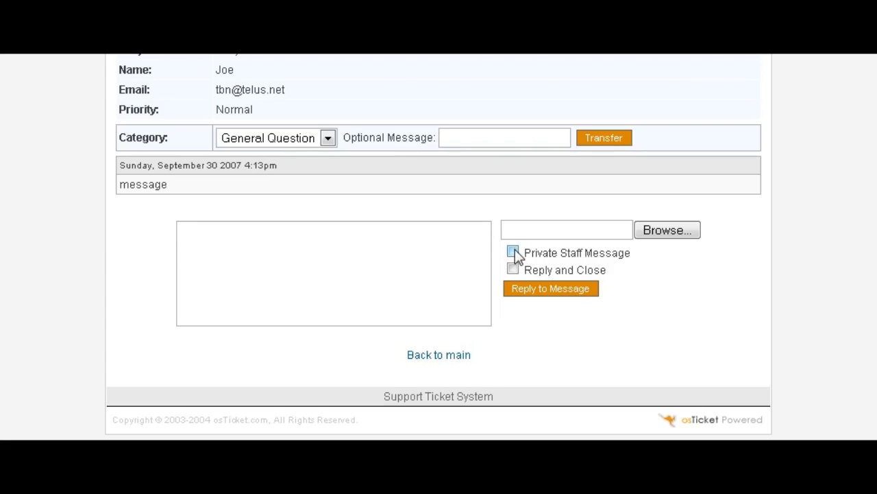
Send the reply 'Closed' on ticket 955787 with Reply and Close ticked.
{"action": "left_click", "coordinate": [334, 272]}
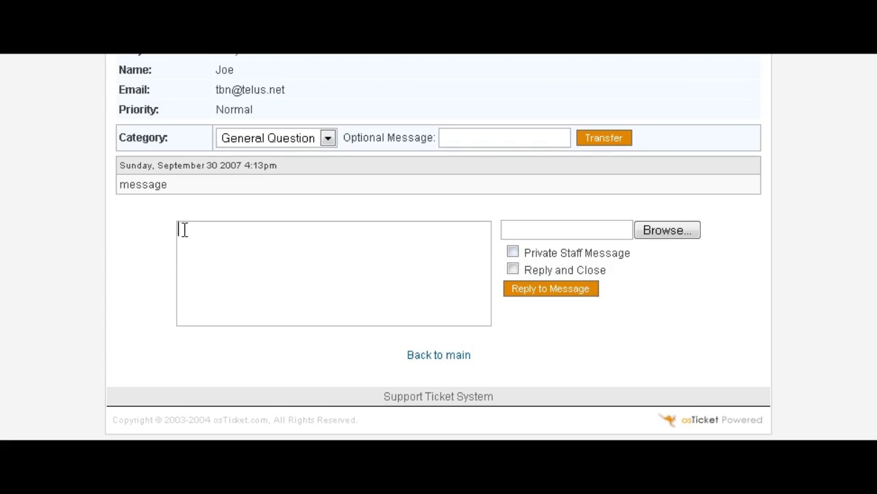
{"action": "scroll", "scroll_direction": "up", "scroll_amount": 3}
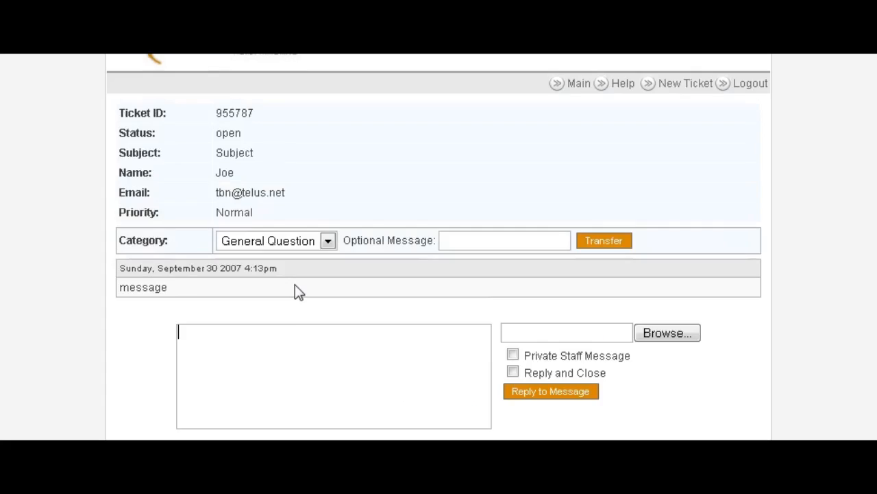
{"action": "scroll", "scroll_direction": "down", "scroll_amount": 3}
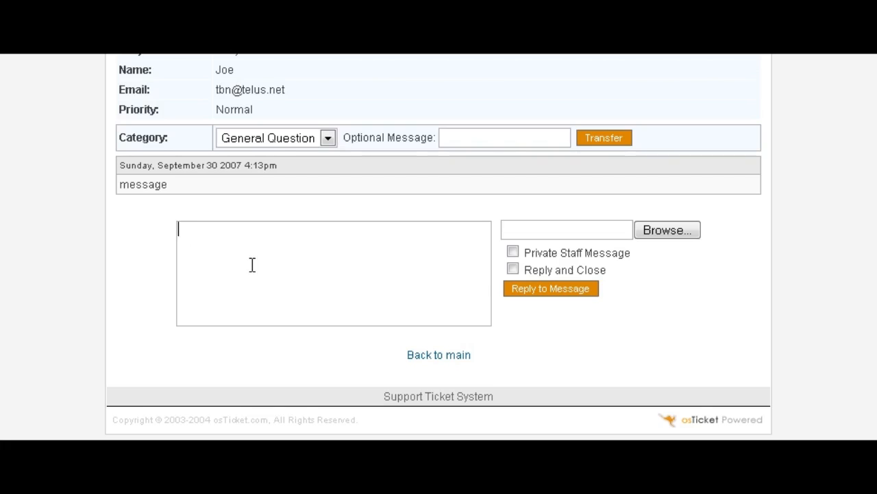
{"action": "type", "text": "Clo"}
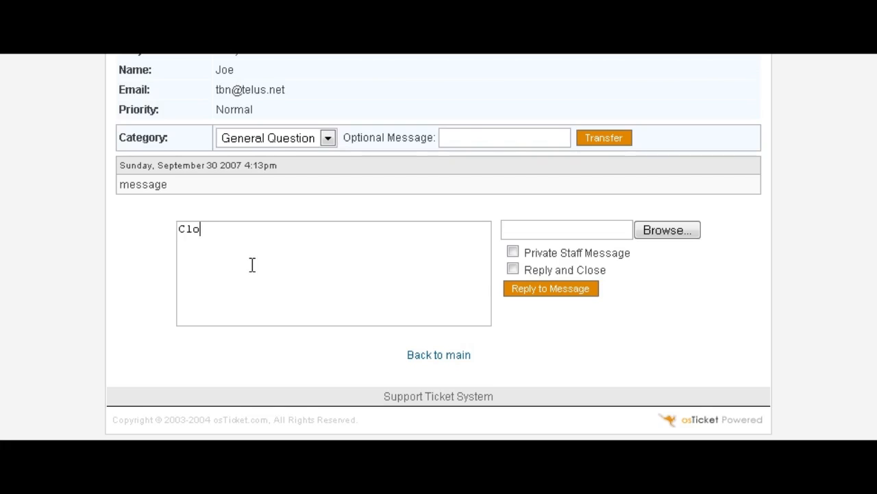
{"action": "type", "text": "sed"}
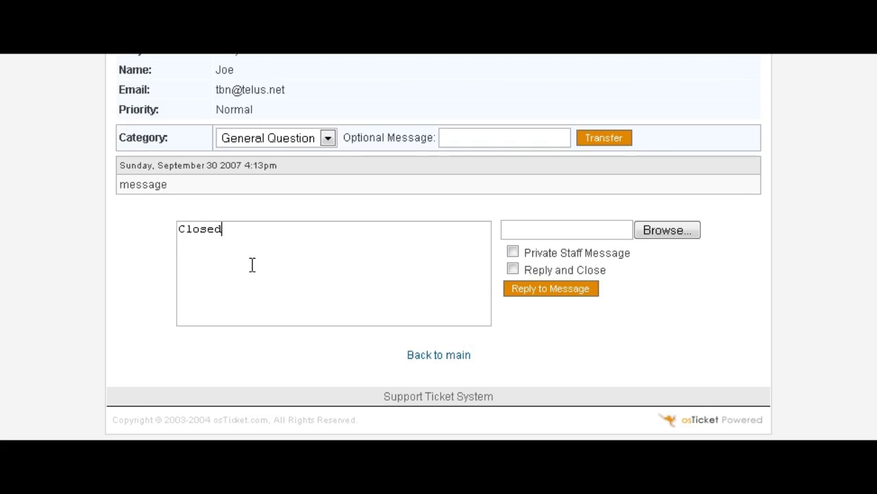
{"action": "mouse_move", "coordinate": [109, 219]}
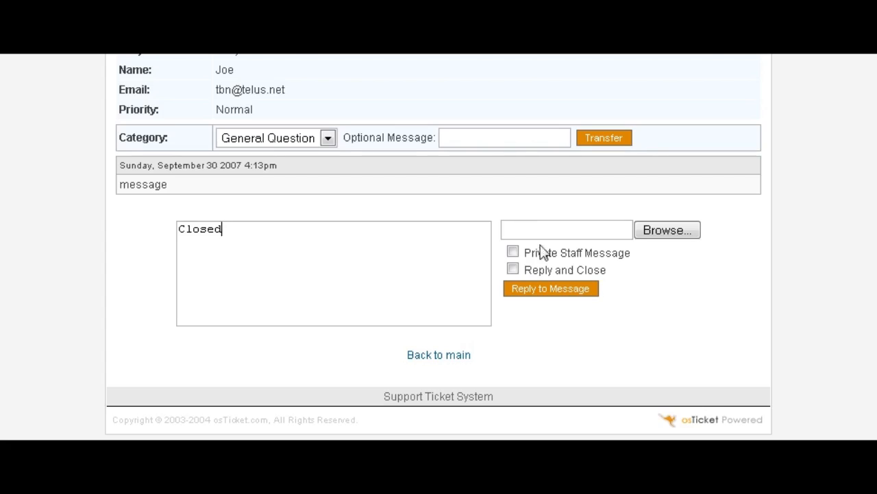
{"action": "left_click", "coordinate": [512, 268]}
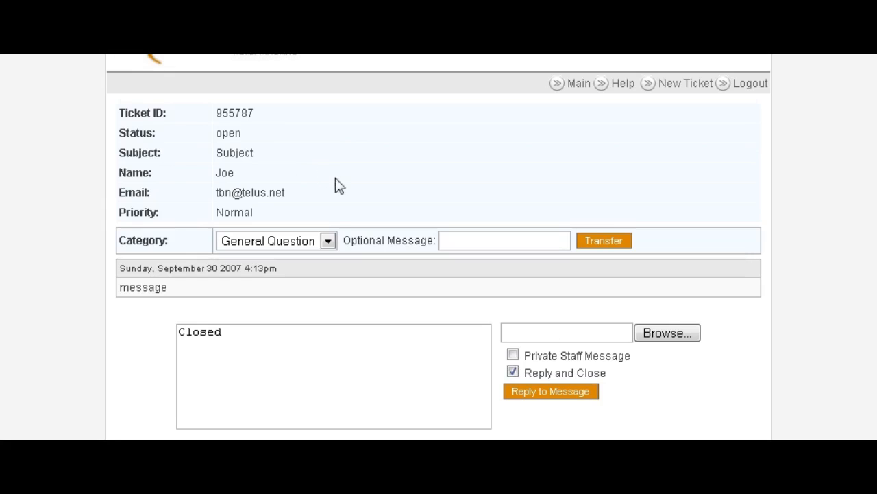
{"action": "mouse_move", "coordinate": [289, 198]}
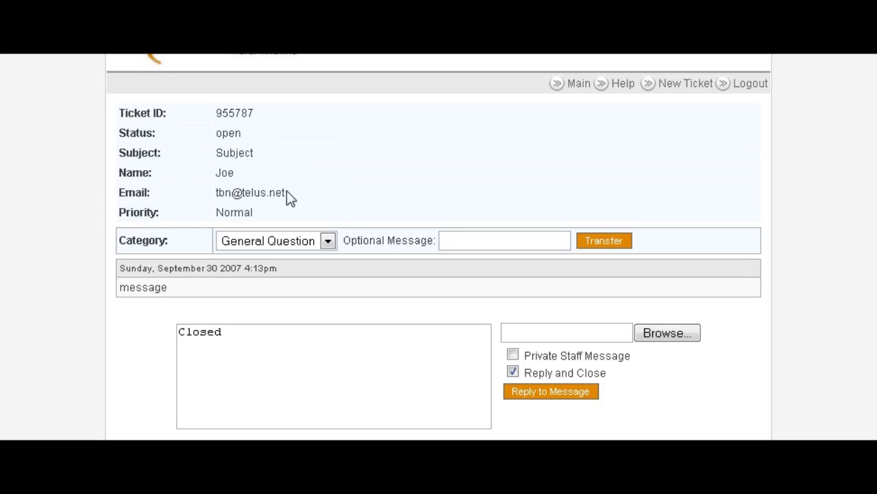
{"action": "scroll", "scroll_direction": "down", "scroll_amount": 3}
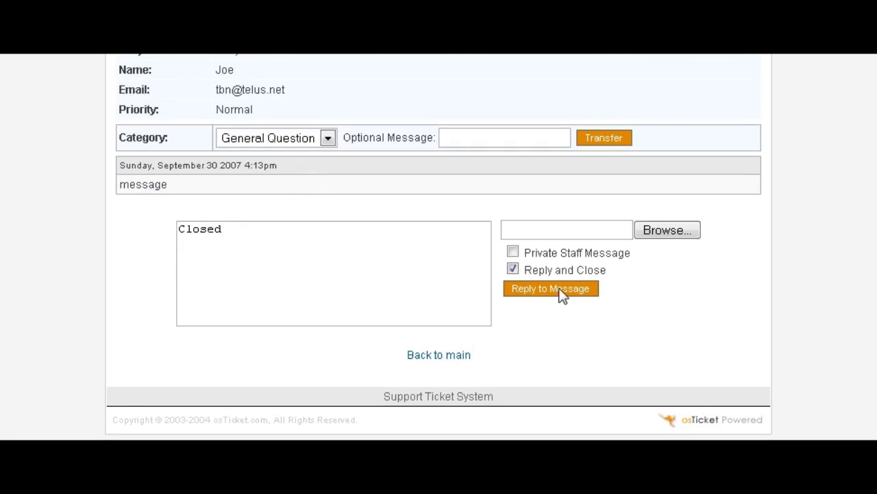
{"action": "left_click", "coordinate": [551, 287]}
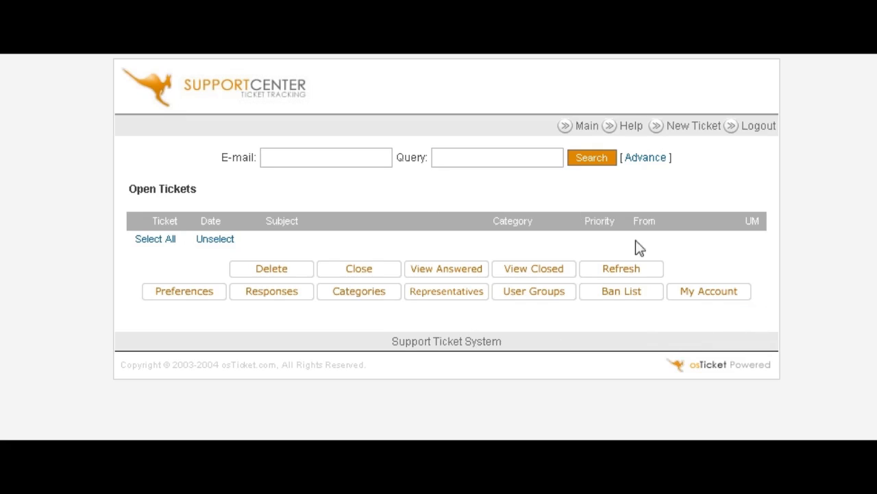
{"action": "mouse_move", "coordinate": [446, 290]}
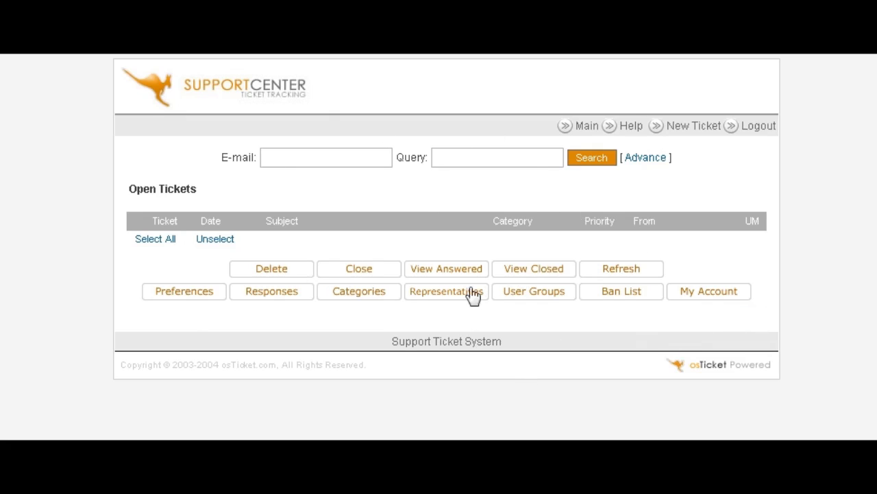
{"action": "mouse_move", "coordinate": [528, 284]}
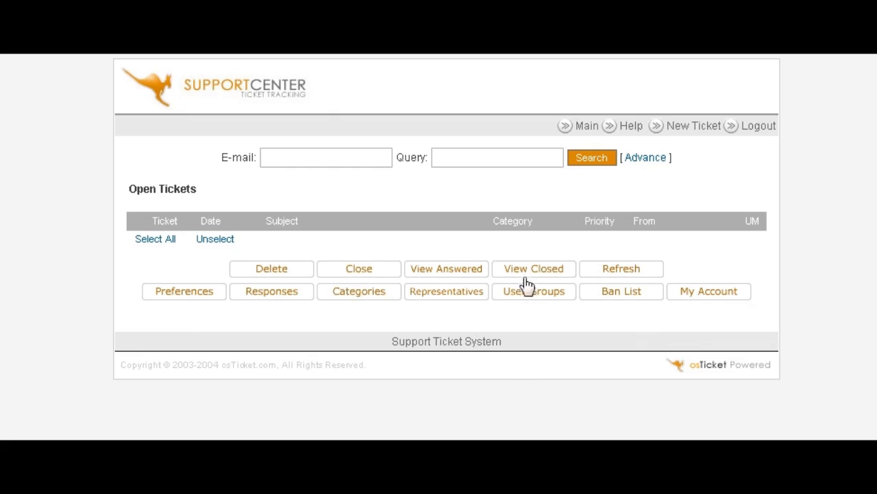
List closed tickets and open ticket 955787 to see its closed status.
{"action": "left_click", "coordinate": [533, 268]}
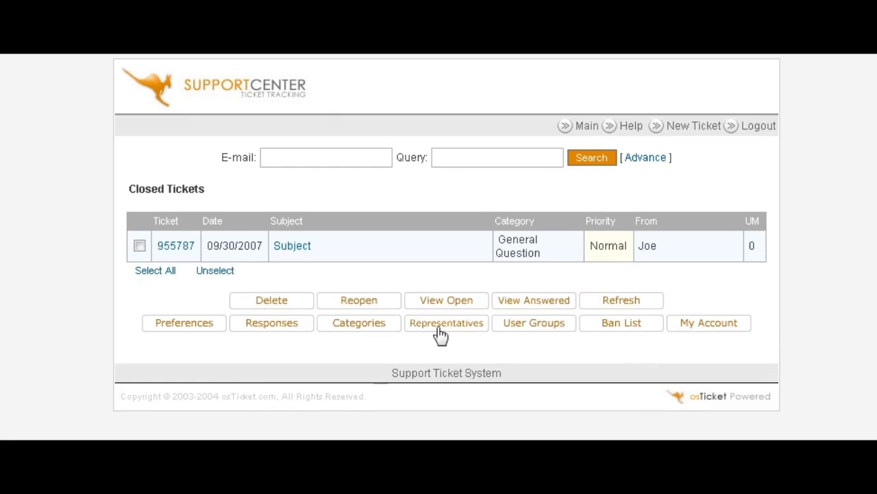
{"action": "left_click", "coordinate": [175, 245]}
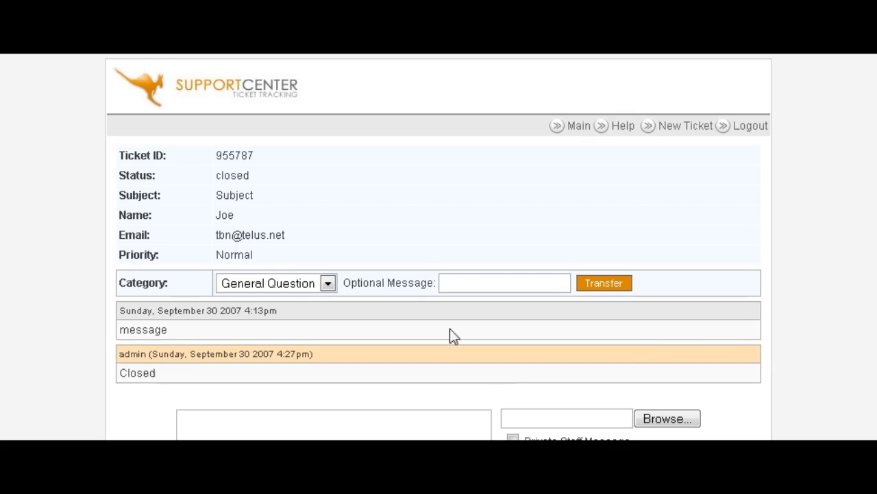
{"action": "mouse_move", "coordinate": [443, 274]}
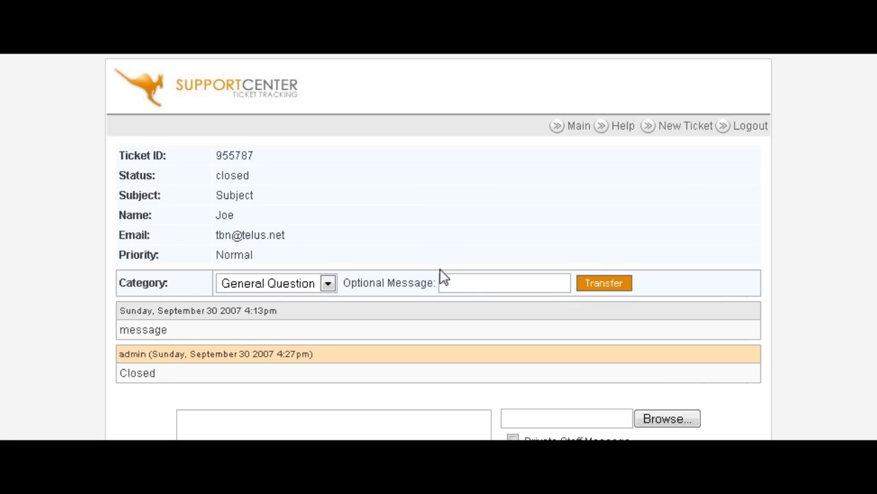
{"action": "mouse_move", "coordinate": [437, 273]}
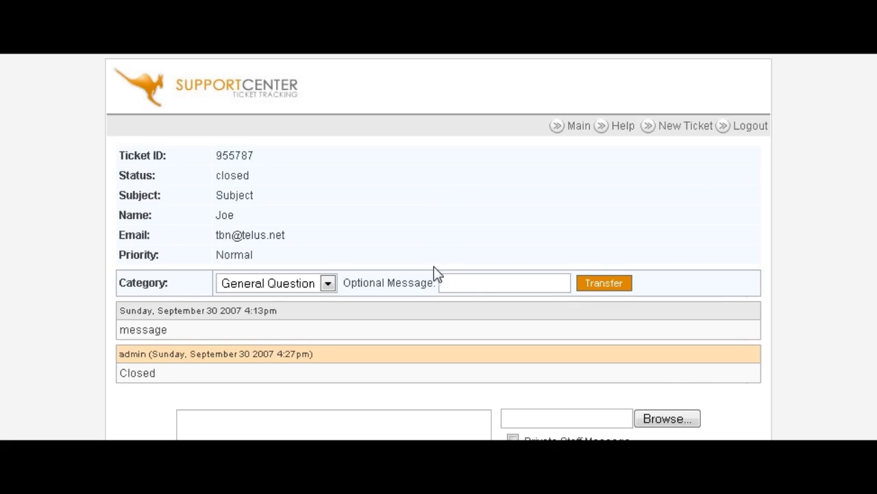